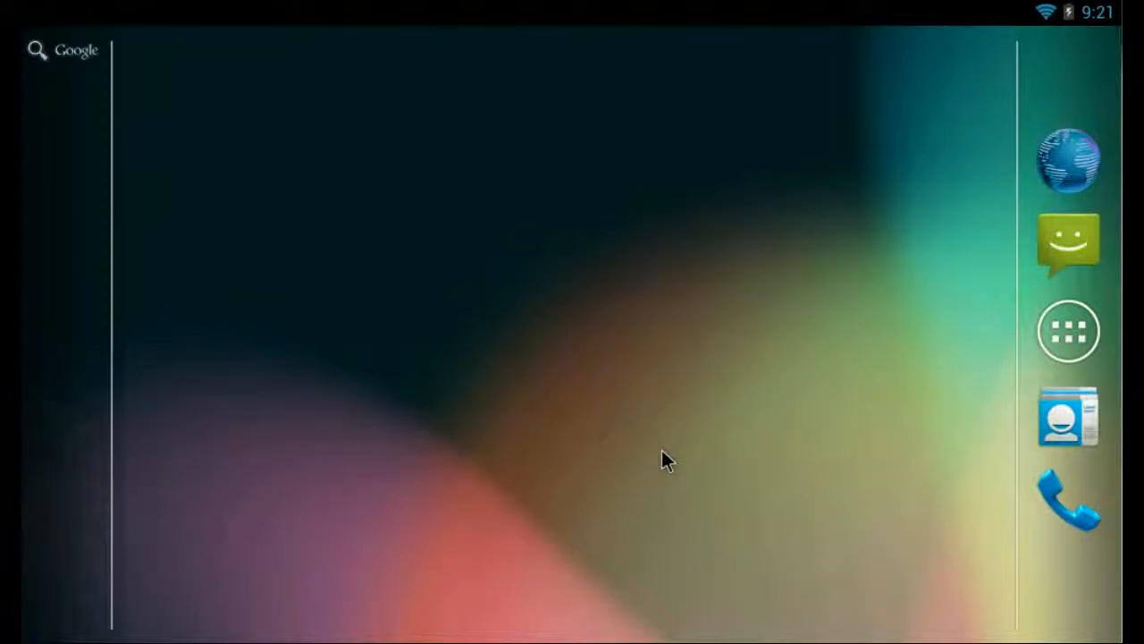
pyautogui.moveTo(693, 456)
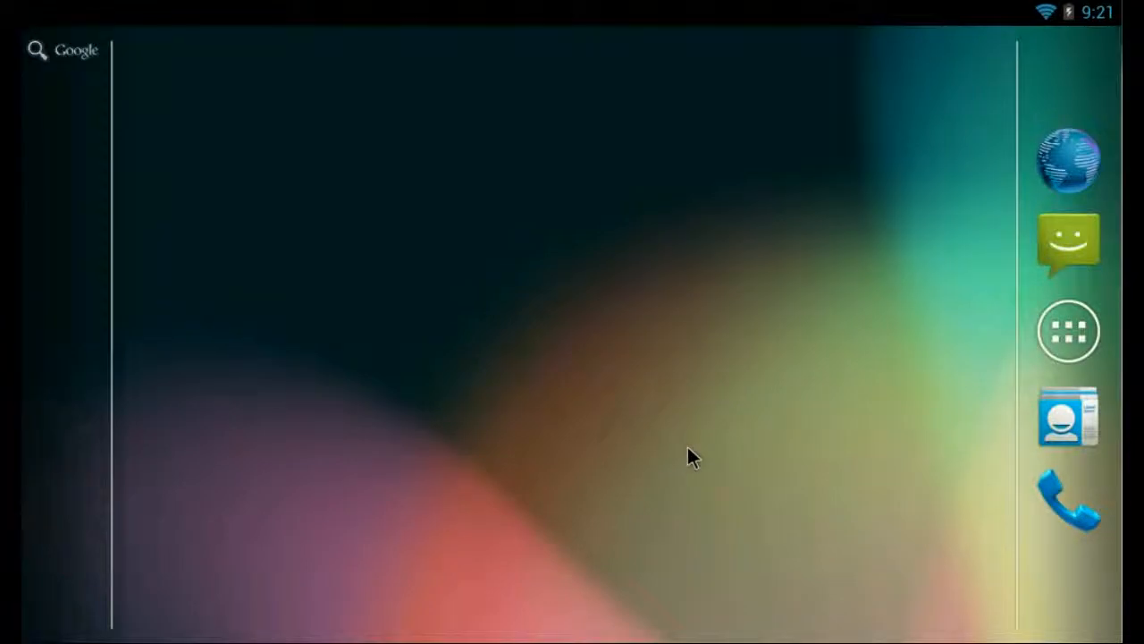
pyautogui.moveTo(1065, 358)
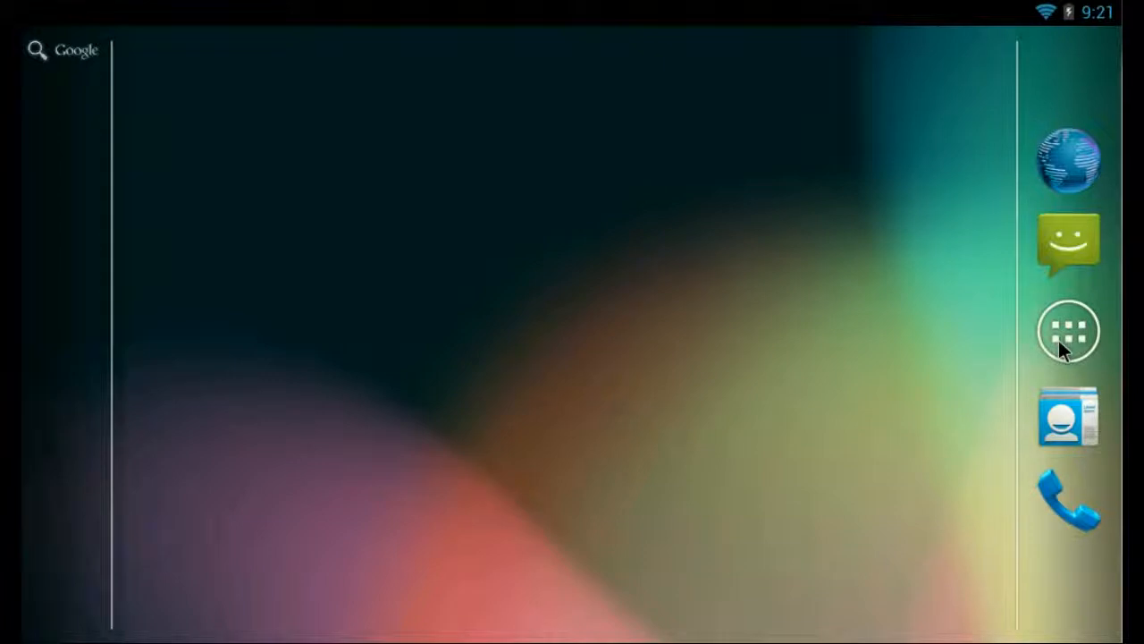
# - Launch the Google Play Store from the launcher's full app list
pyautogui.click(1067, 329)
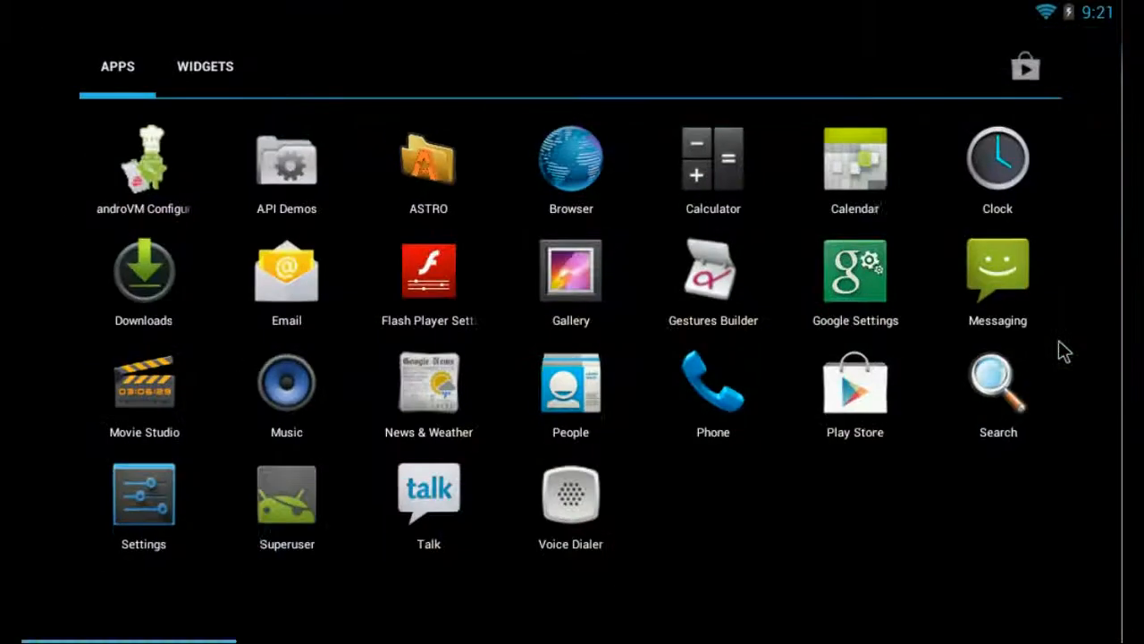
pyautogui.moveTo(880, 397)
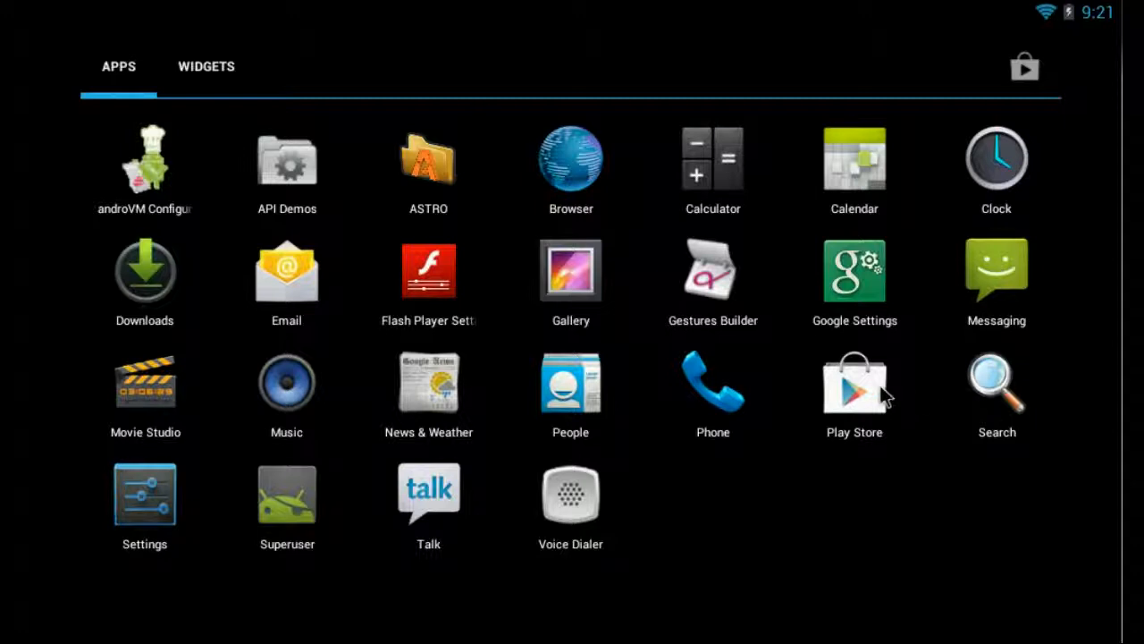
pyautogui.moveTo(868, 397)
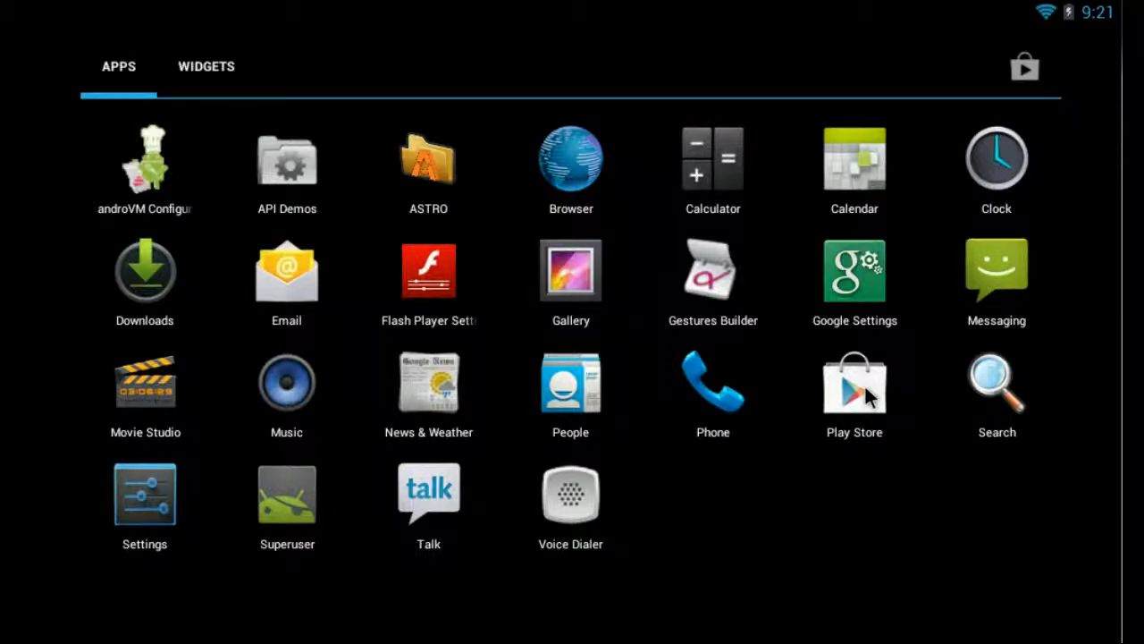
pyautogui.click(854, 382)
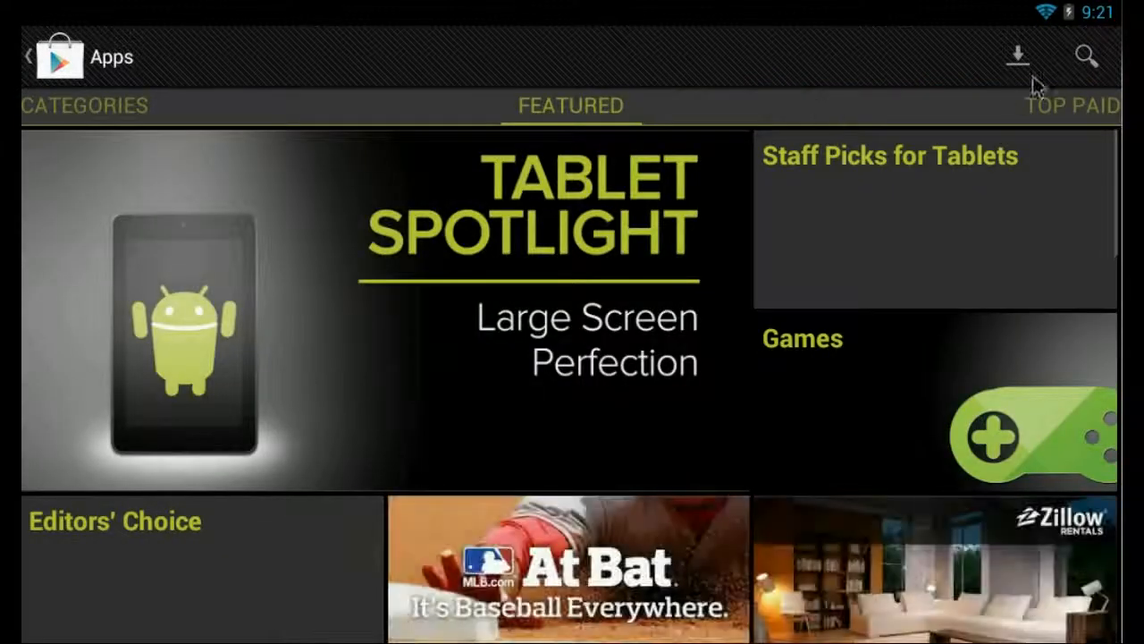
# - Search the Play Store for 'over drive media console'
pyautogui.click(1087, 55)
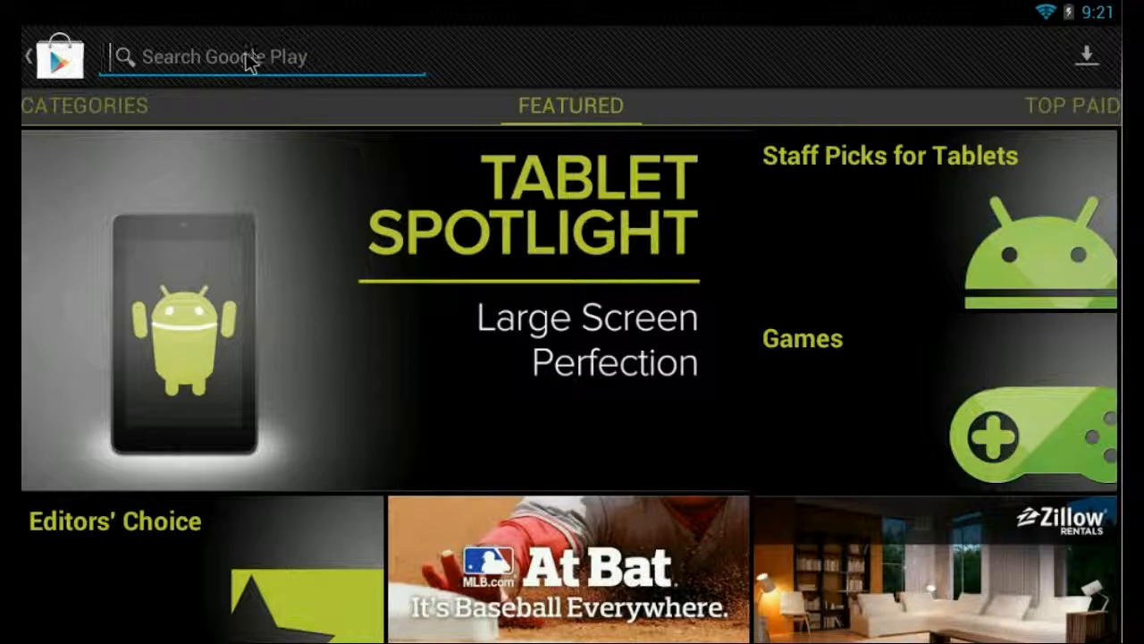
pyautogui.write('over drive med')
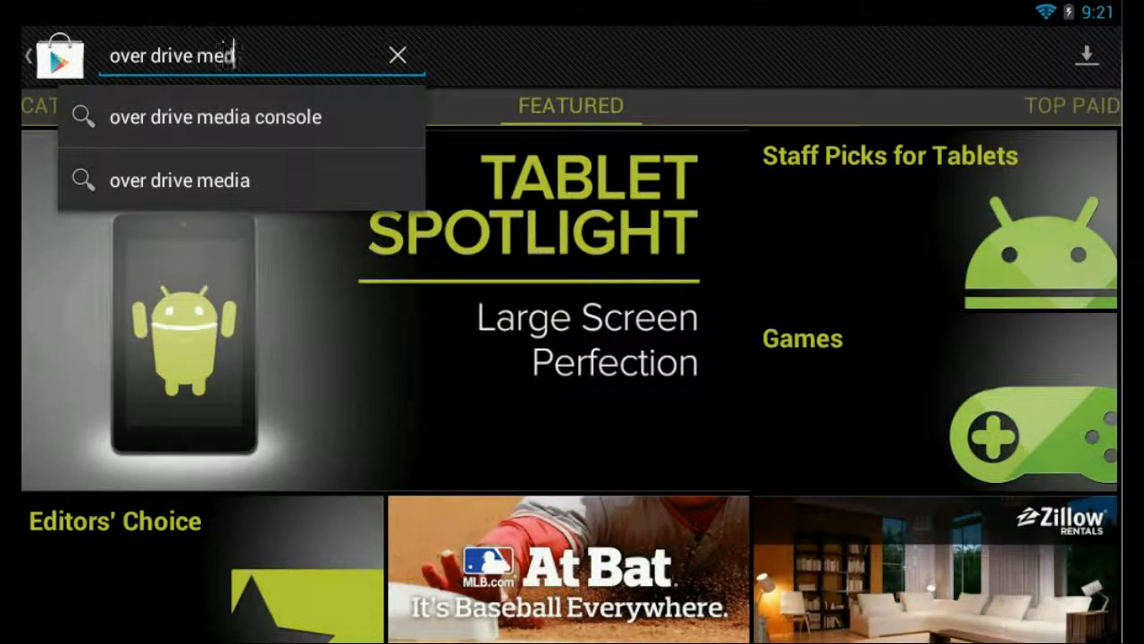
pyautogui.click(214, 117)
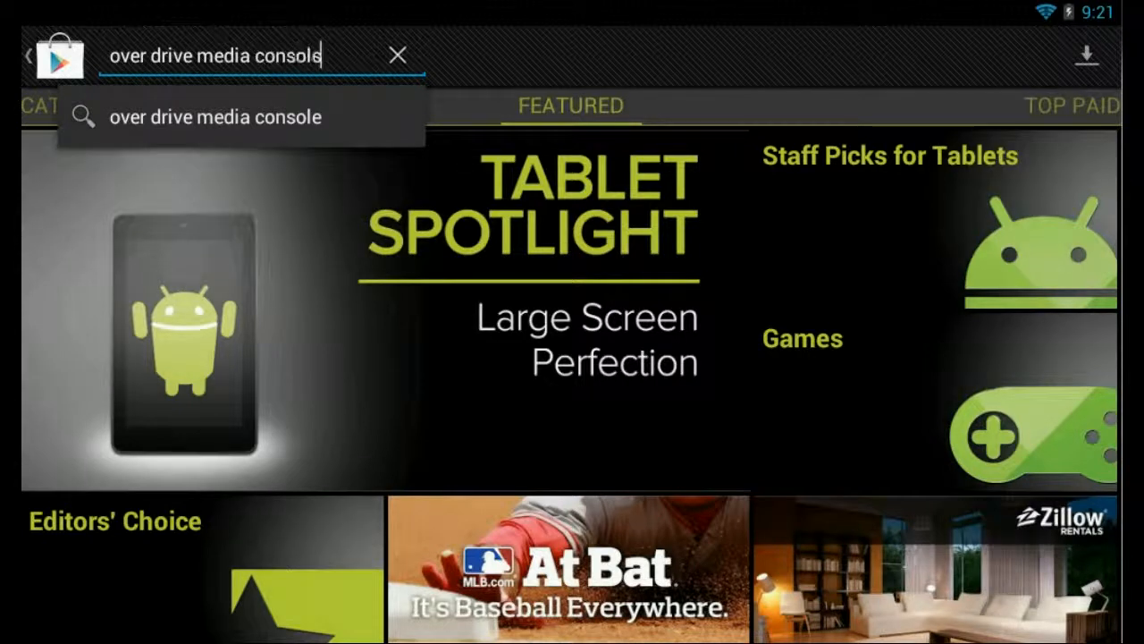
pyautogui.press('Enter')
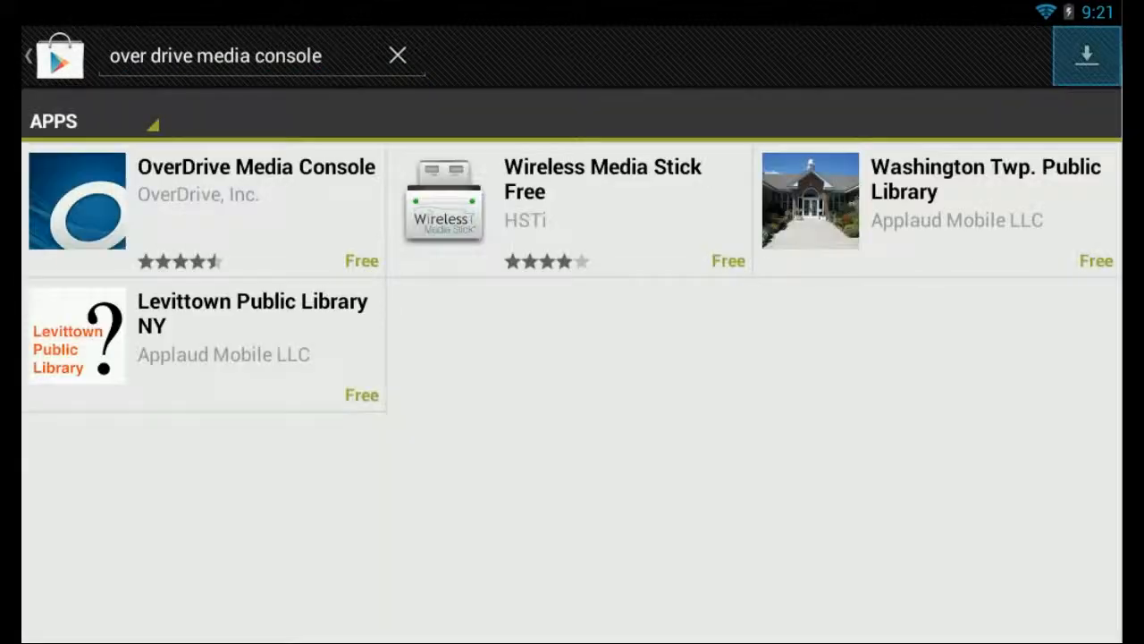
pyautogui.moveTo(214, 195)
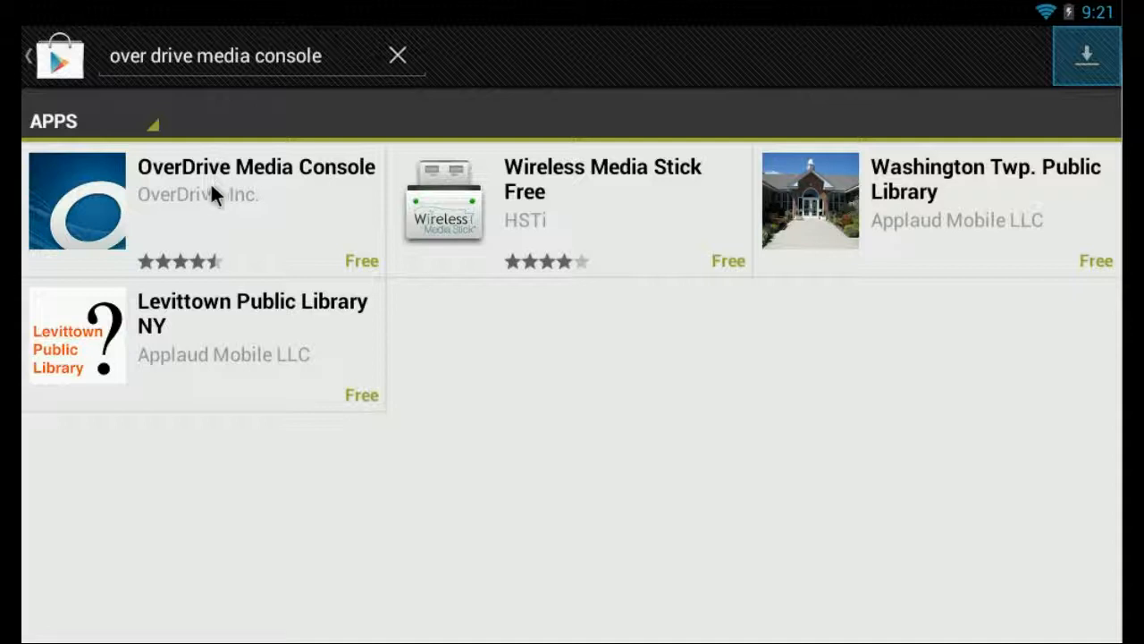
pyautogui.moveTo(182, 195)
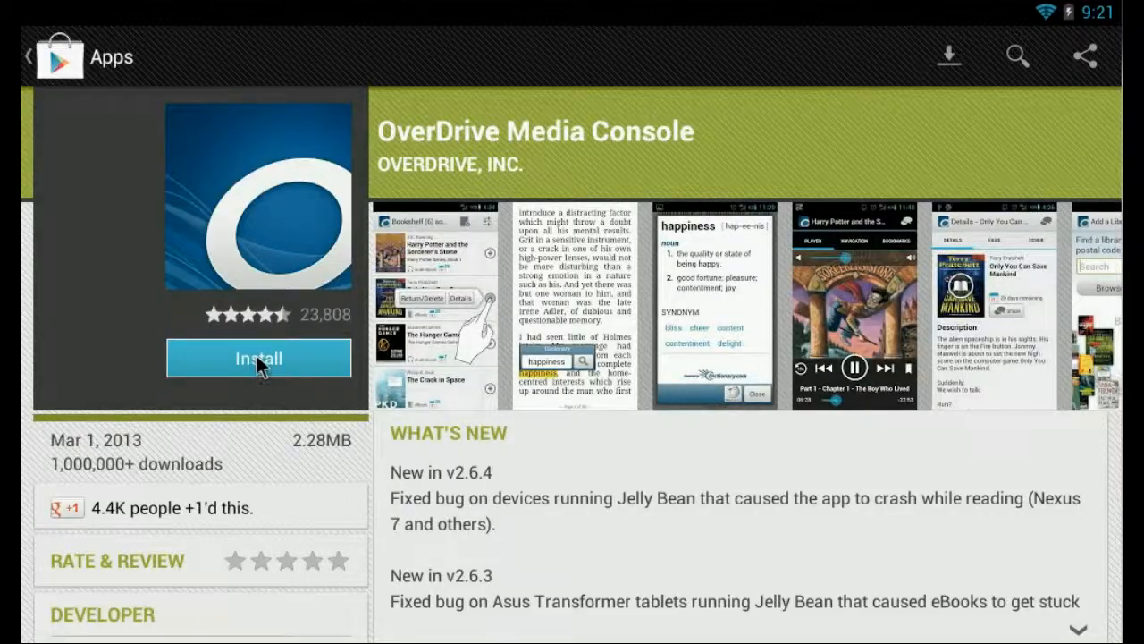
# - Install OverDrive Media Console from its app page, accepting the permissions
pyautogui.click(258, 357)
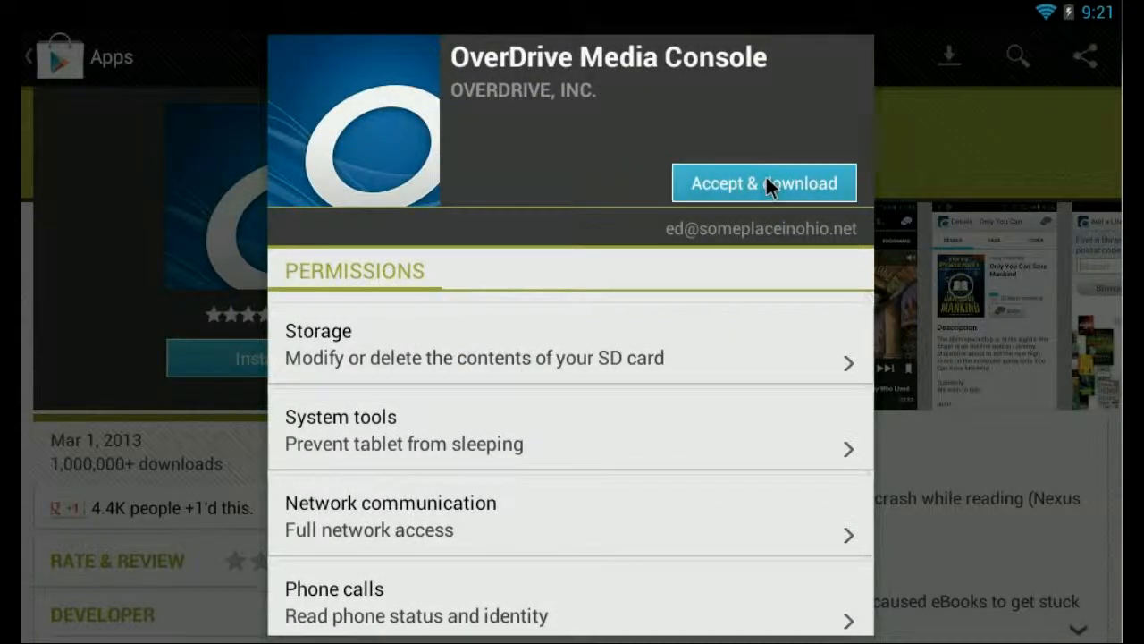
pyautogui.click(763, 183)
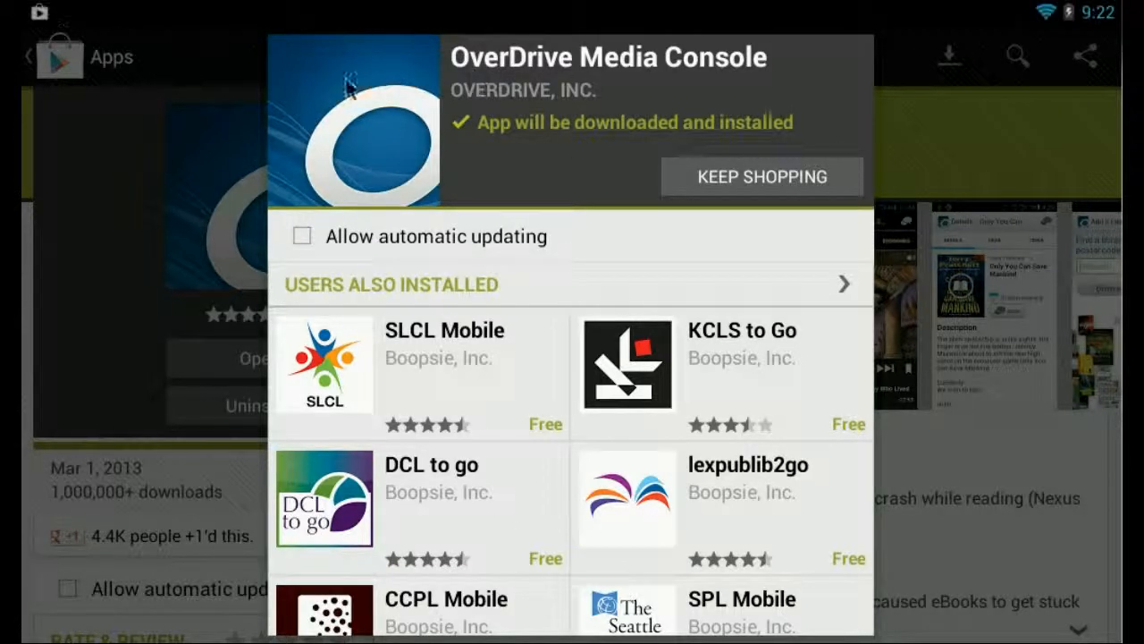
pyautogui.click(761, 177)
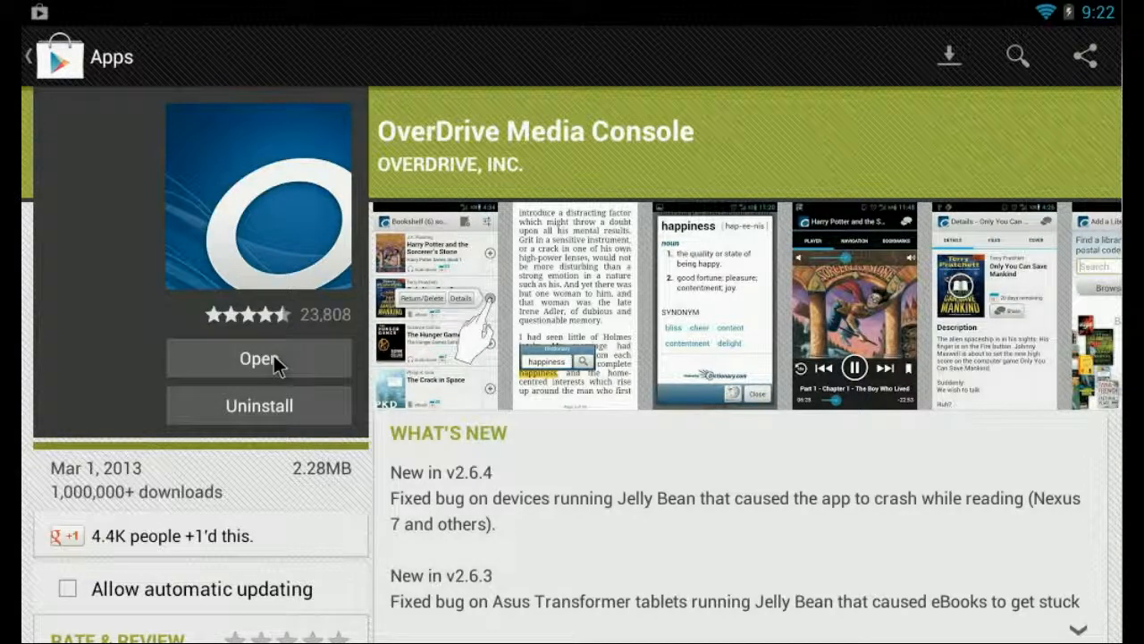
# - Launch the newly installed OverDrive Media Console from its Play Store page
pyautogui.click(257, 358)
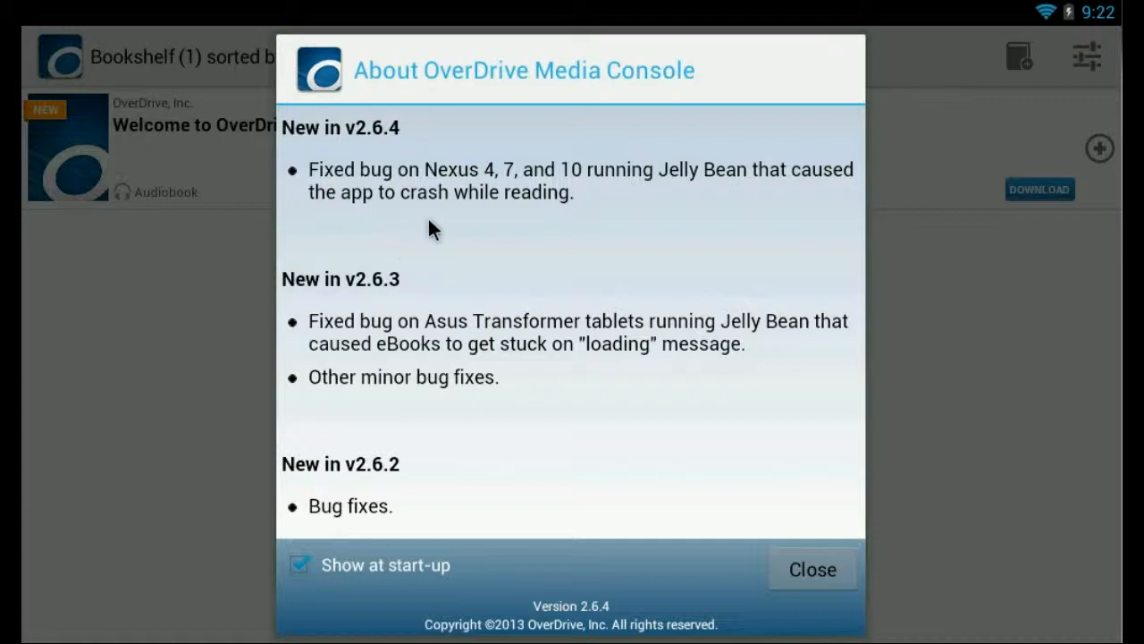
pyautogui.moveTo(722, 393)
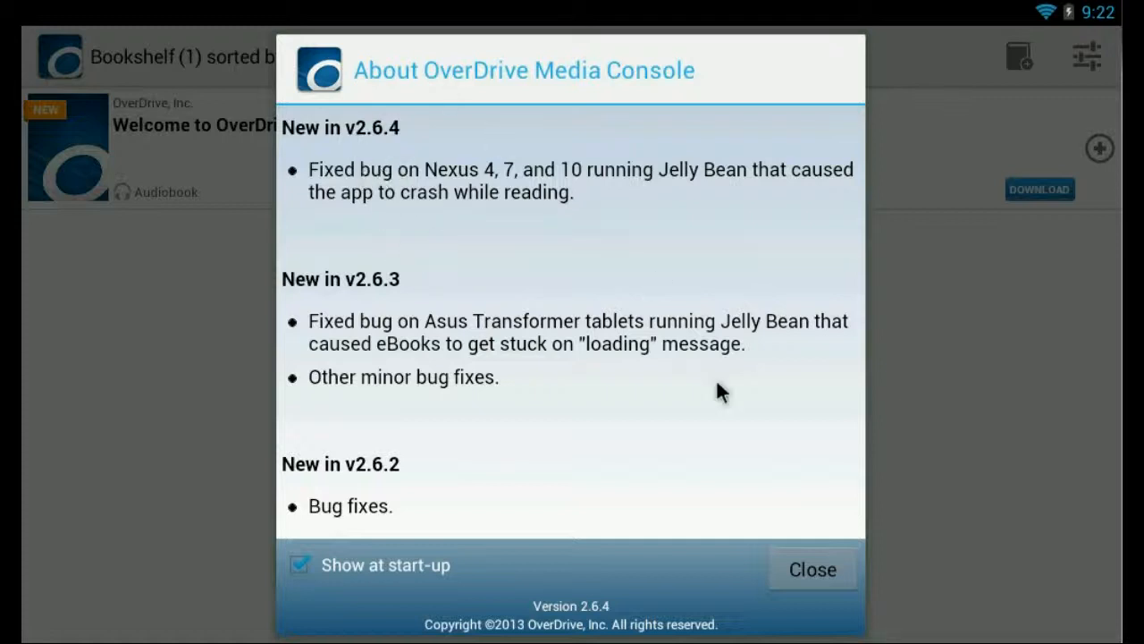
pyautogui.click(811, 569)
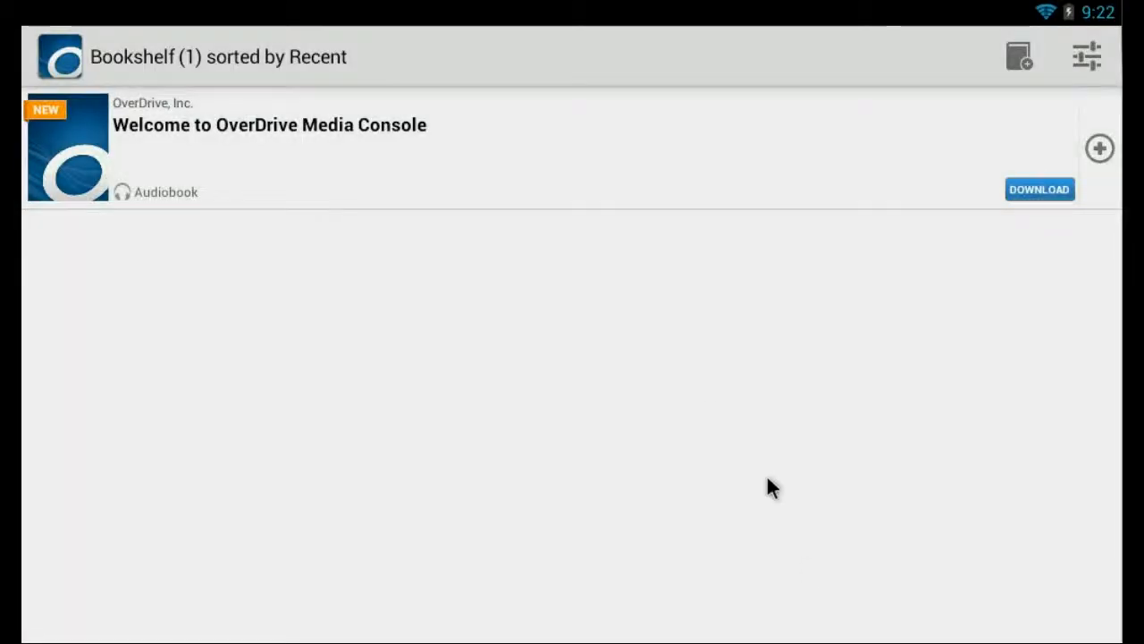
pyautogui.moveTo(290, 129)
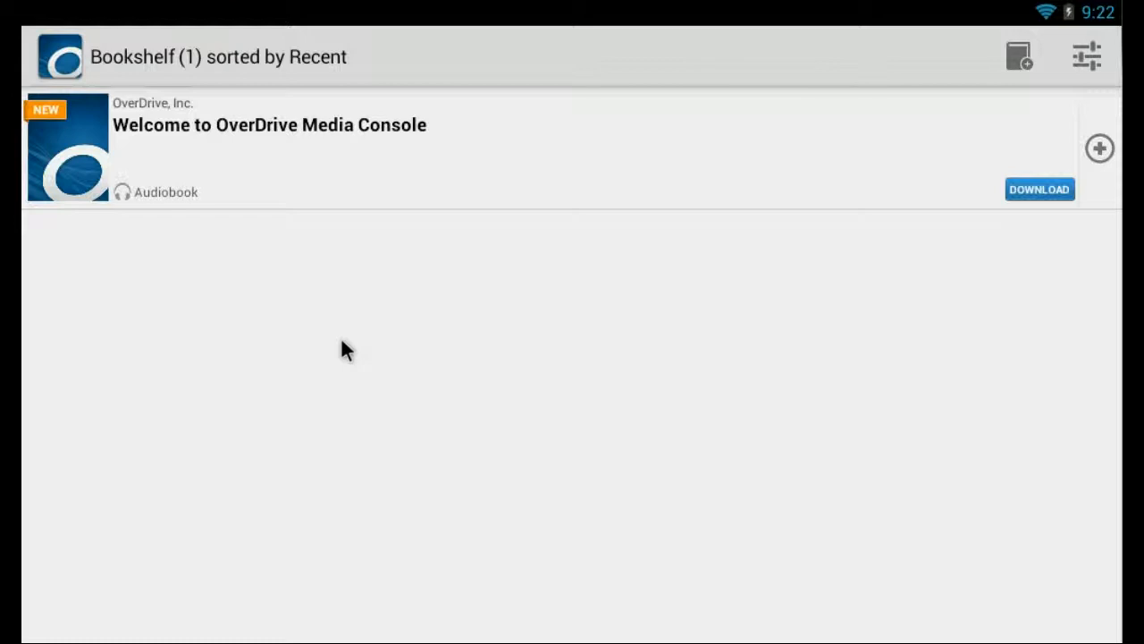
pyautogui.moveTo(324, 323)
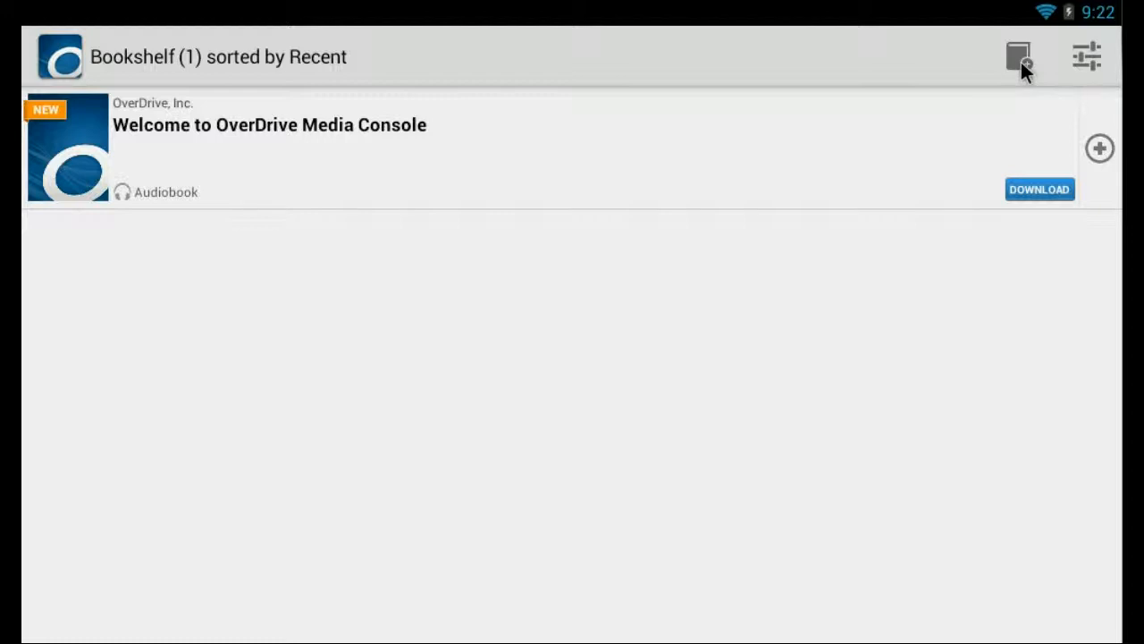
# - Dismiss the release notes and search Add a Library for 'Marysville'
pyautogui.click(1020, 55)
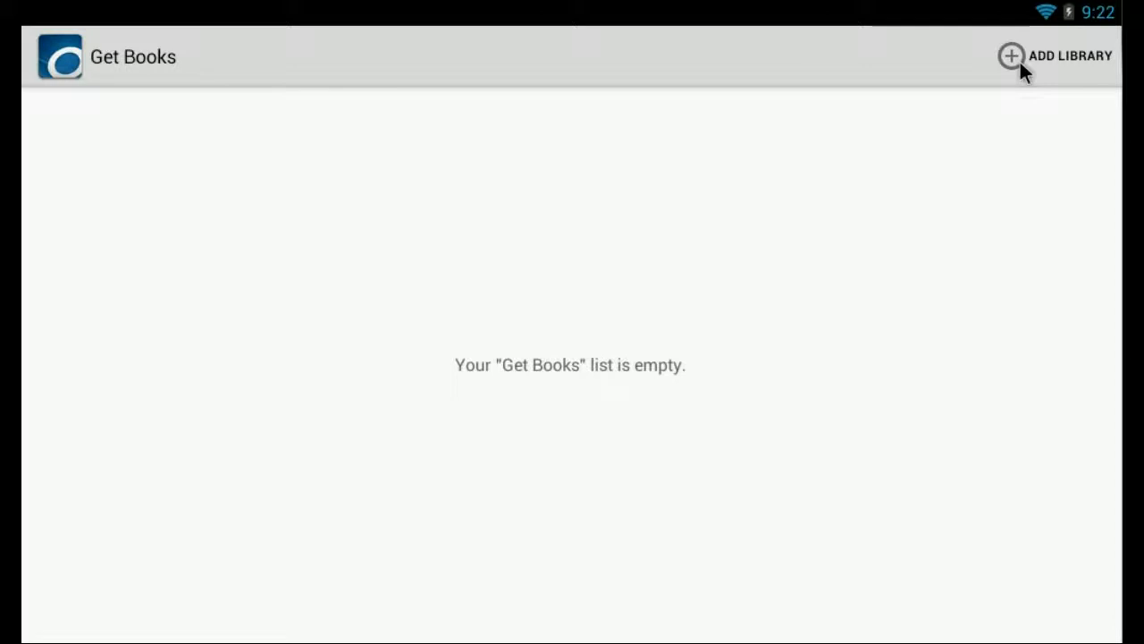
pyautogui.moveTo(507, 322)
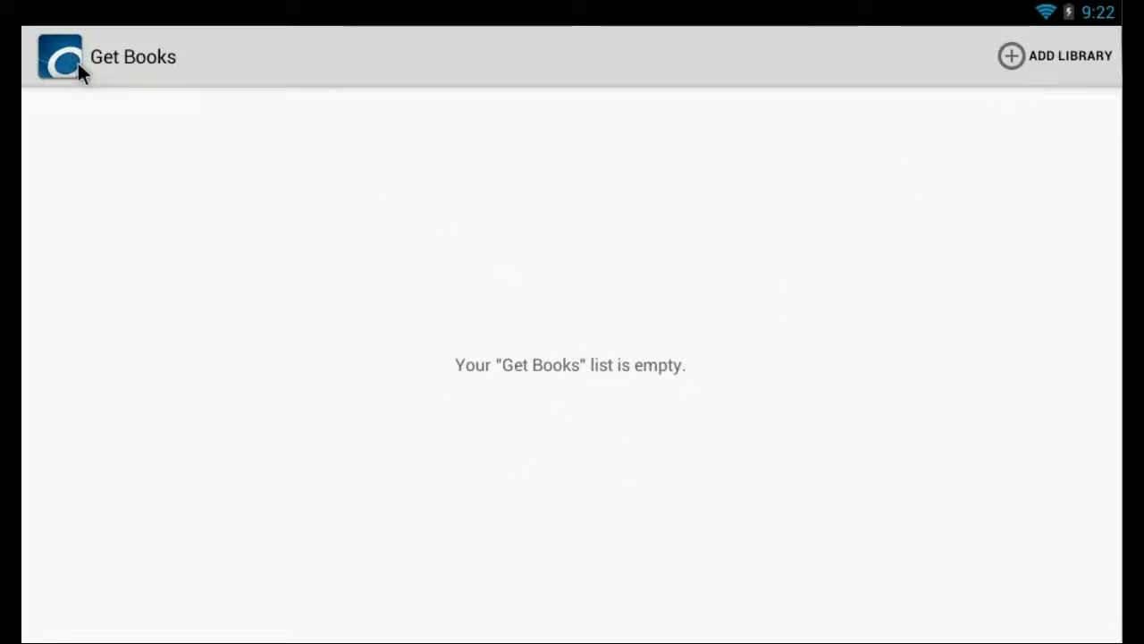
pyautogui.moveTo(100, 64)
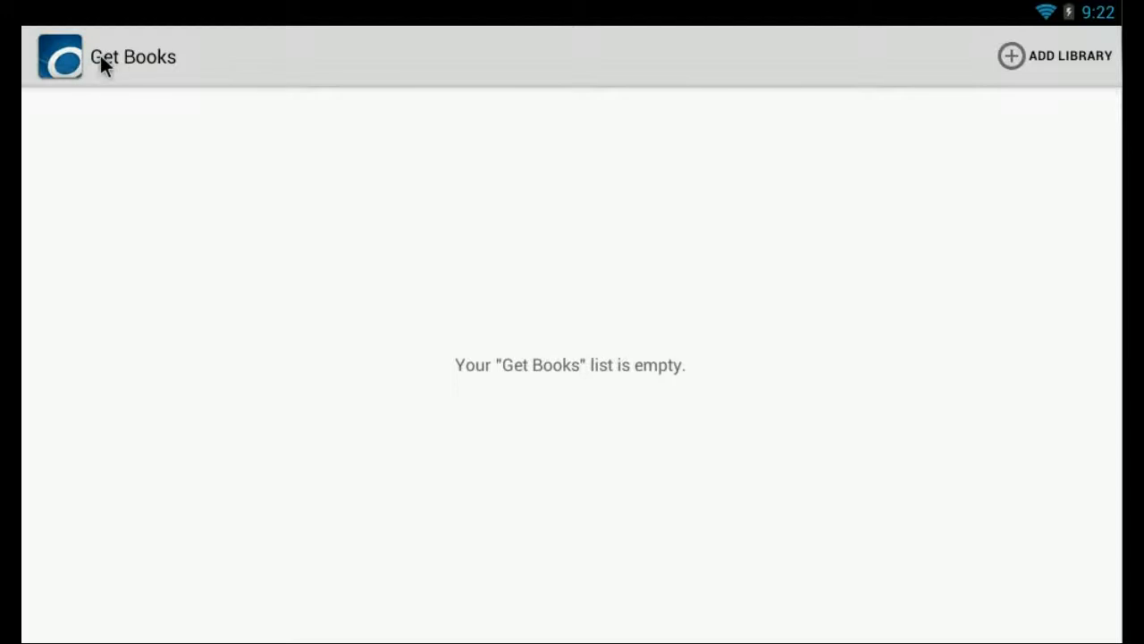
pyautogui.click(1055, 55)
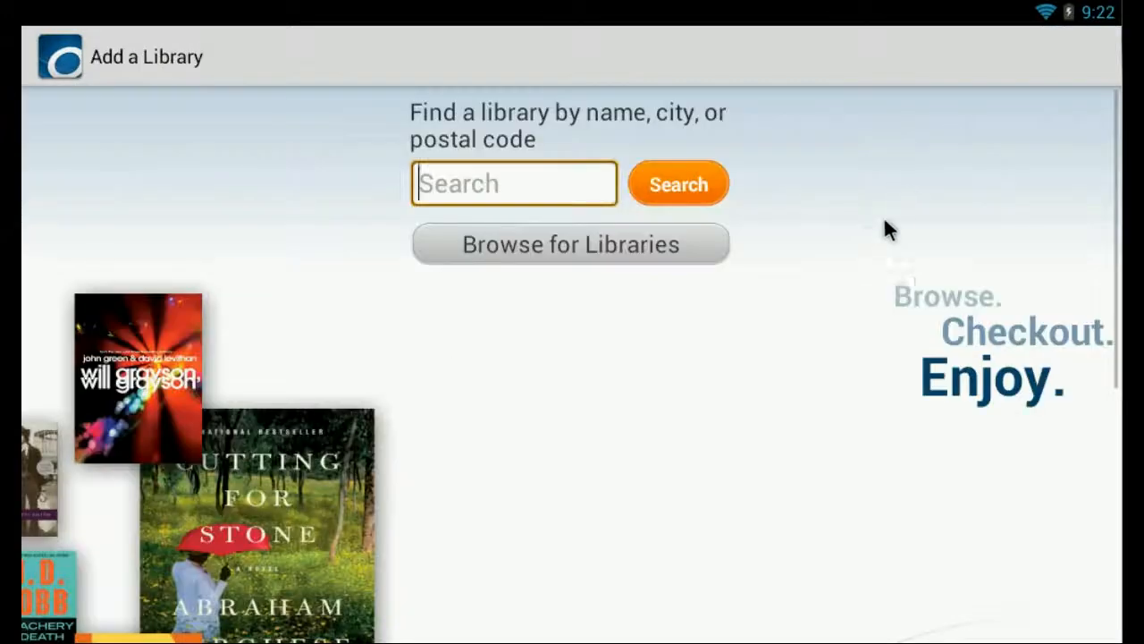
pyautogui.moveTo(555, 204)
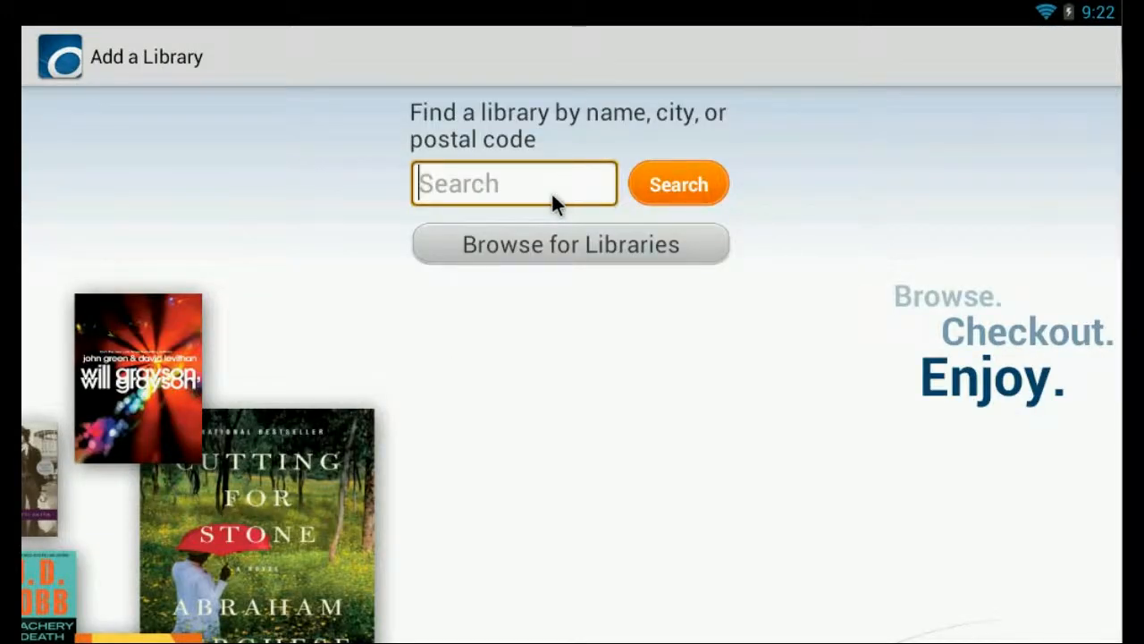
pyautogui.write('Marysv')
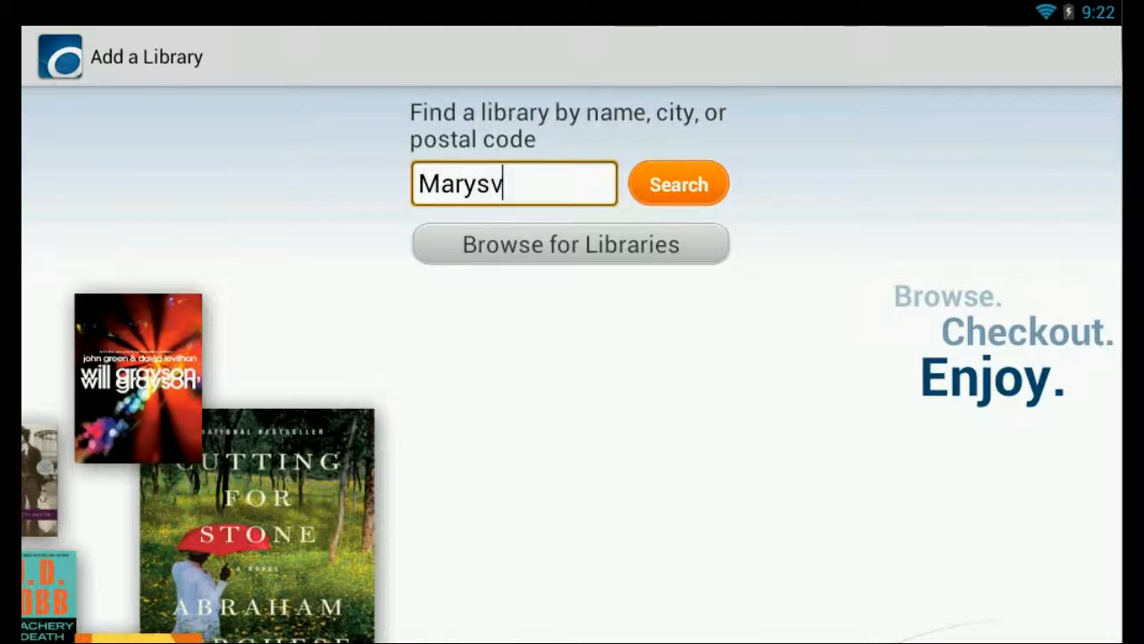
pyautogui.write('ille')
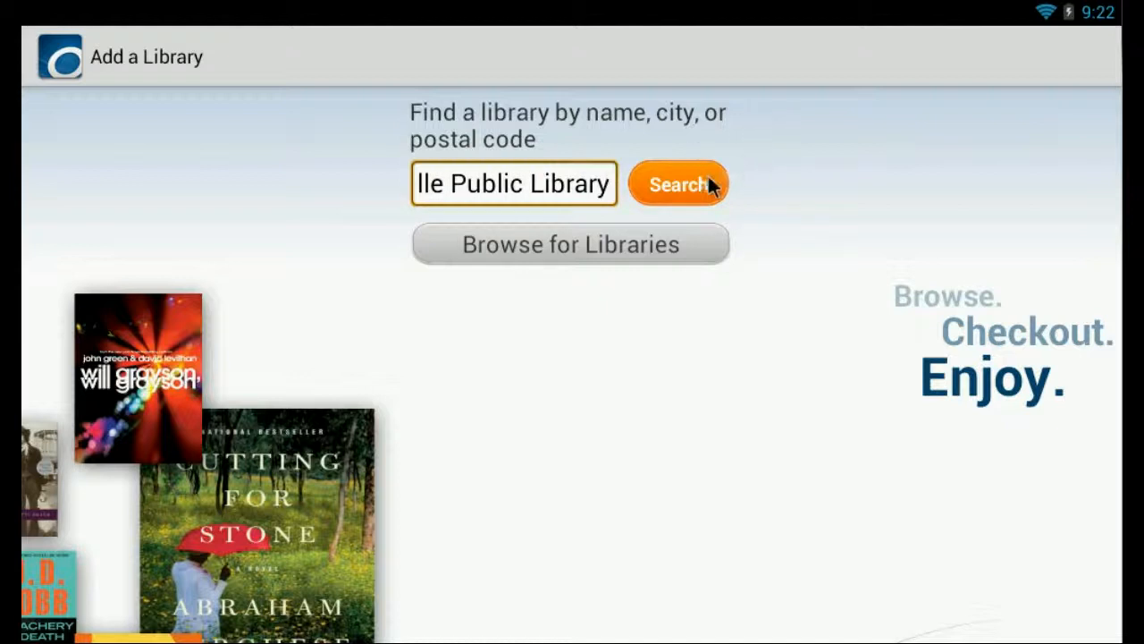
pyautogui.click(678, 183)
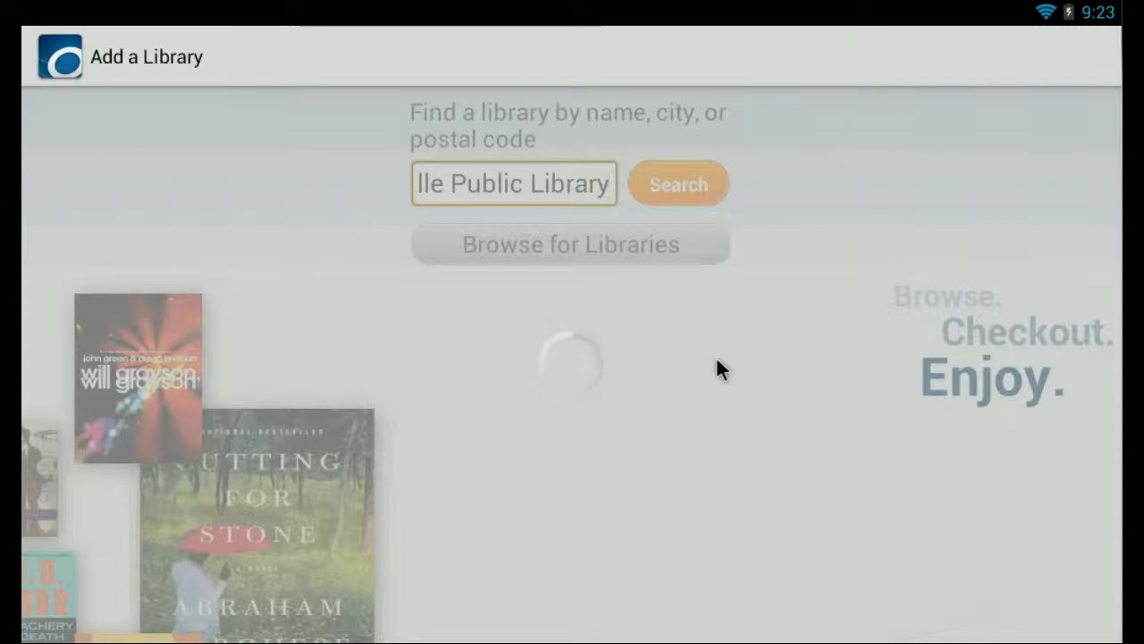
# - Choose Marysville Public Library (Ohio) and star its Digital Downloads site as a favorite
pyautogui.click(677, 182)
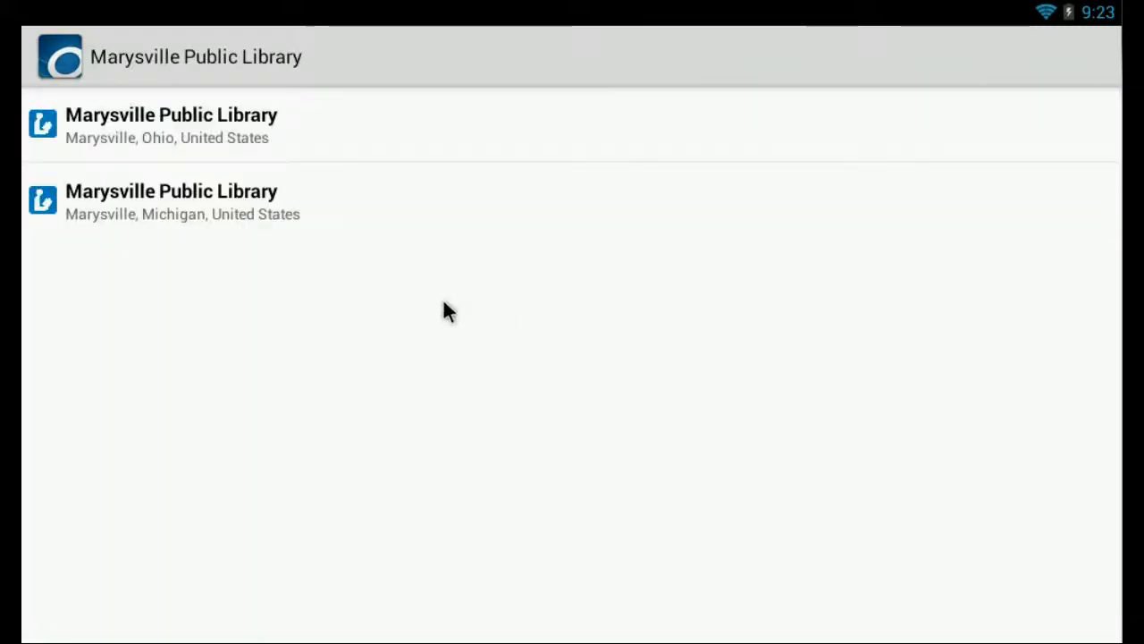
pyautogui.moveTo(182, 214)
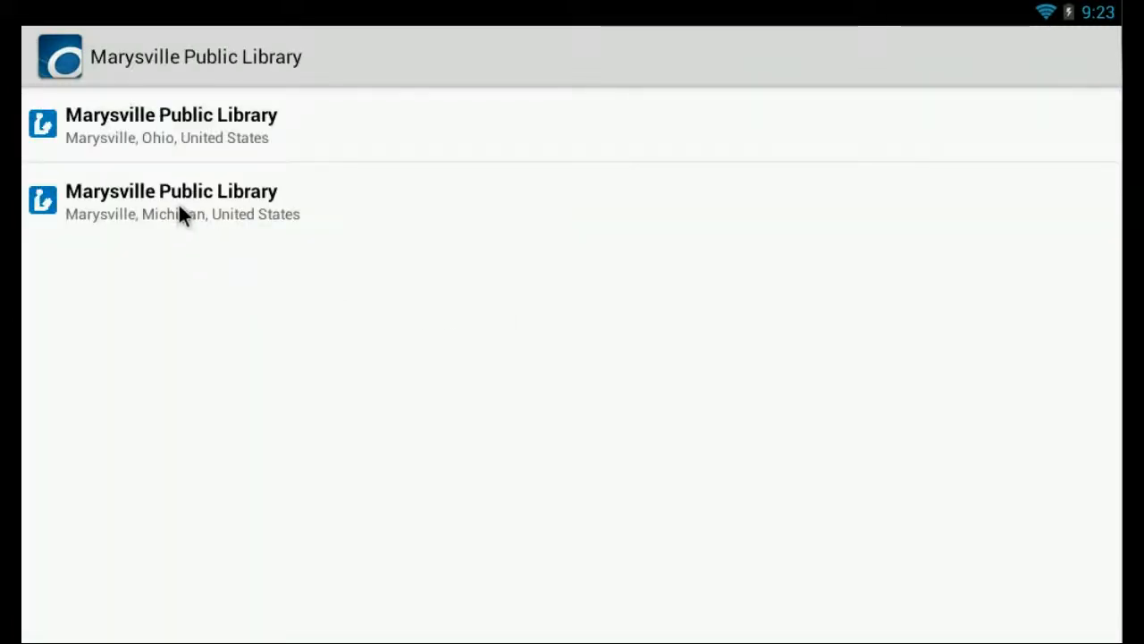
pyautogui.moveTo(175, 129)
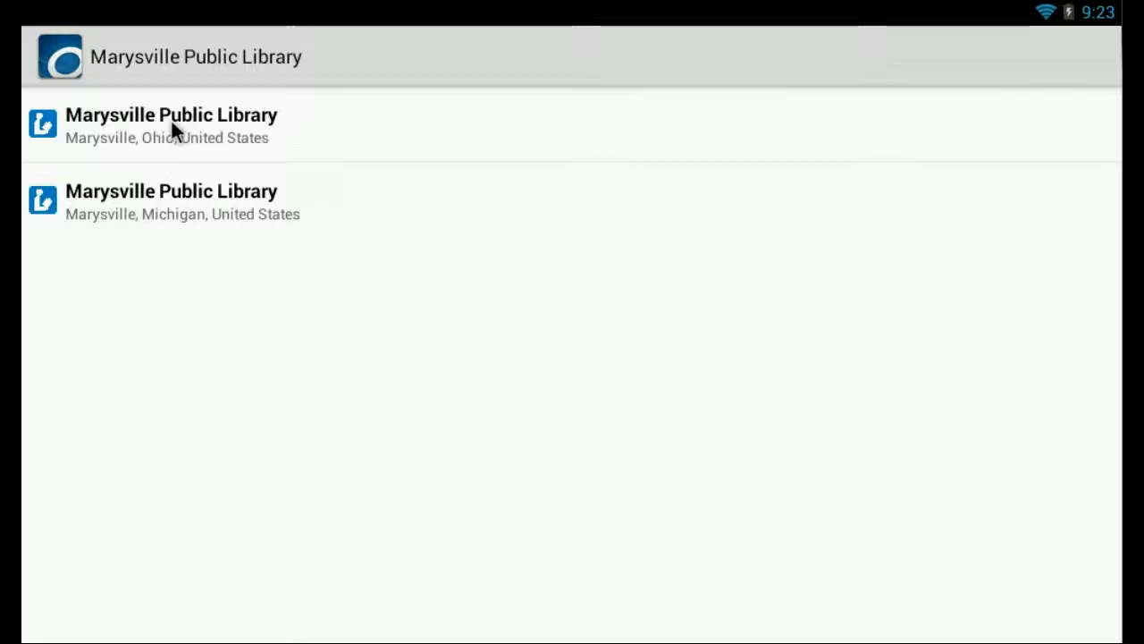
pyautogui.click(172, 125)
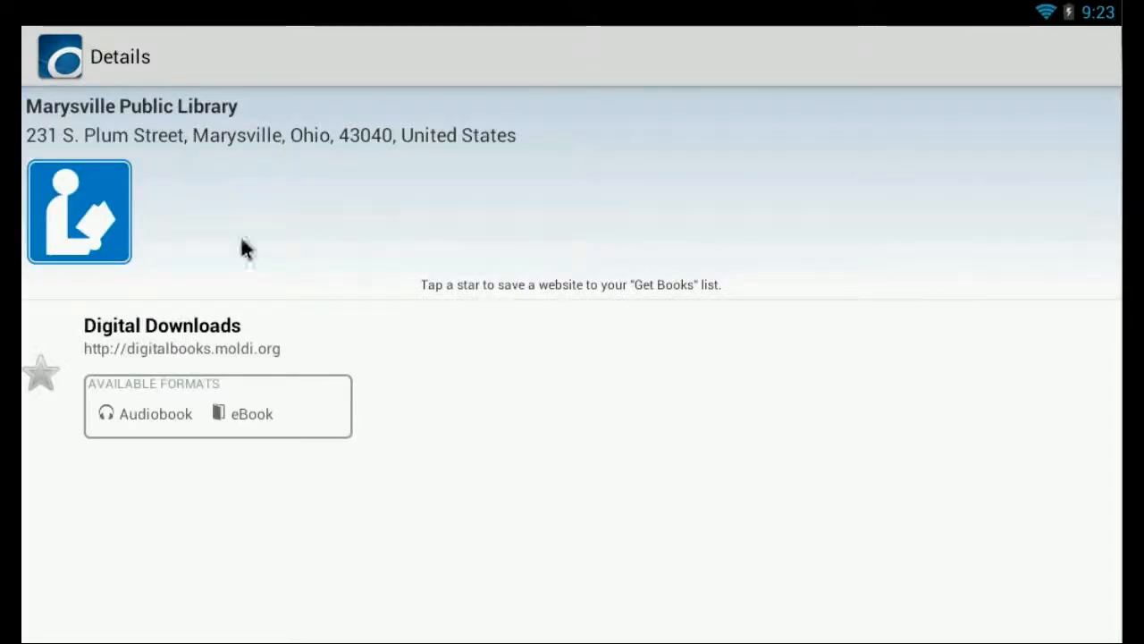
pyautogui.moveTo(443, 300)
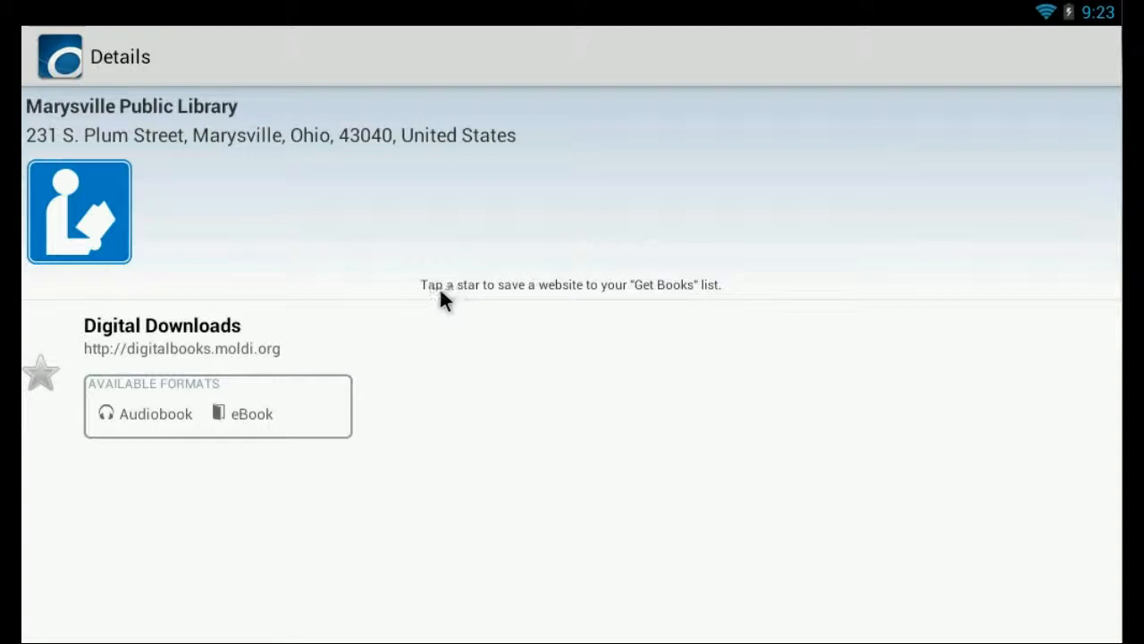
pyautogui.moveTo(594, 306)
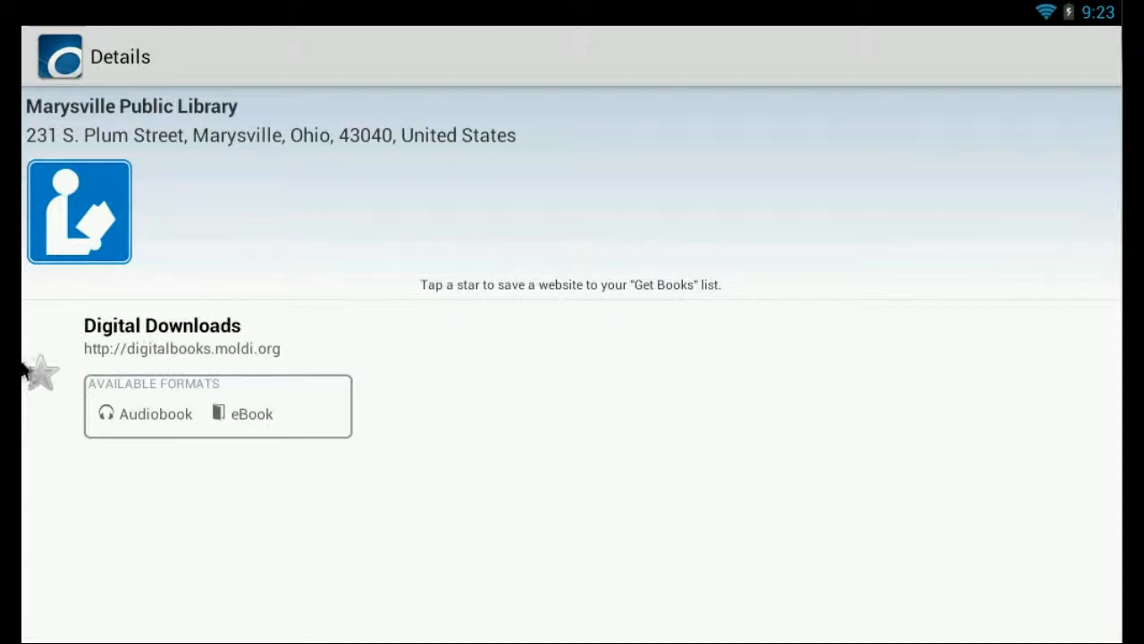
pyautogui.click(42, 374)
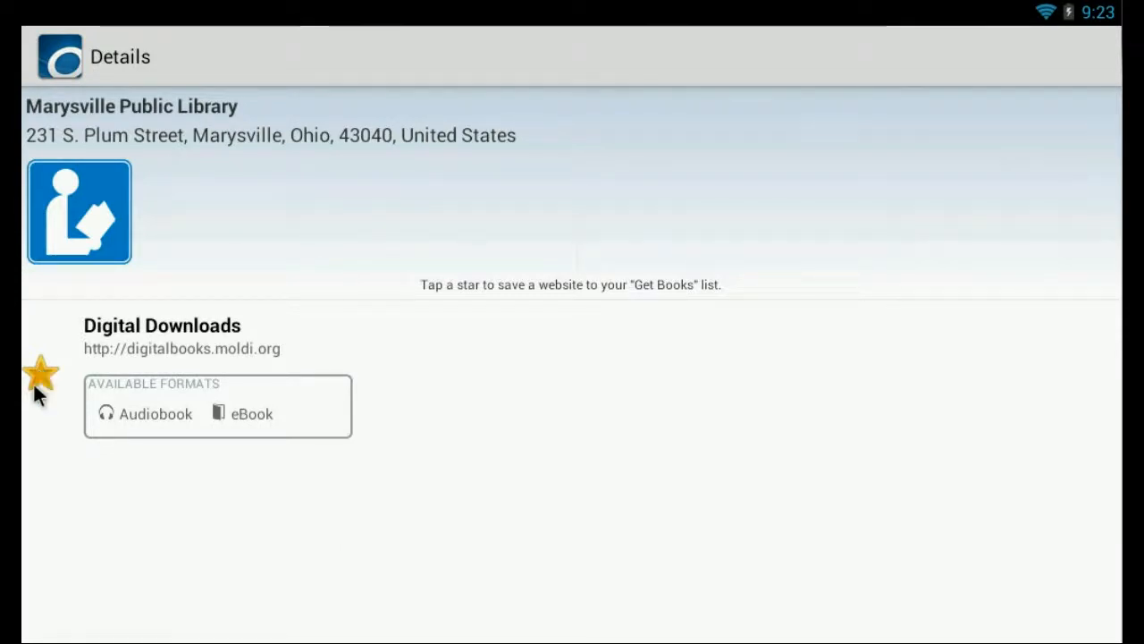
pyautogui.moveTo(439, 391)
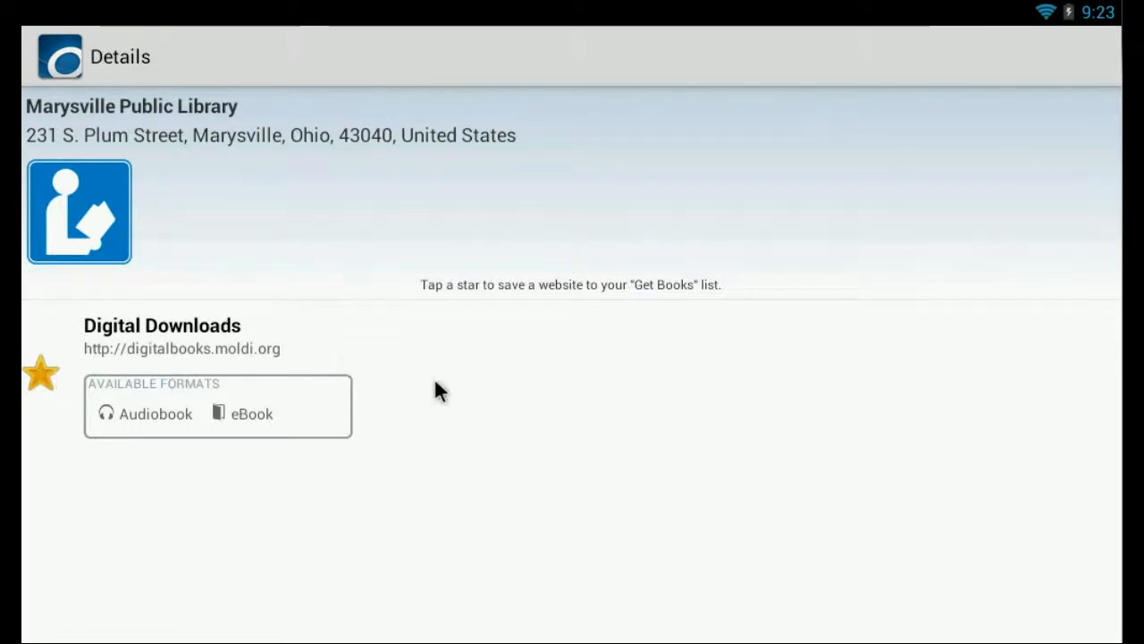
pyautogui.moveTo(63, 197)
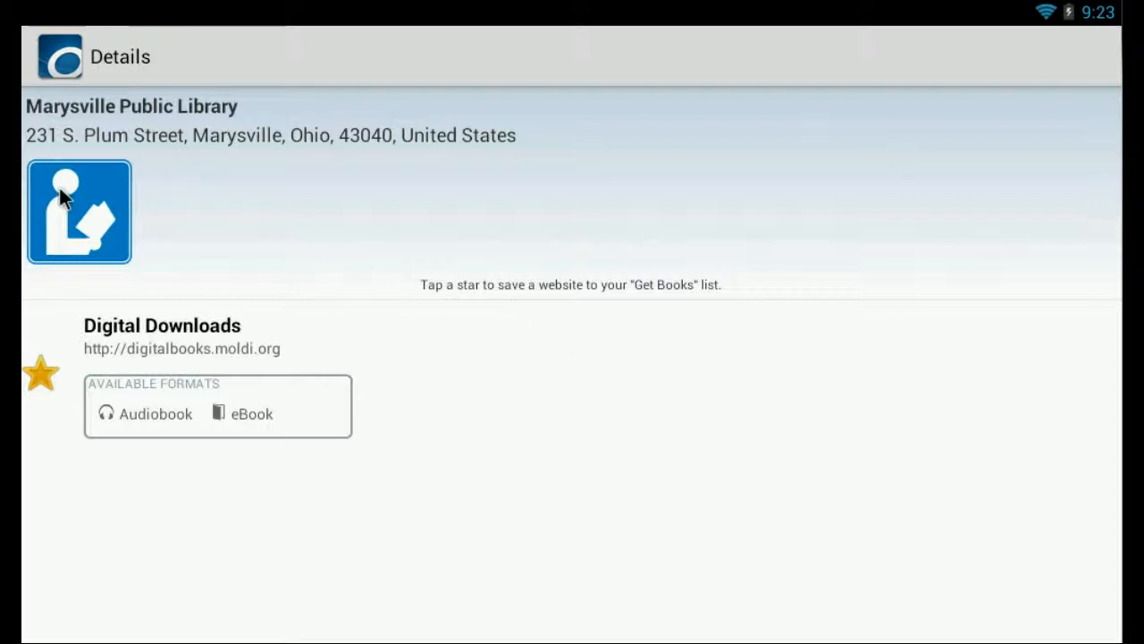
pyautogui.moveTo(801, 472)
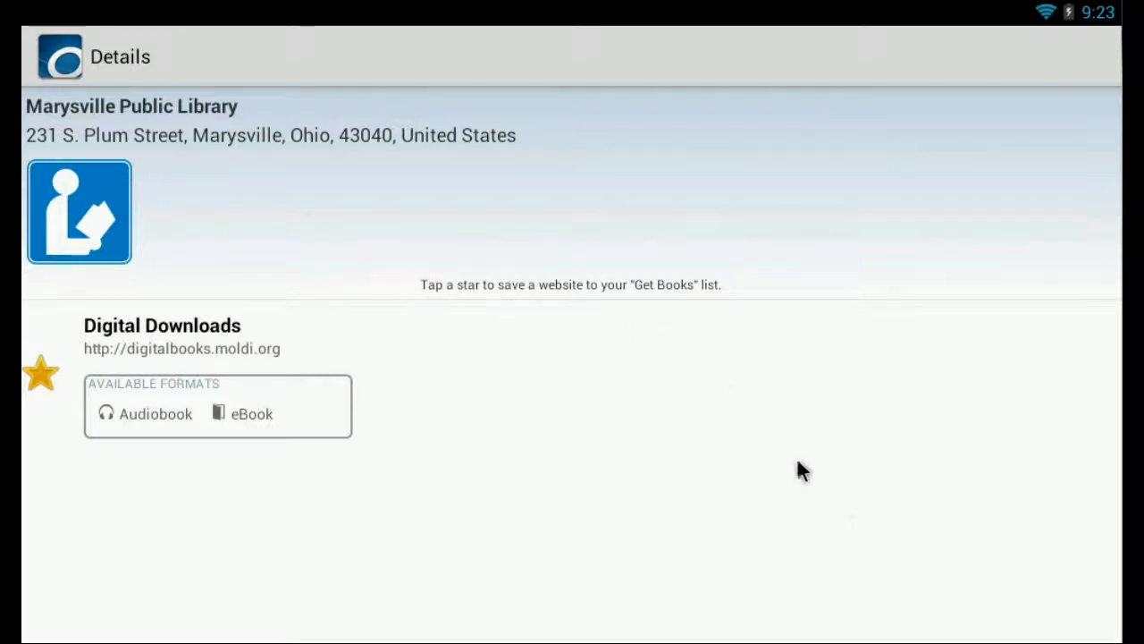
# - Attempt to load the Digital Downloads site and open it in the browser via the share menu
pyautogui.click(163, 326)
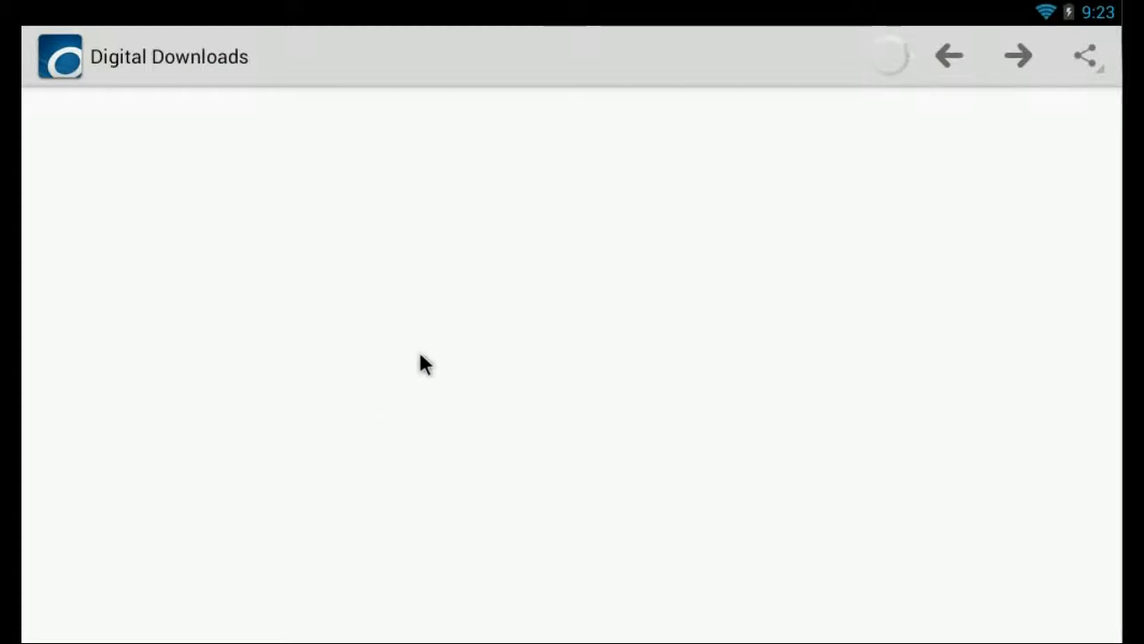
pyautogui.moveTo(297, 283)
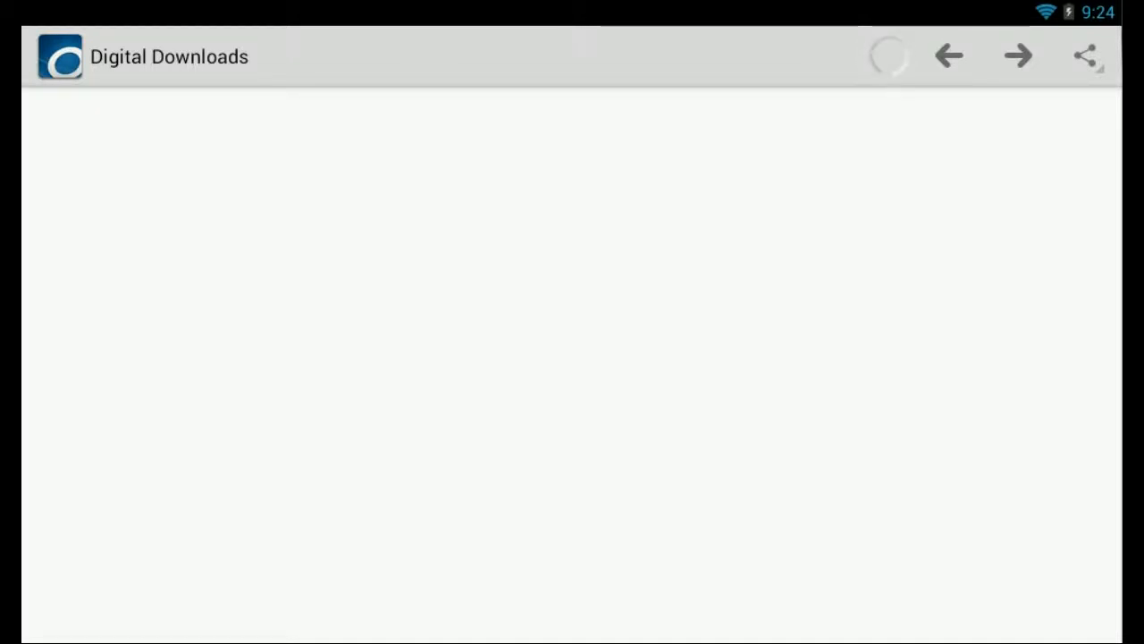
pyautogui.moveTo(933, 403)
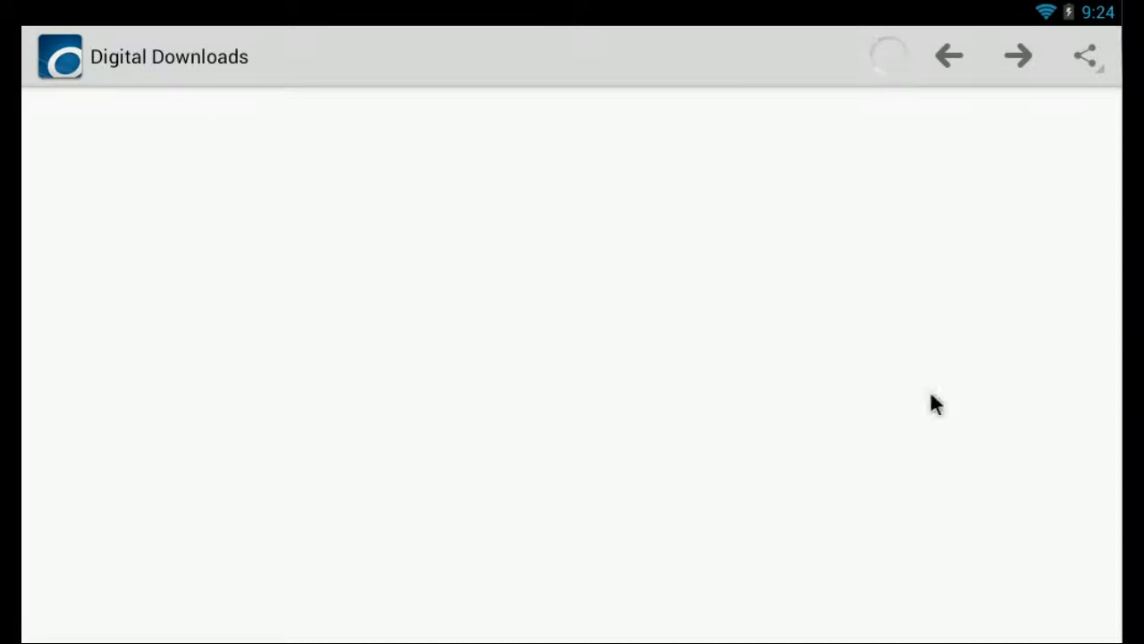
pyautogui.click(1087, 55)
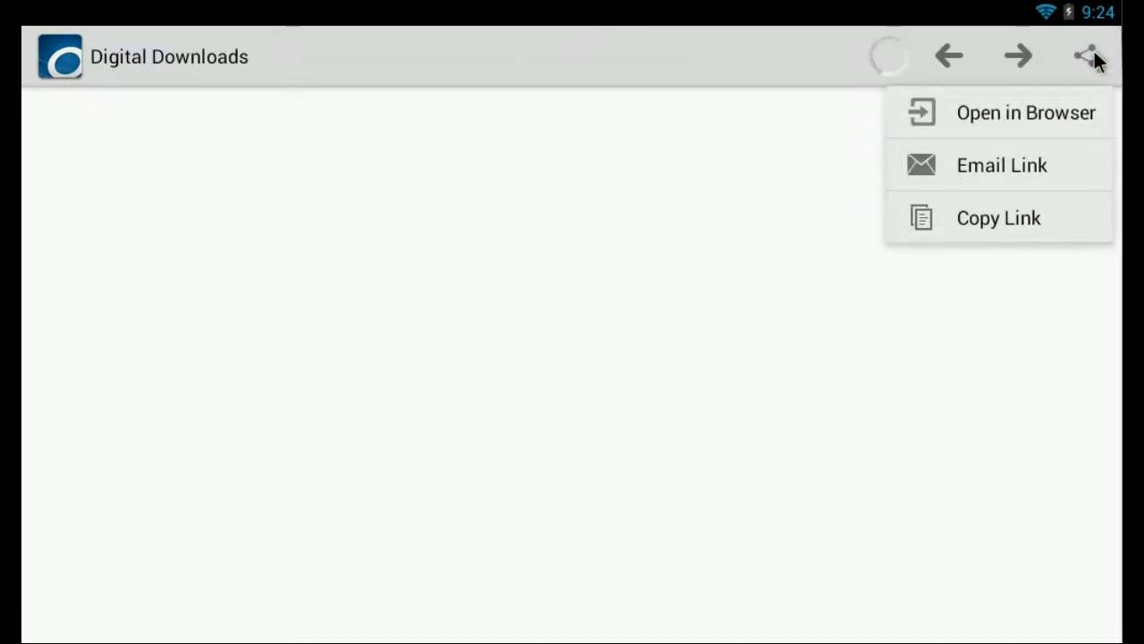
pyautogui.moveTo(1069, 126)
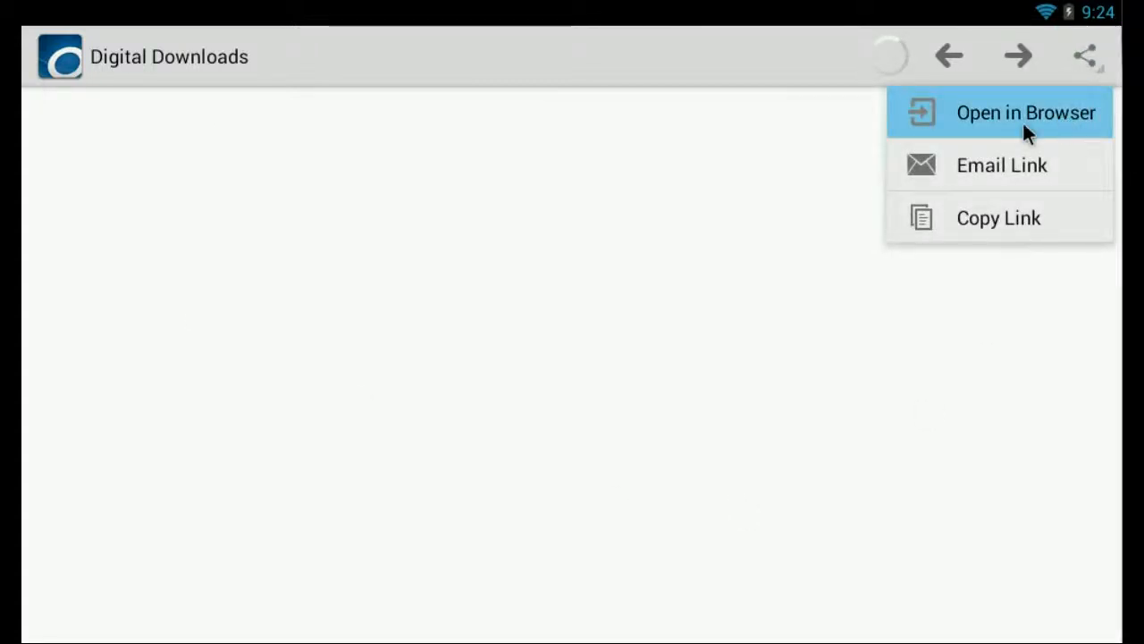
pyautogui.moveTo(903, 125)
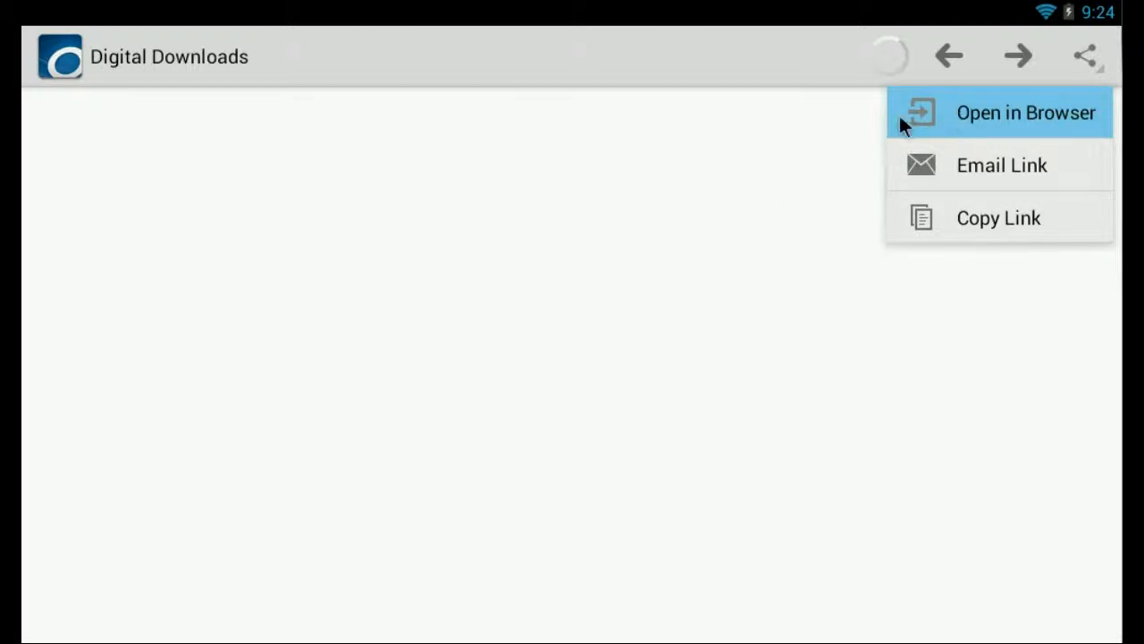
pyautogui.moveTo(325, 161)
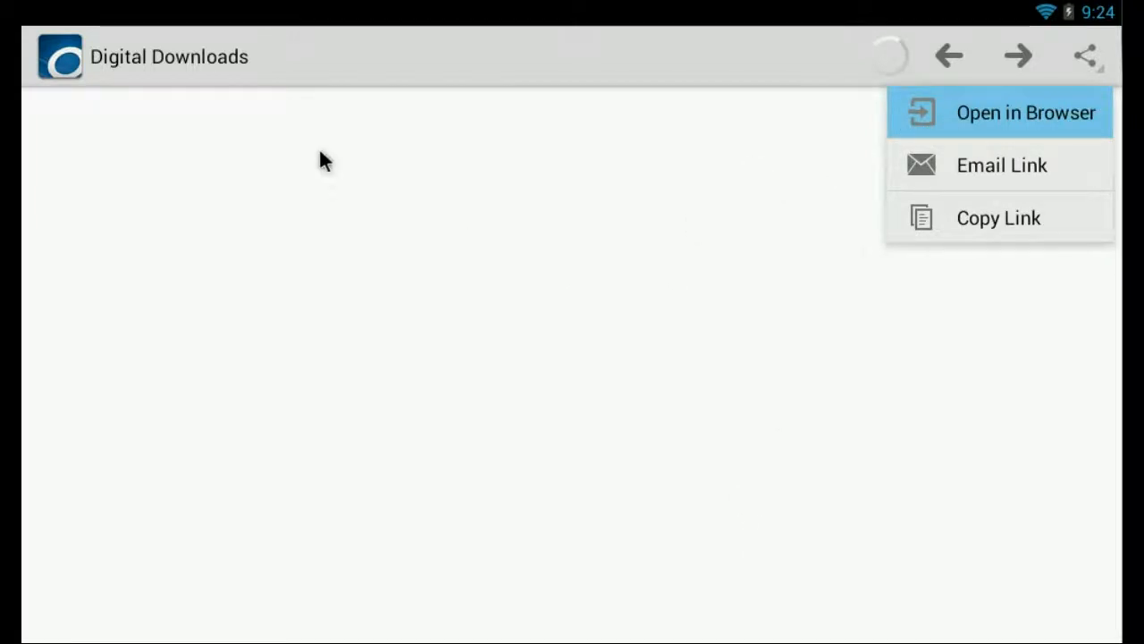
pyautogui.click(1026, 113)
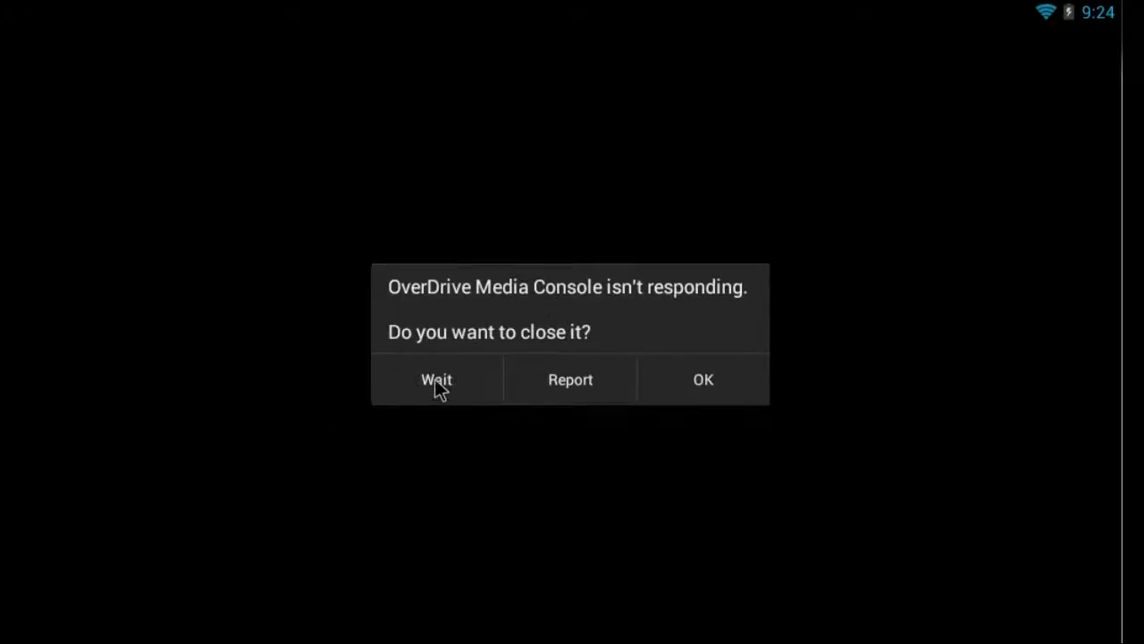
pyautogui.moveTo(561, 322)
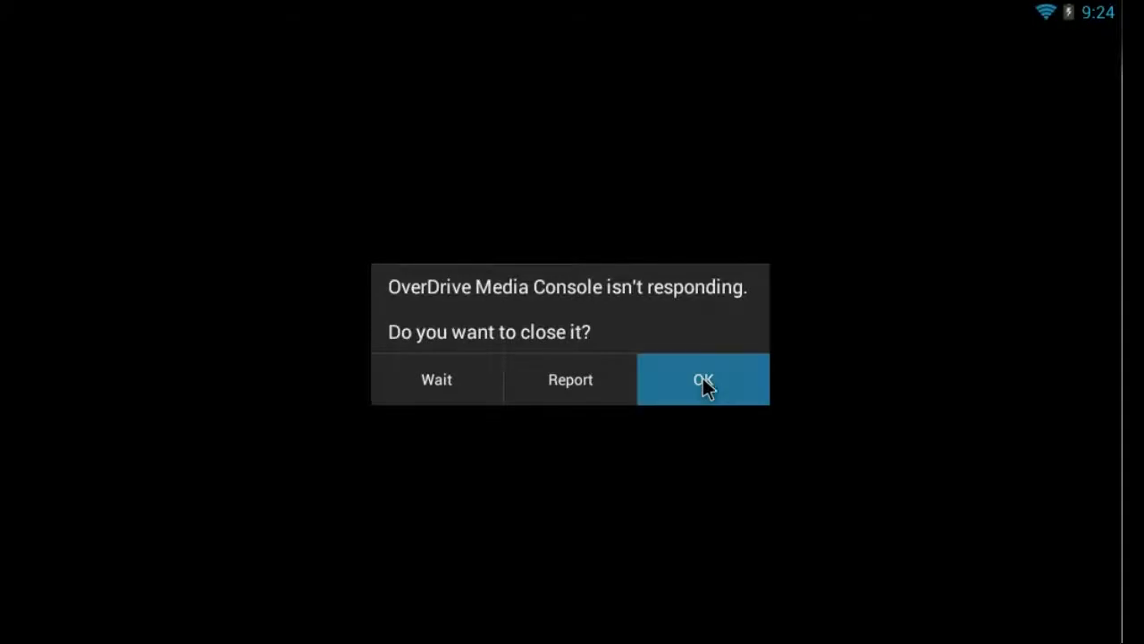
# - Close the unresponsive app, retry Digital Downloads and dismiss the what's-new notes
pyautogui.click(703, 379)
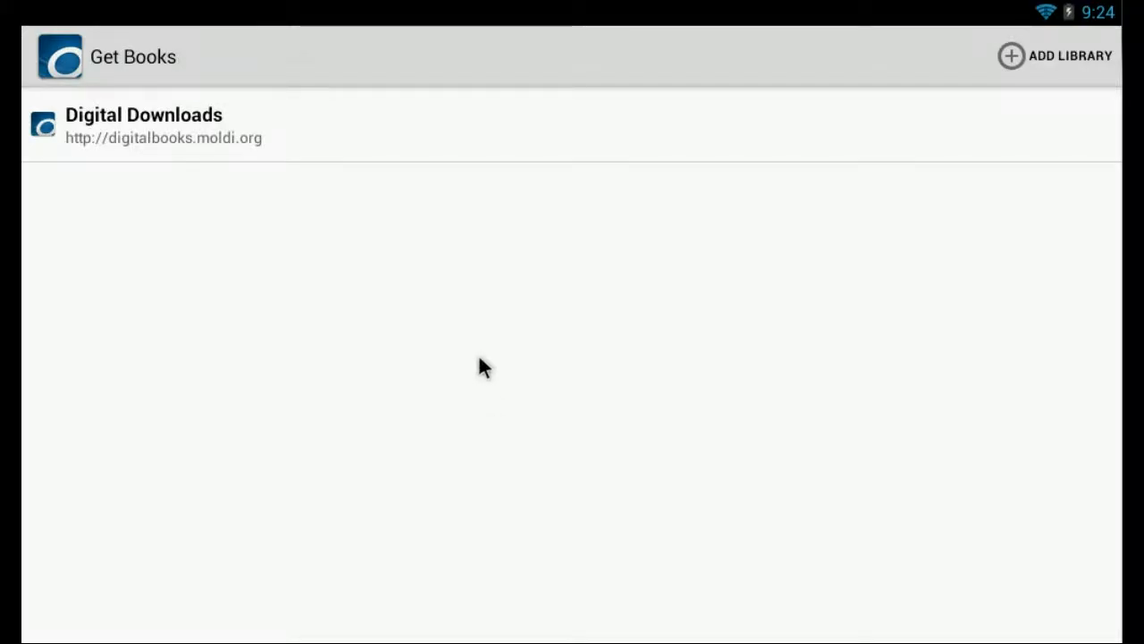
pyautogui.click(143, 125)
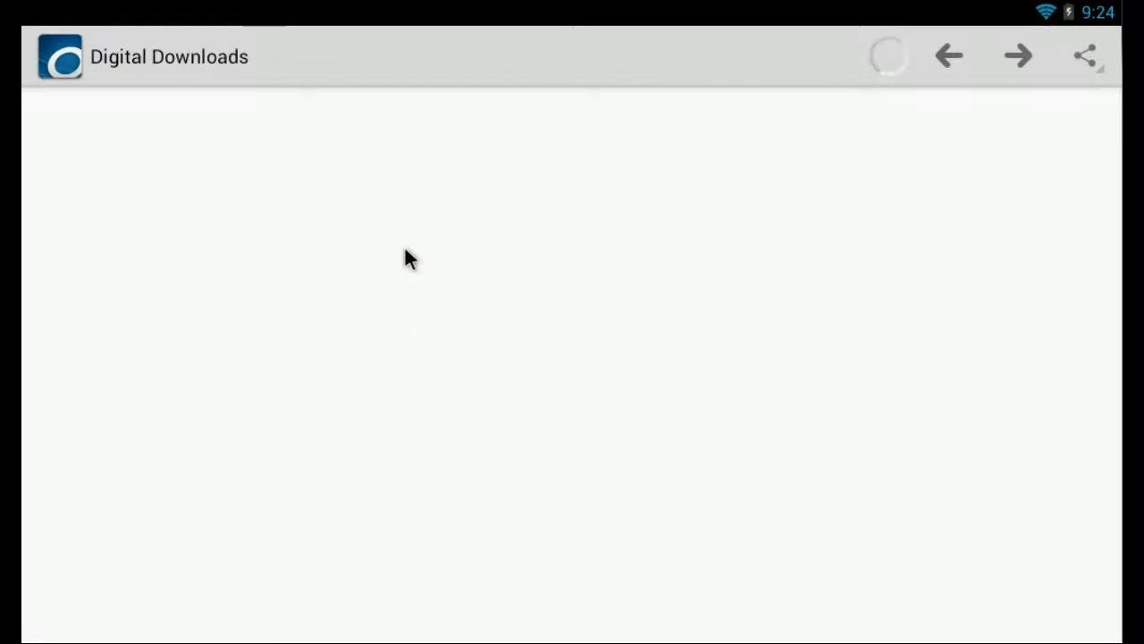
pyautogui.moveTo(1052, 86)
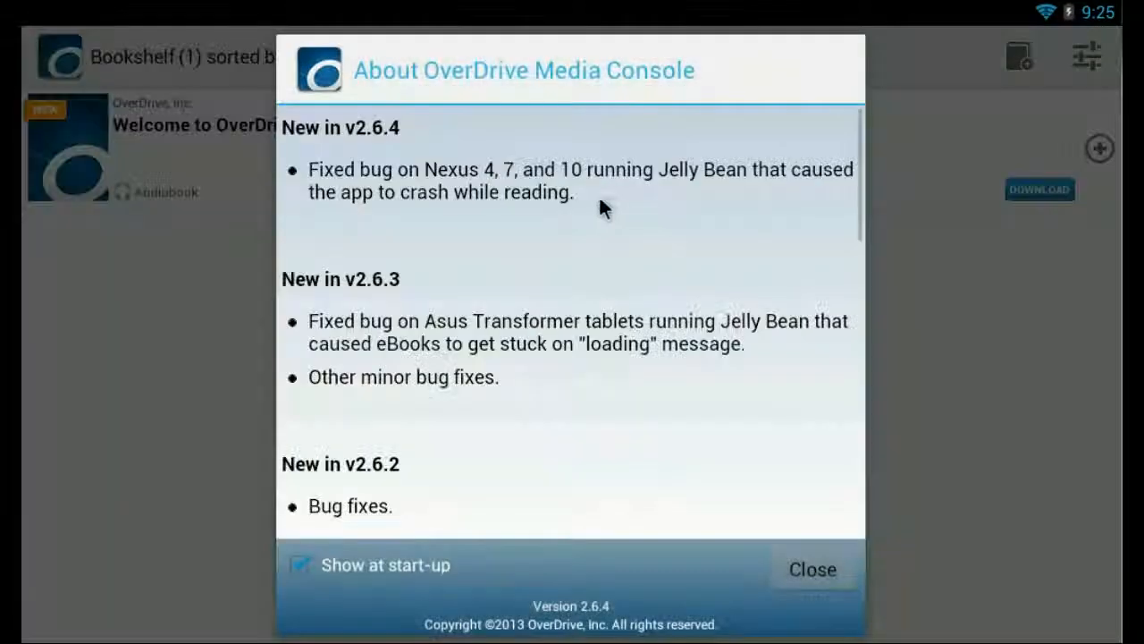
pyautogui.click(812, 568)
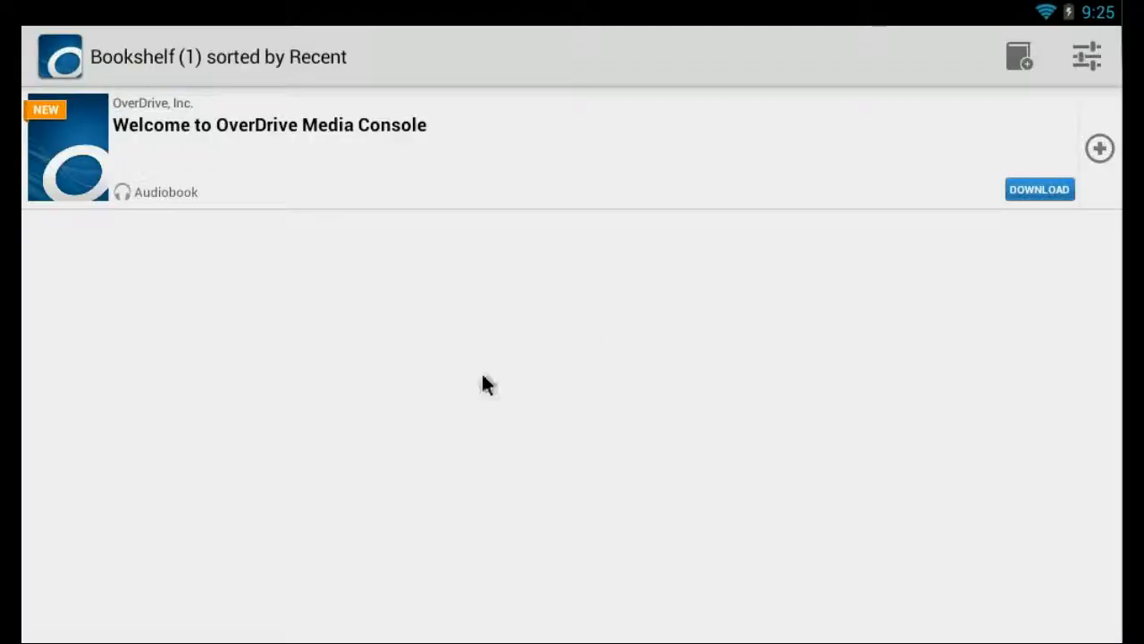
pyautogui.moveTo(599, 397)
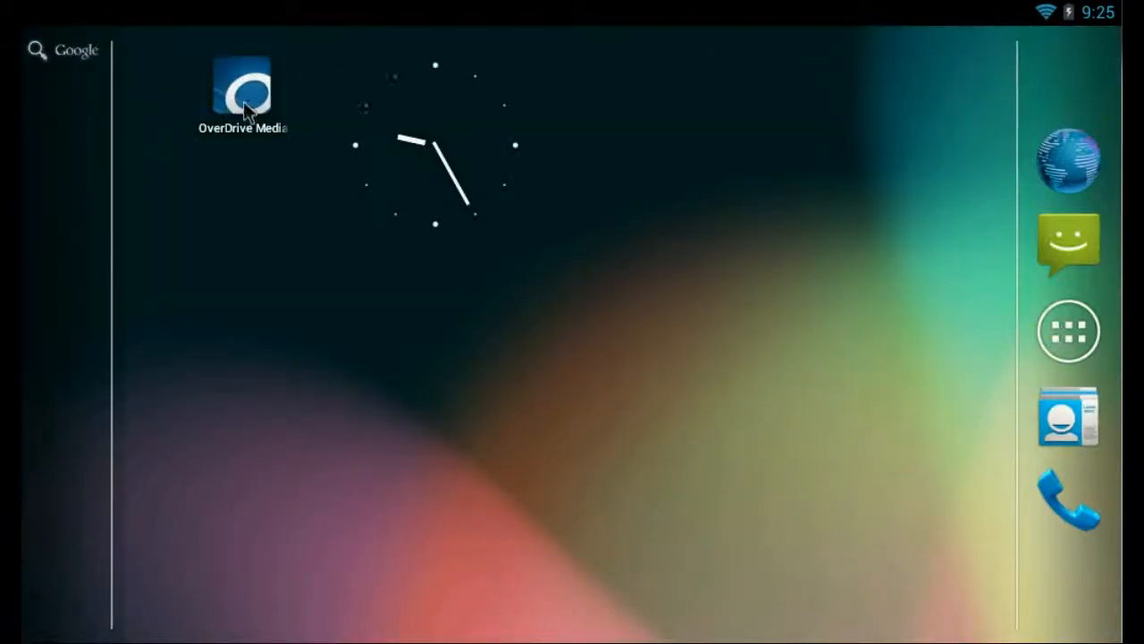
pyautogui.moveTo(1022, 333)
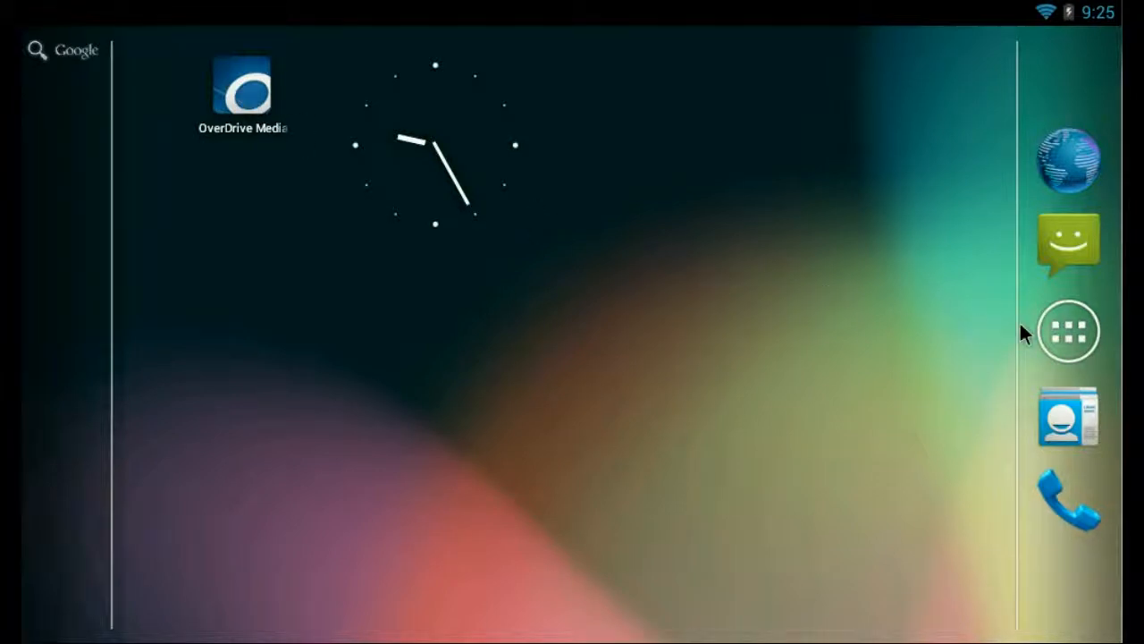
# - Relaunch OverDrive Media Console and load the Digital Downloads library site
pyautogui.click(1068, 329)
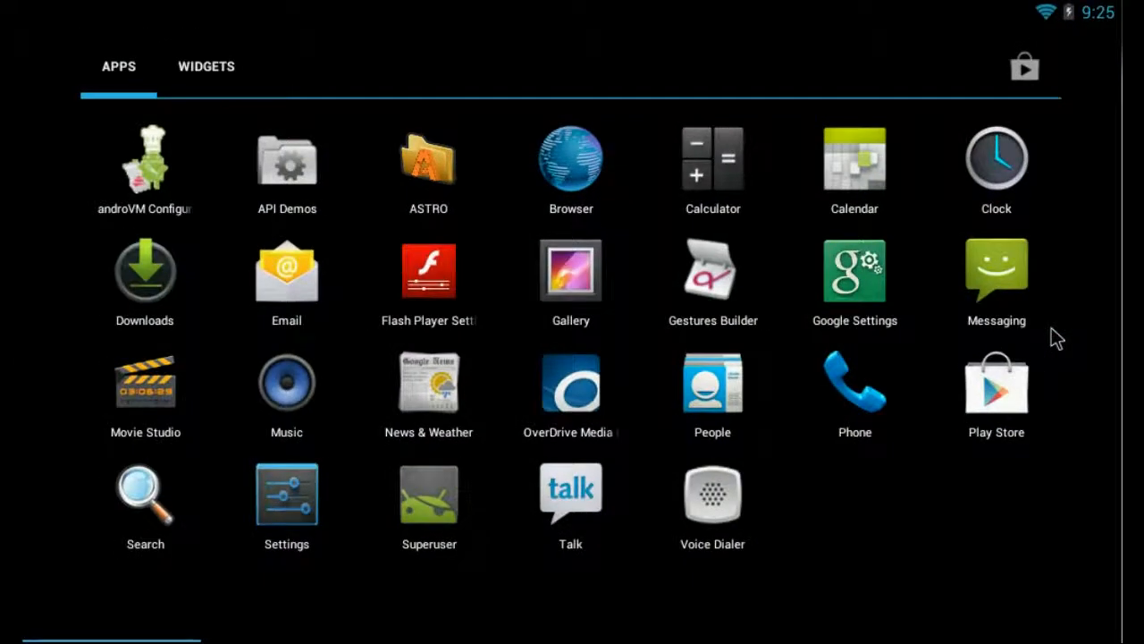
pyautogui.moveTo(533, 379)
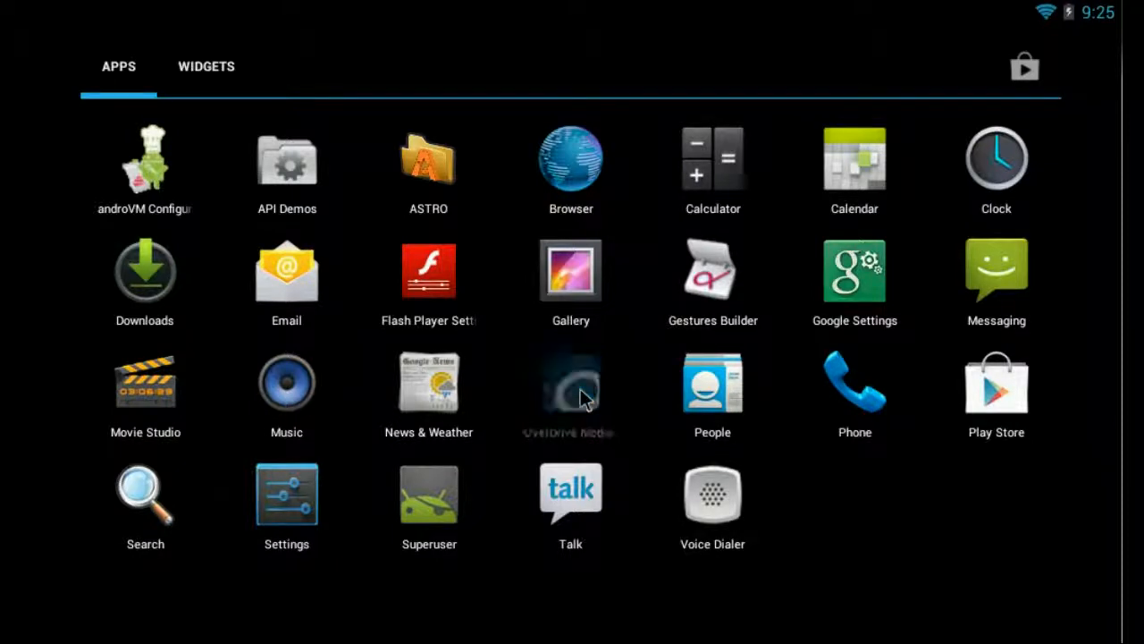
pyautogui.click(570, 382)
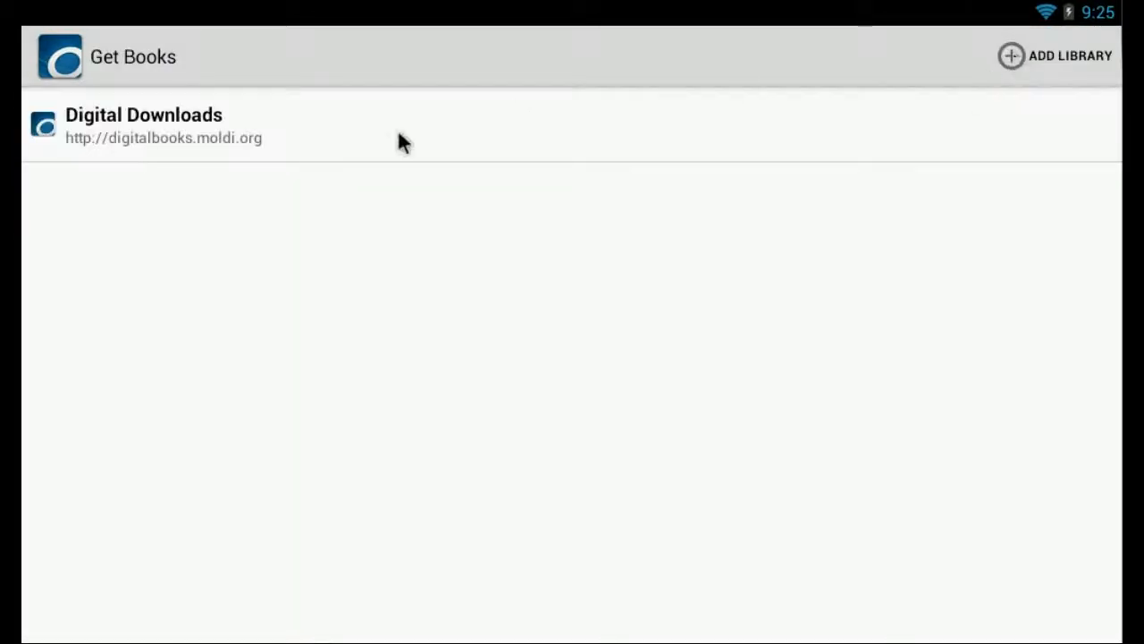
pyautogui.click(143, 125)
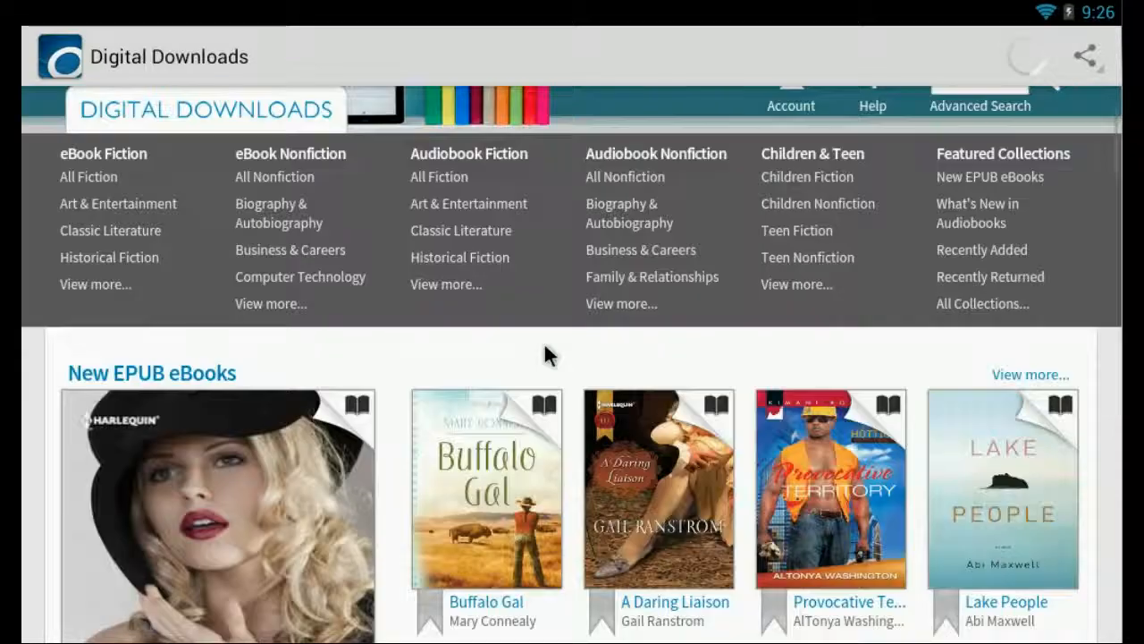
# - Scroll down the library home page toward the Audiobook Fiction categories
pyautogui.scroll(-3)
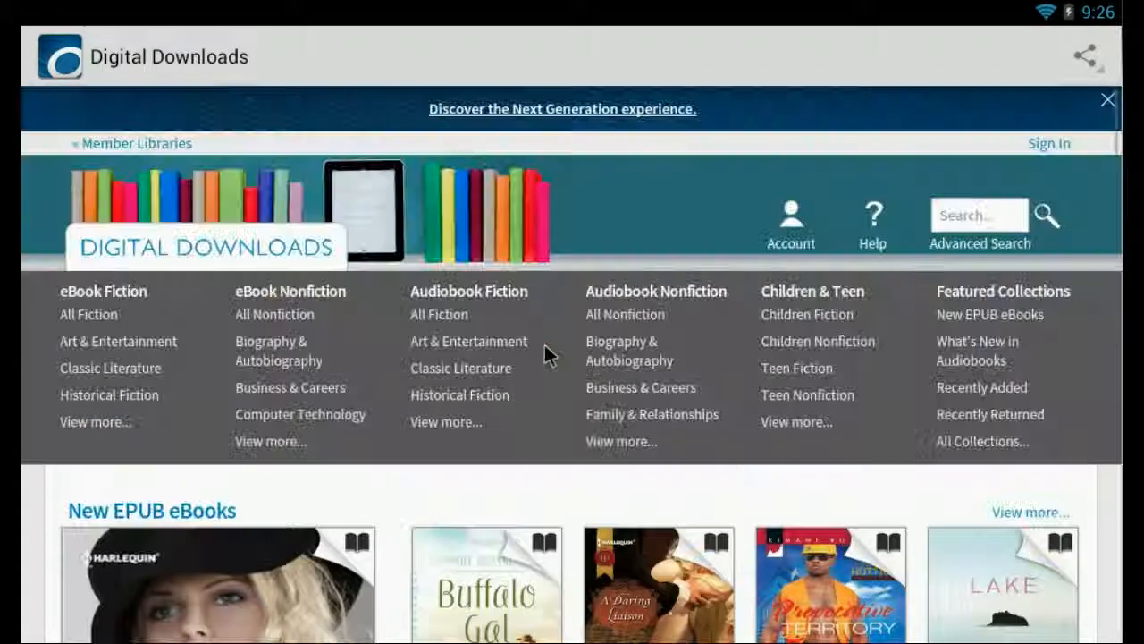
pyautogui.moveTo(490, 356)
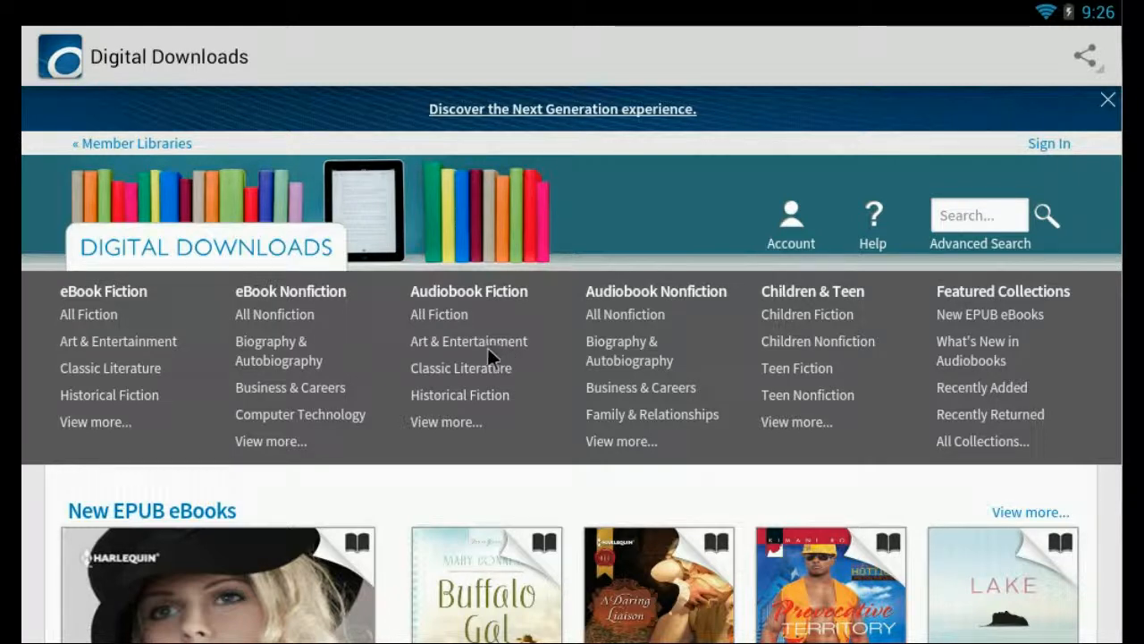
pyautogui.moveTo(550, 308)
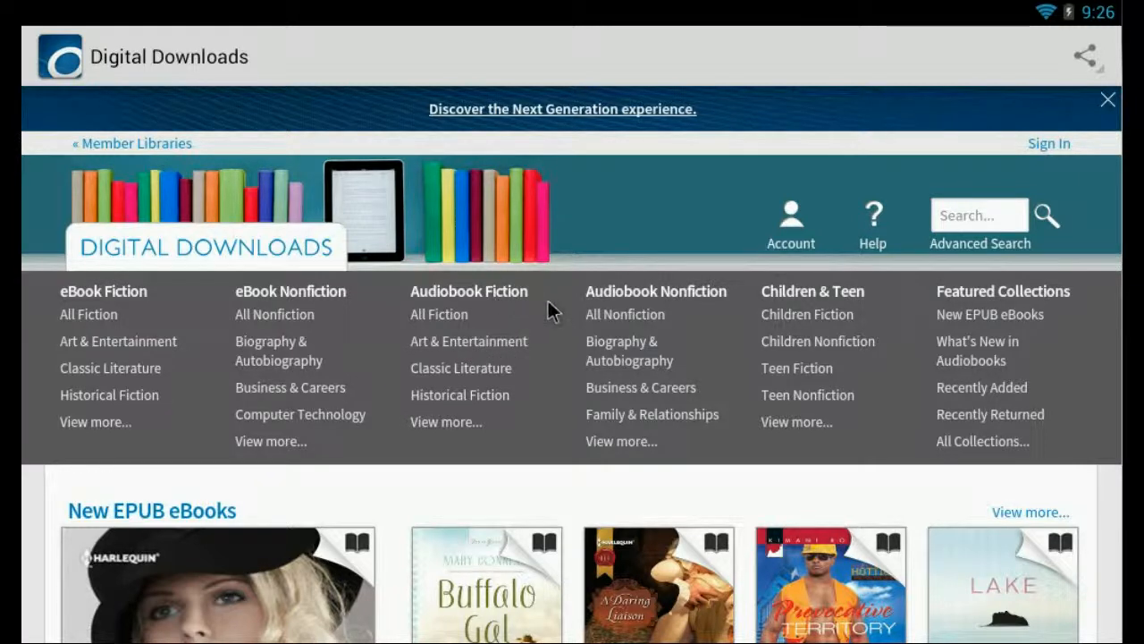
pyautogui.moveTo(617, 379)
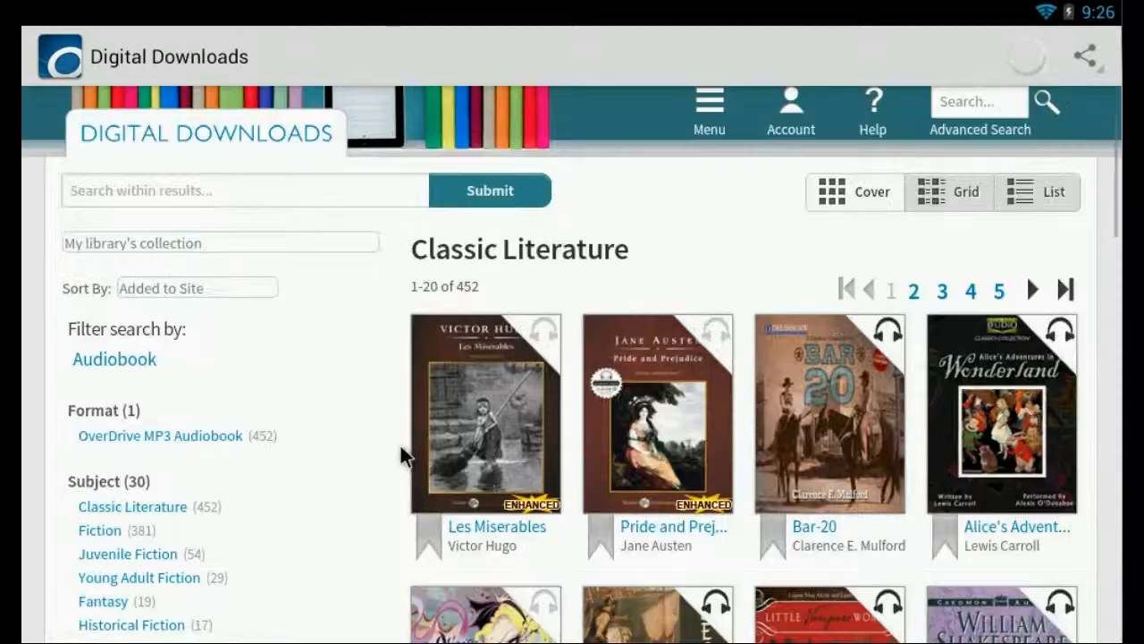
# - Apply the Android 4 device filter to the Classic Literature audiobook collection
pyautogui.scroll(-3)
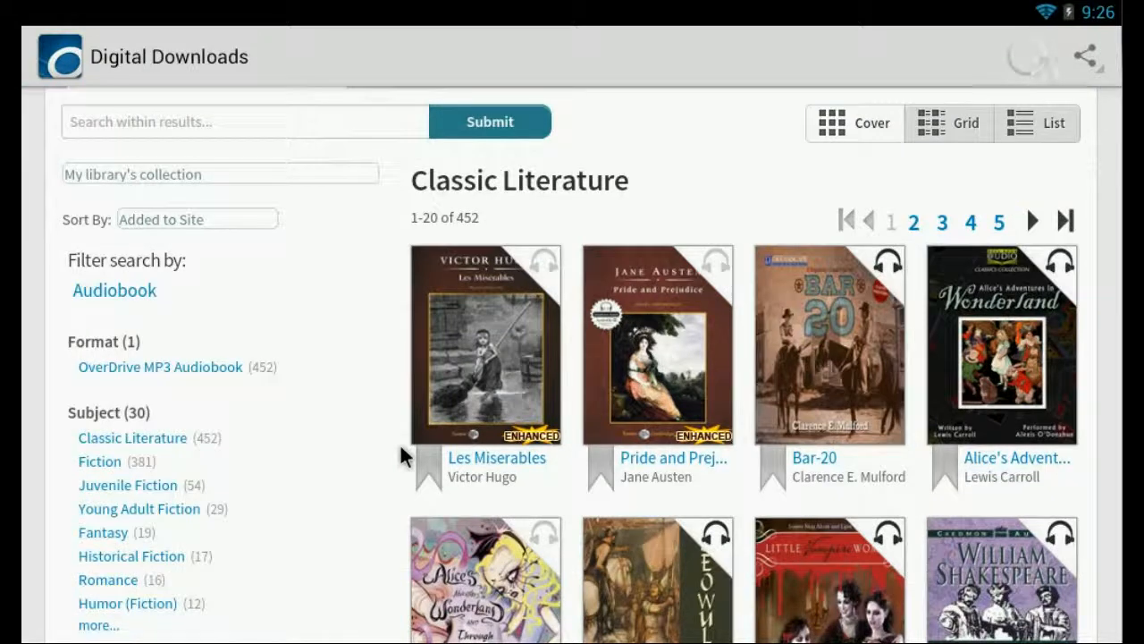
pyautogui.scroll(-3)
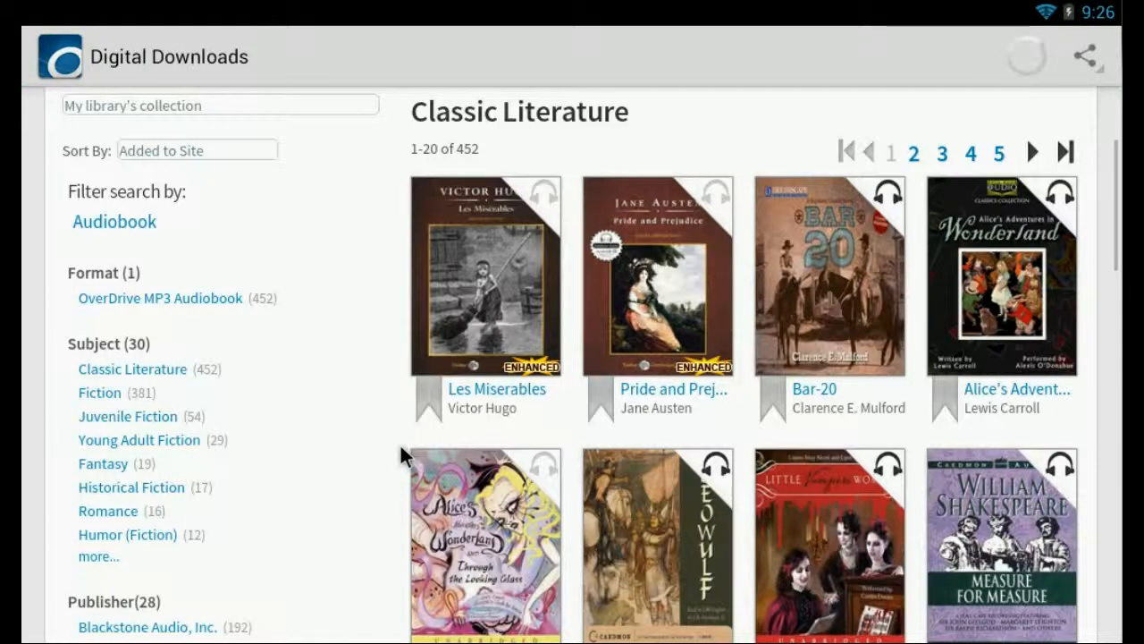
pyautogui.scroll(-3)
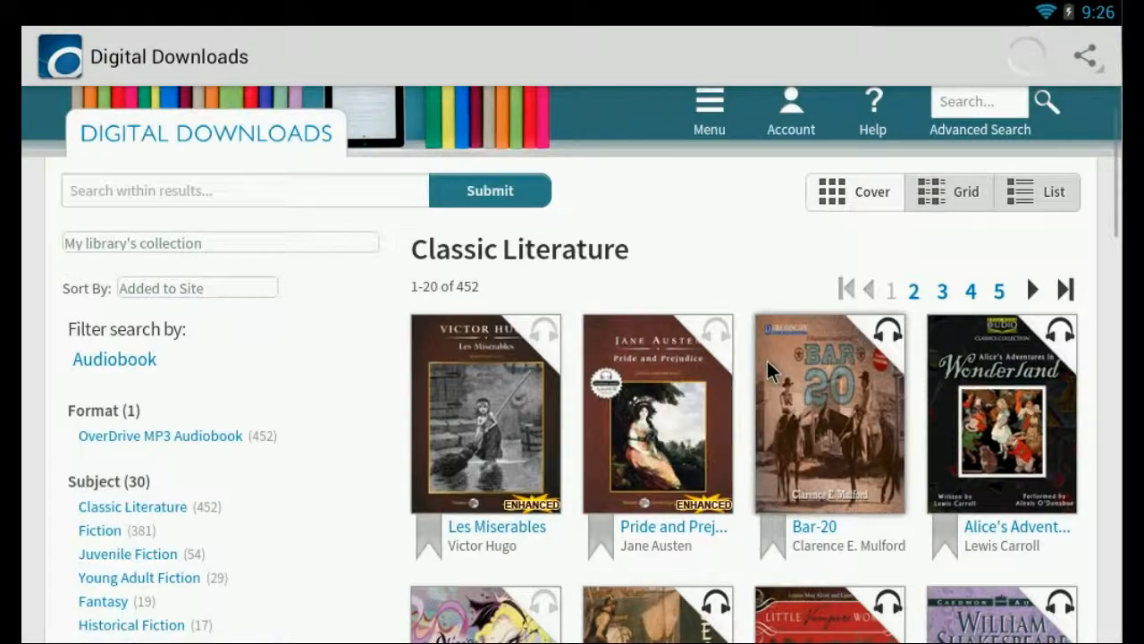
pyautogui.scroll(-3)
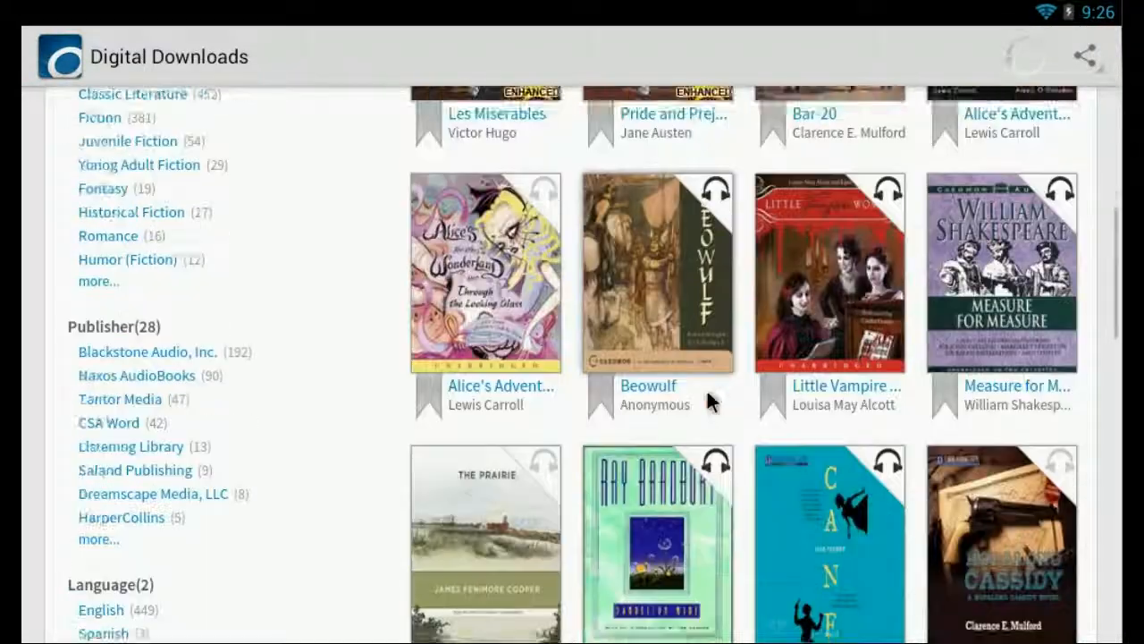
pyautogui.scroll(-3)
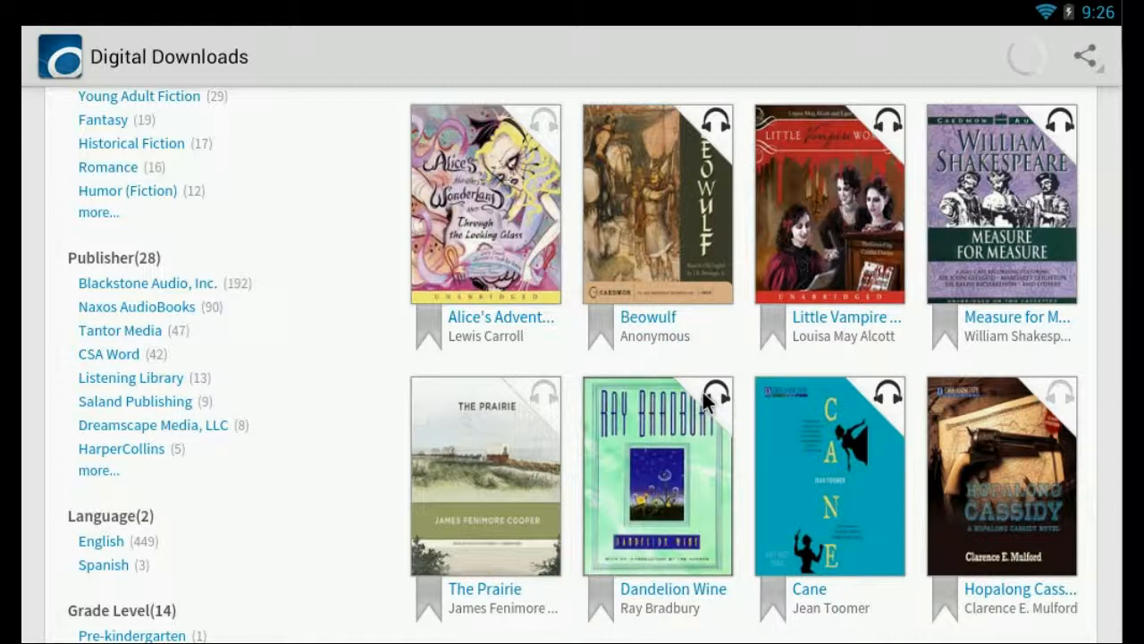
pyautogui.moveTo(505, 404)
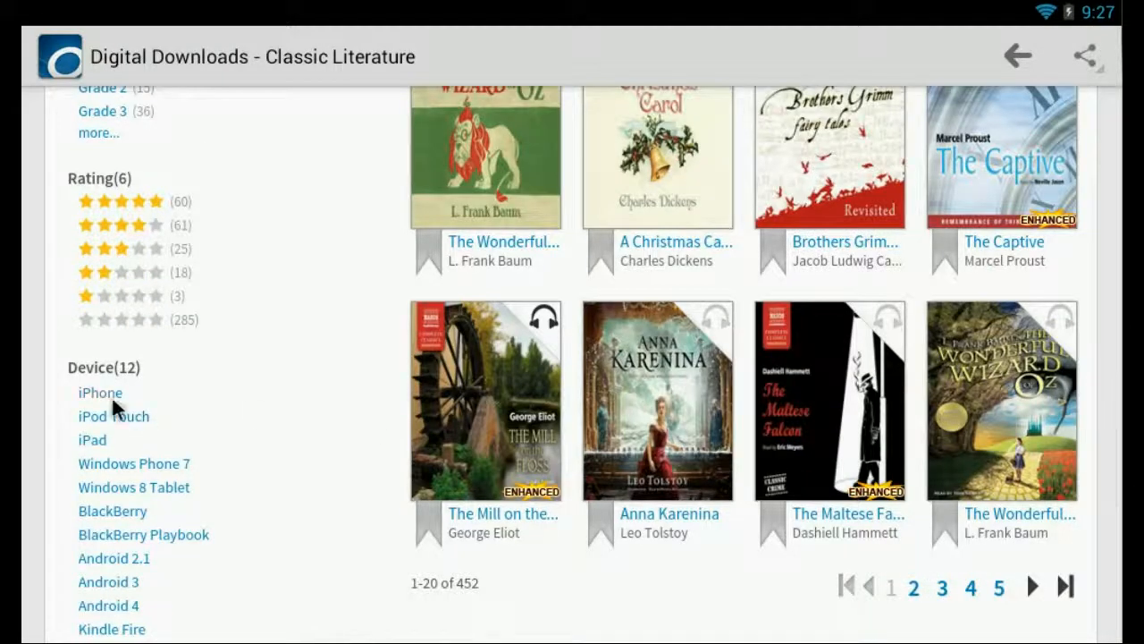
pyautogui.scroll(-3)
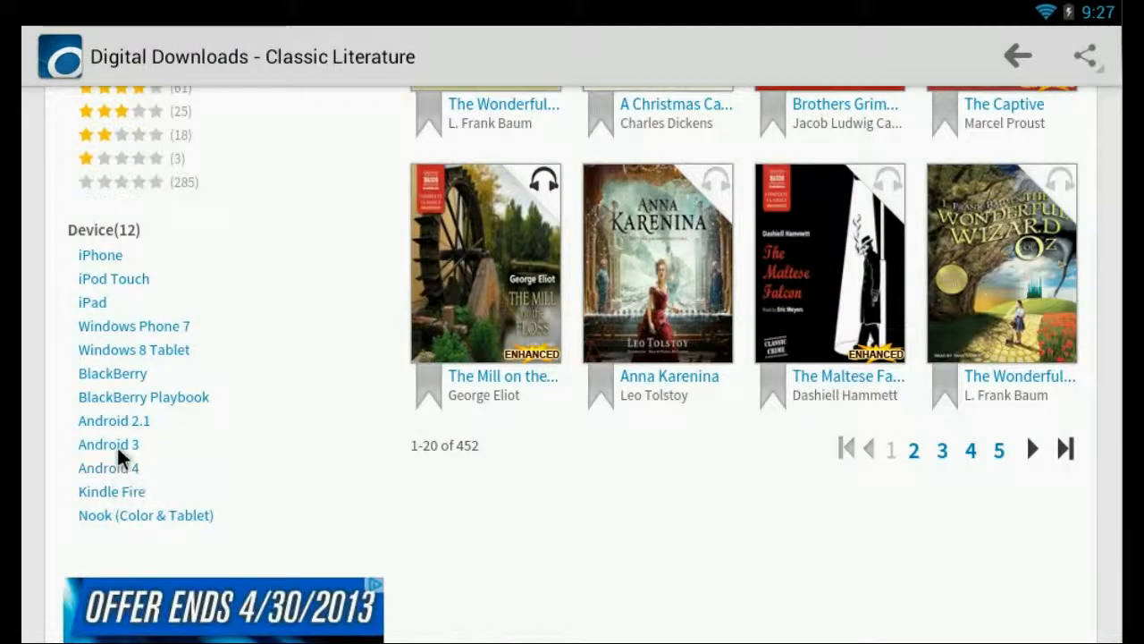
pyautogui.click(107, 468)
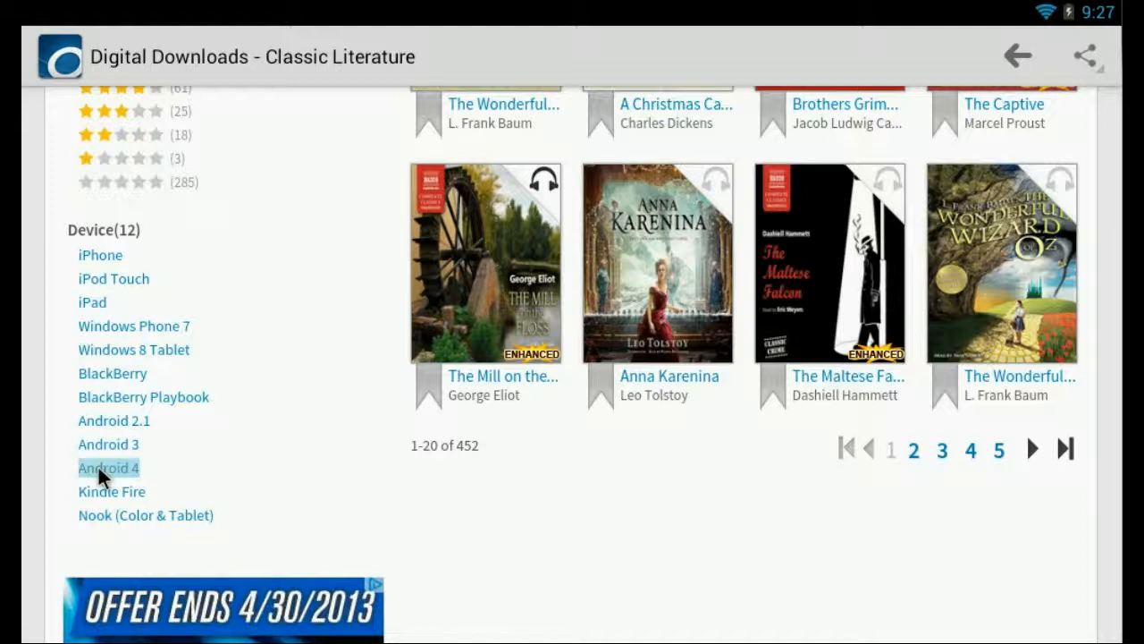
pyautogui.click(108, 468)
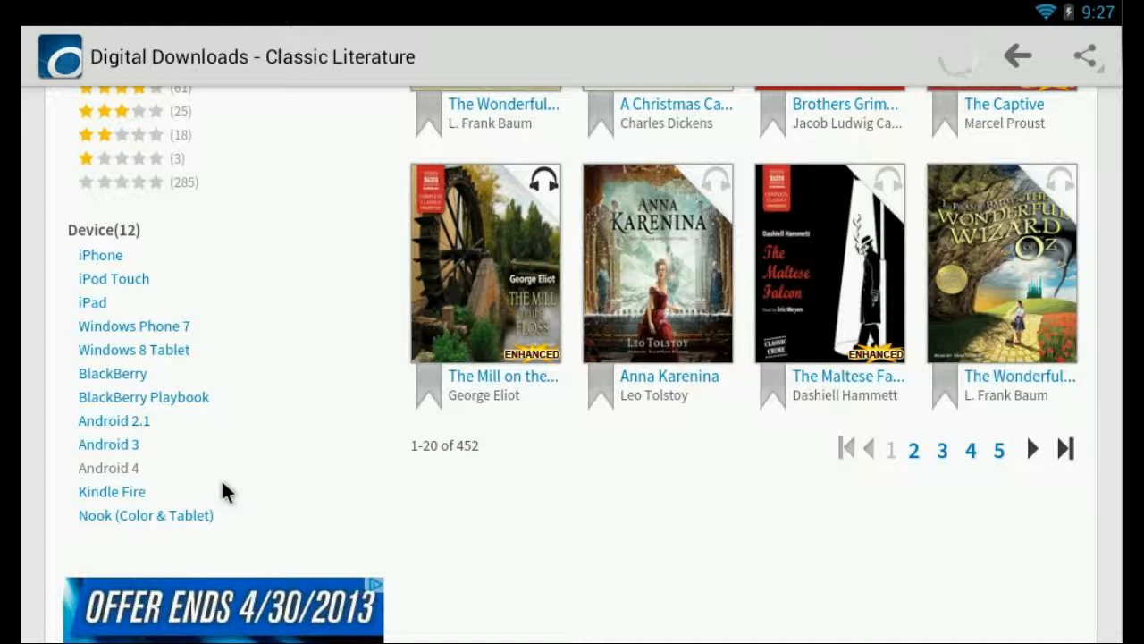
pyautogui.moveTo(355, 494)
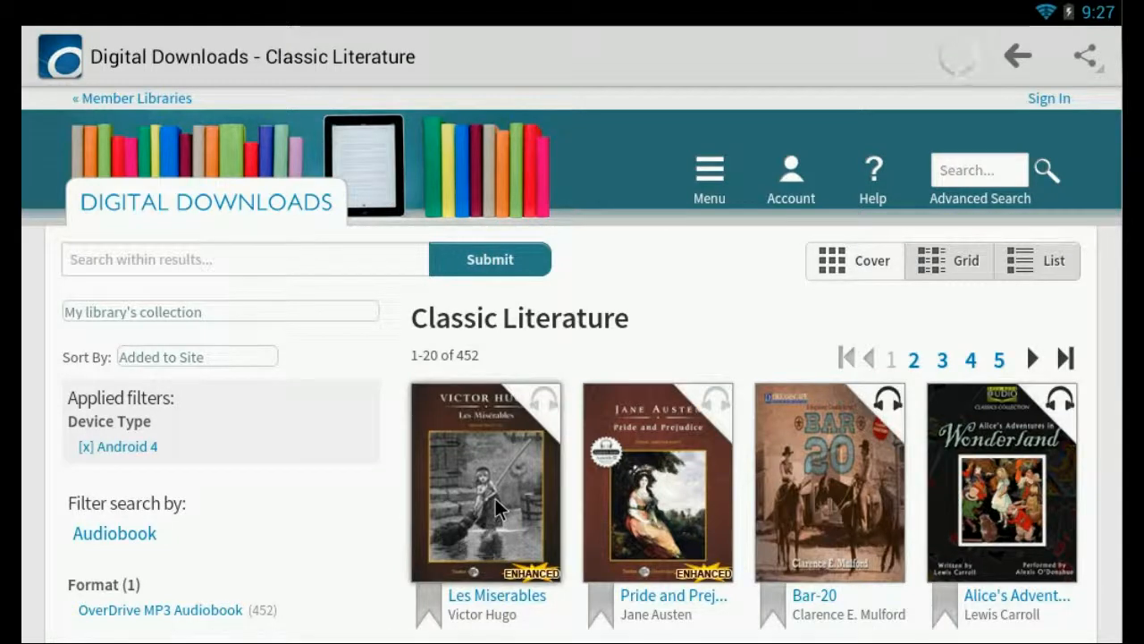
# - Scroll the filtered results toward the Alice's Adventures in Wonderland audiobook by Lewis Carroll
pyautogui.scroll(-3)
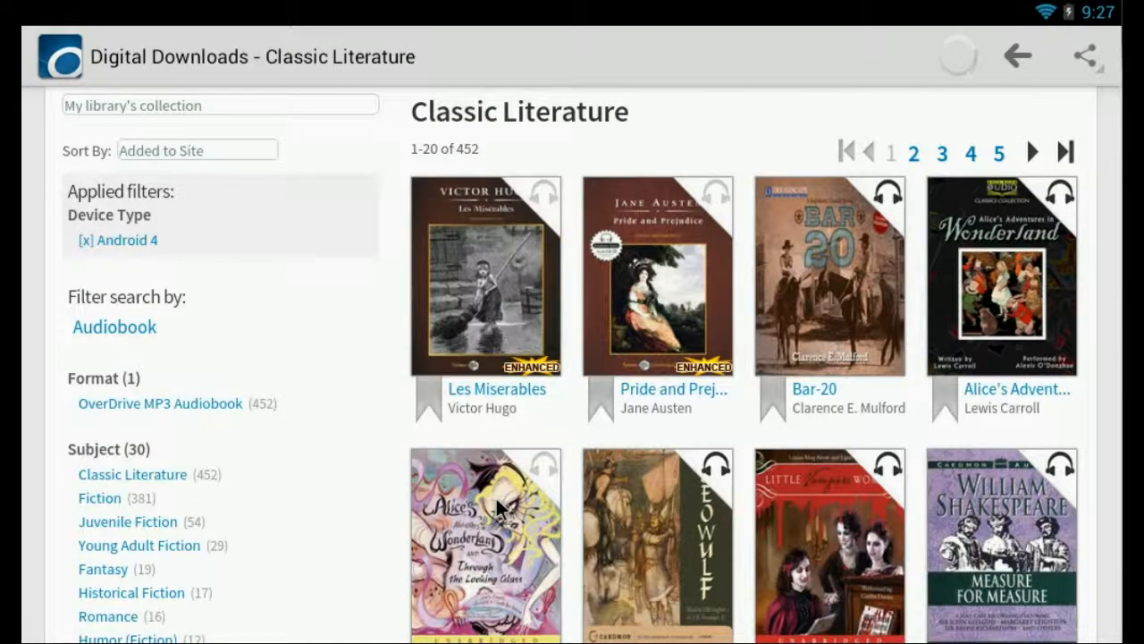
pyautogui.scroll(-3)
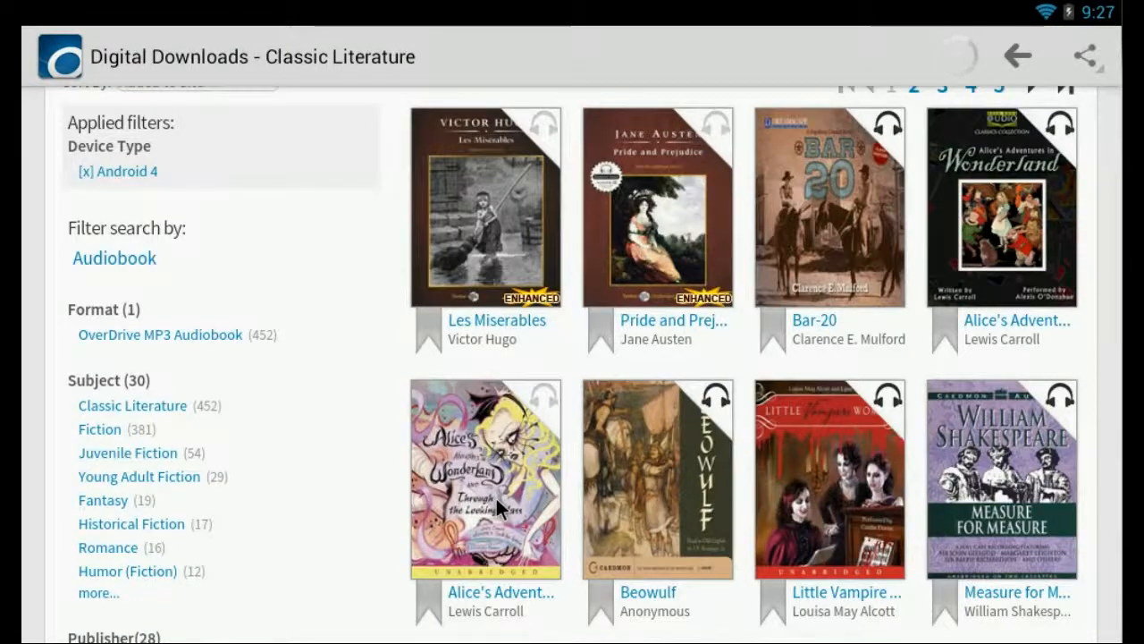
pyautogui.scroll(-3)
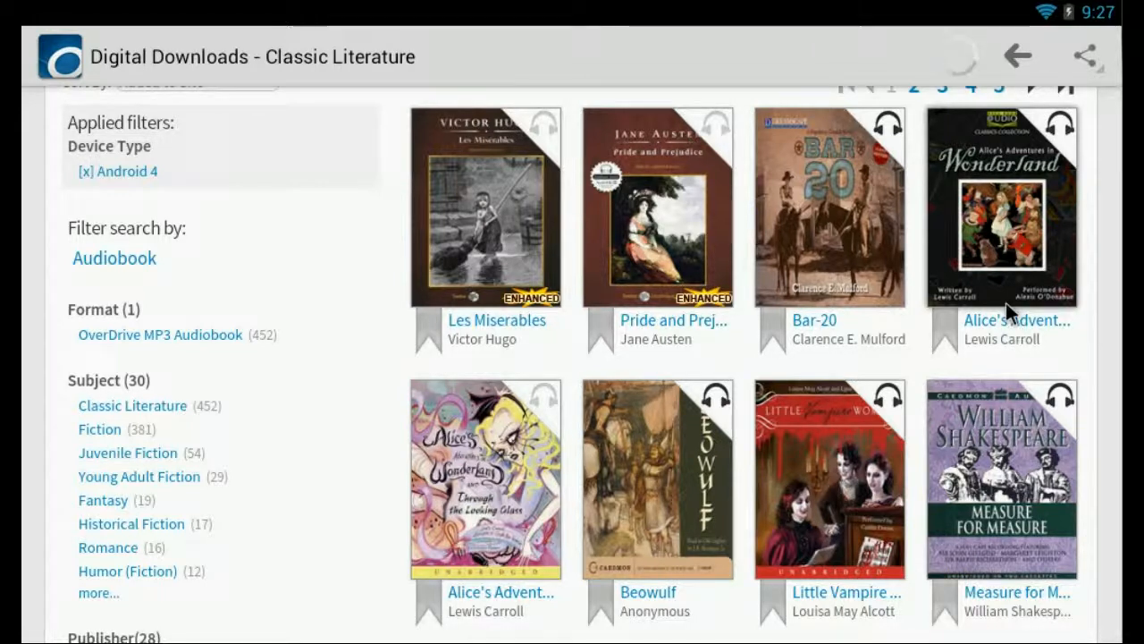
pyautogui.moveTo(1008, 330)
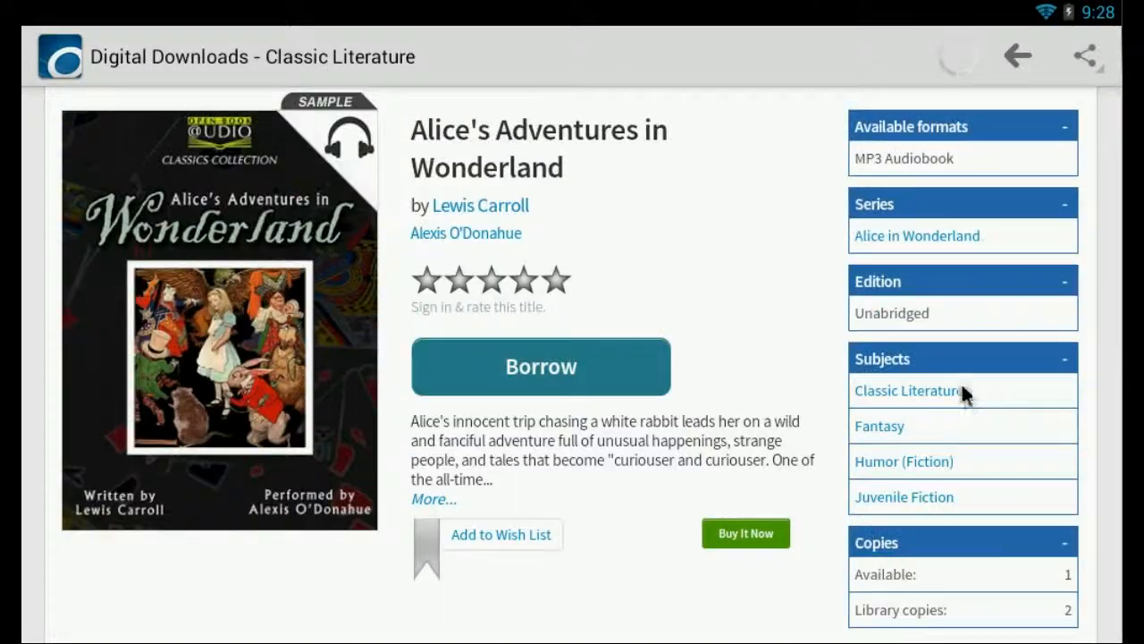
pyautogui.moveTo(599, 438)
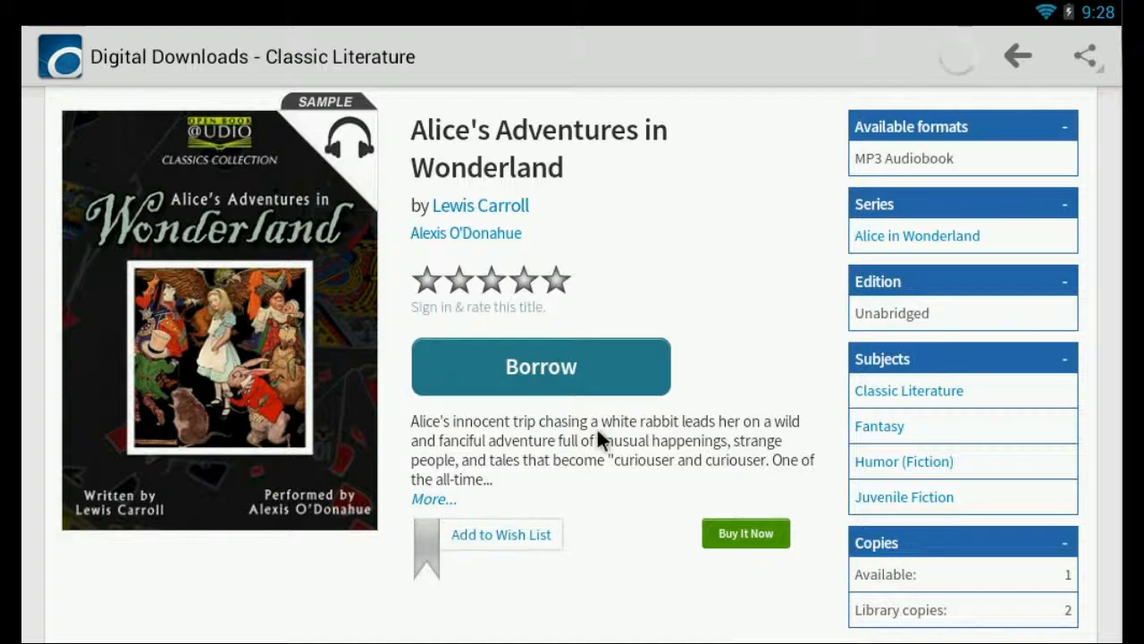
# - Borrow the Alice's Adventures in Wonderland audiobook, bringing up the Digital Downloads sign-in page
pyautogui.click(540, 367)
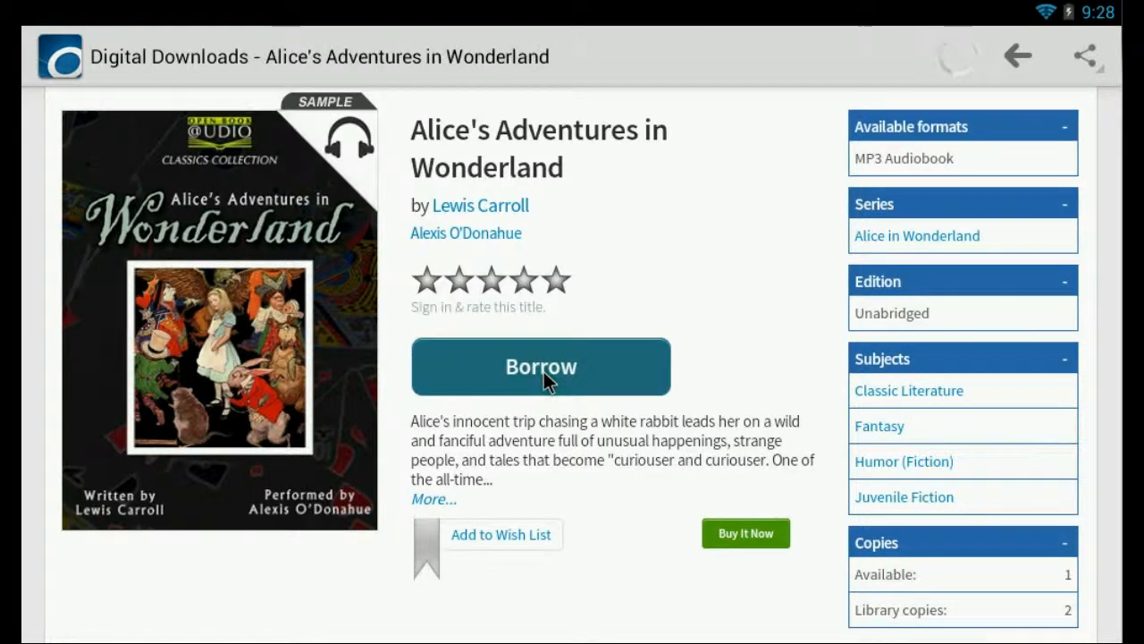
pyautogui.moveTo(537, 492)
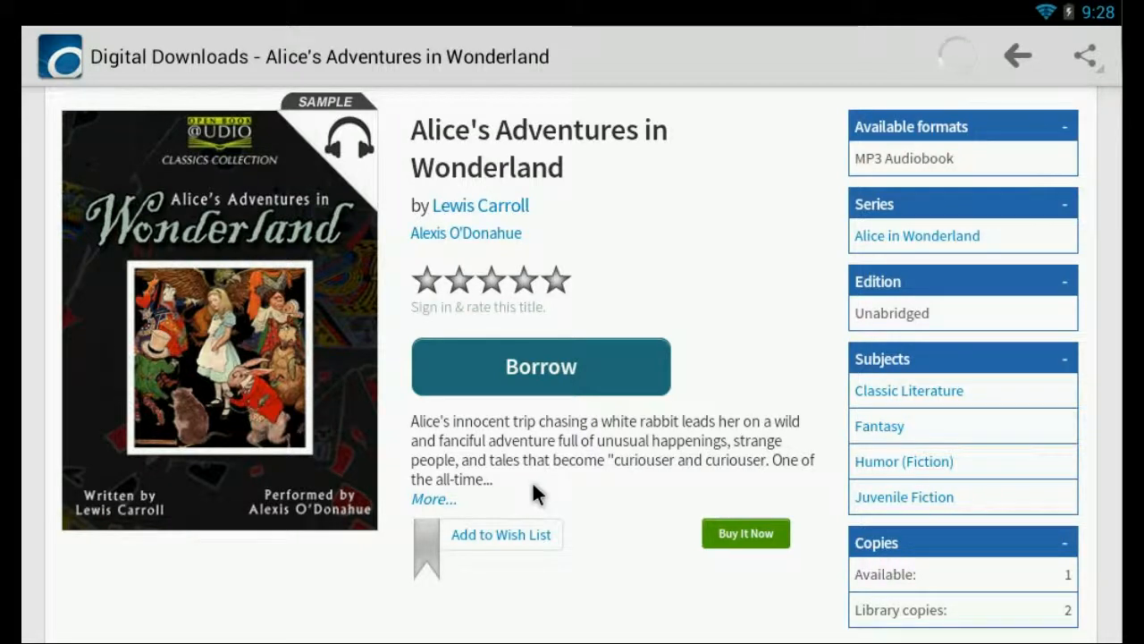
pyautogui.click(540, 364)
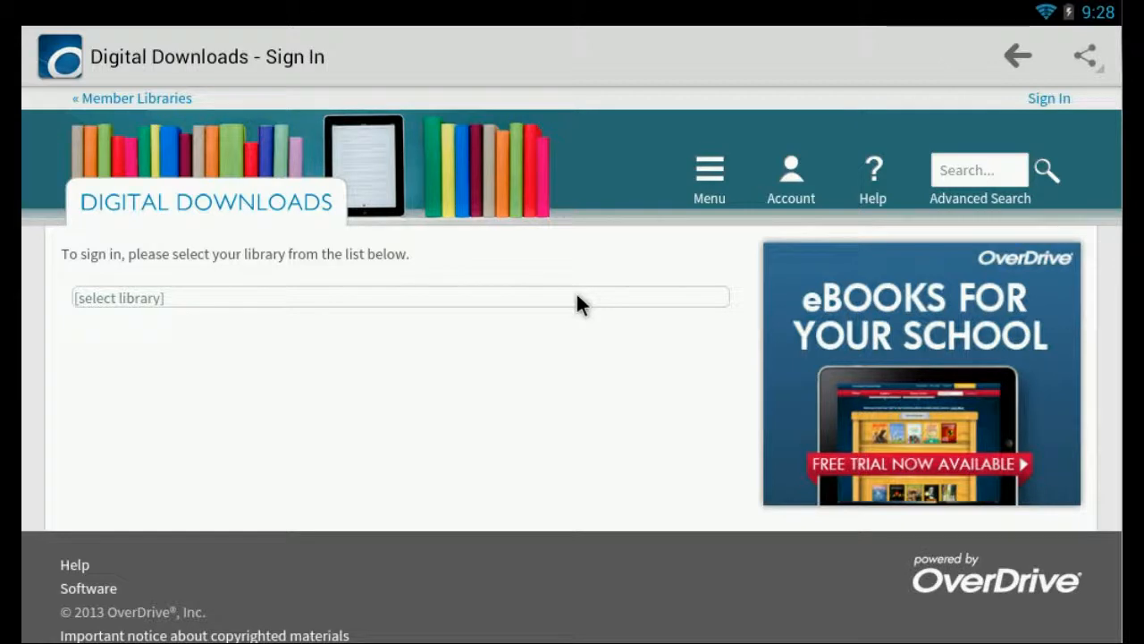
# - Sign in with Marysville Public Library, entering the library card number and PIN
pyautogui.click(401, 297)
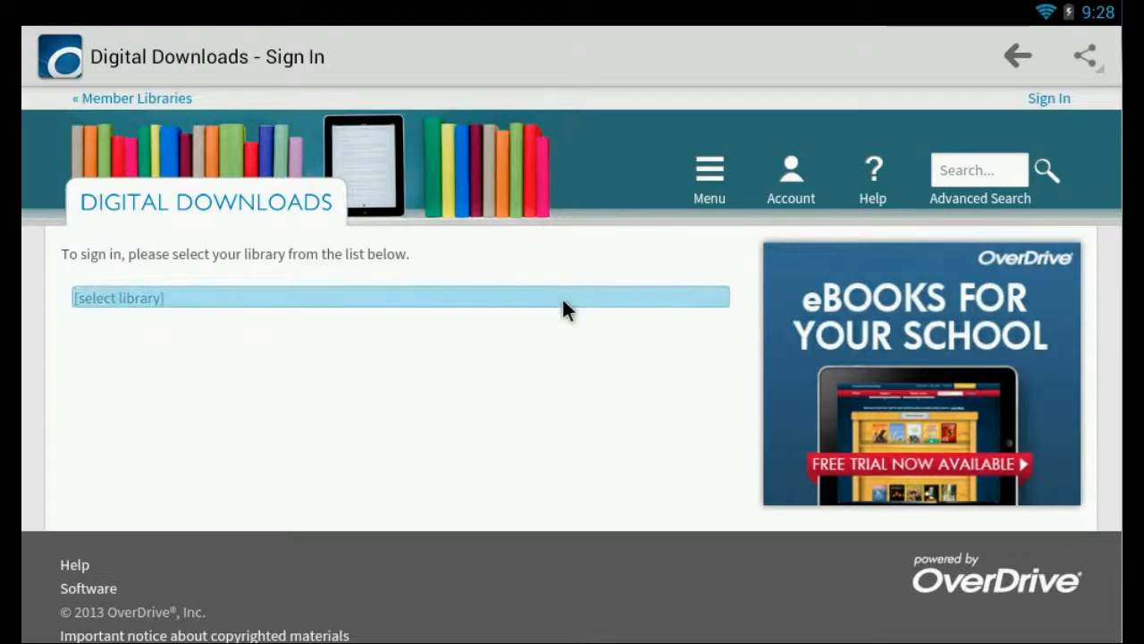
pyautogui.click(401, 297)
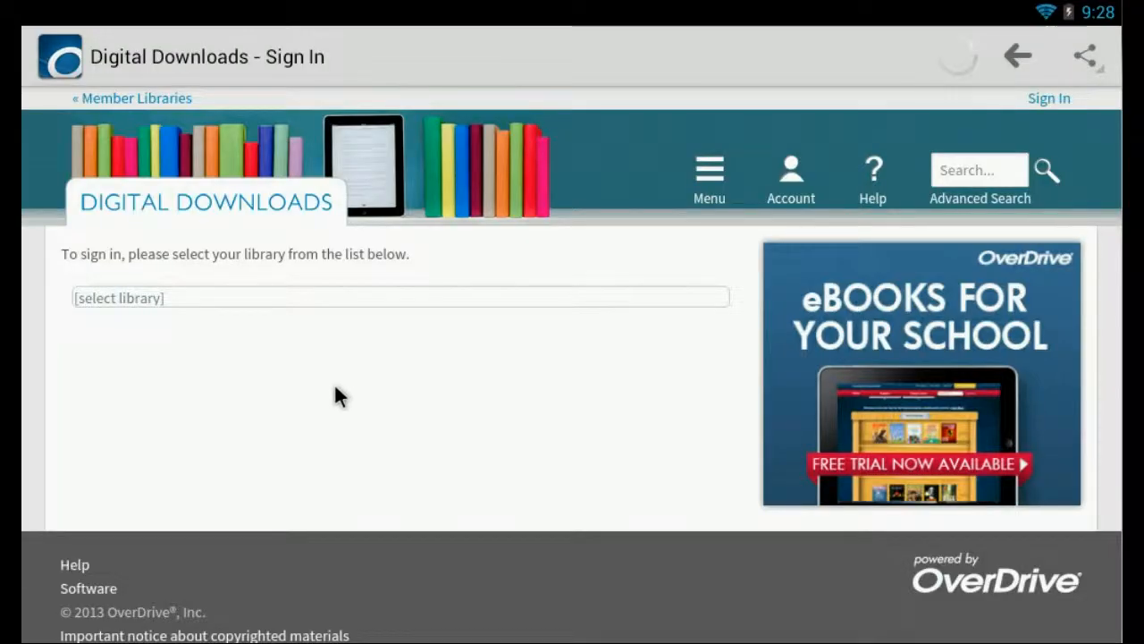
pyautogui.click(400, 297)
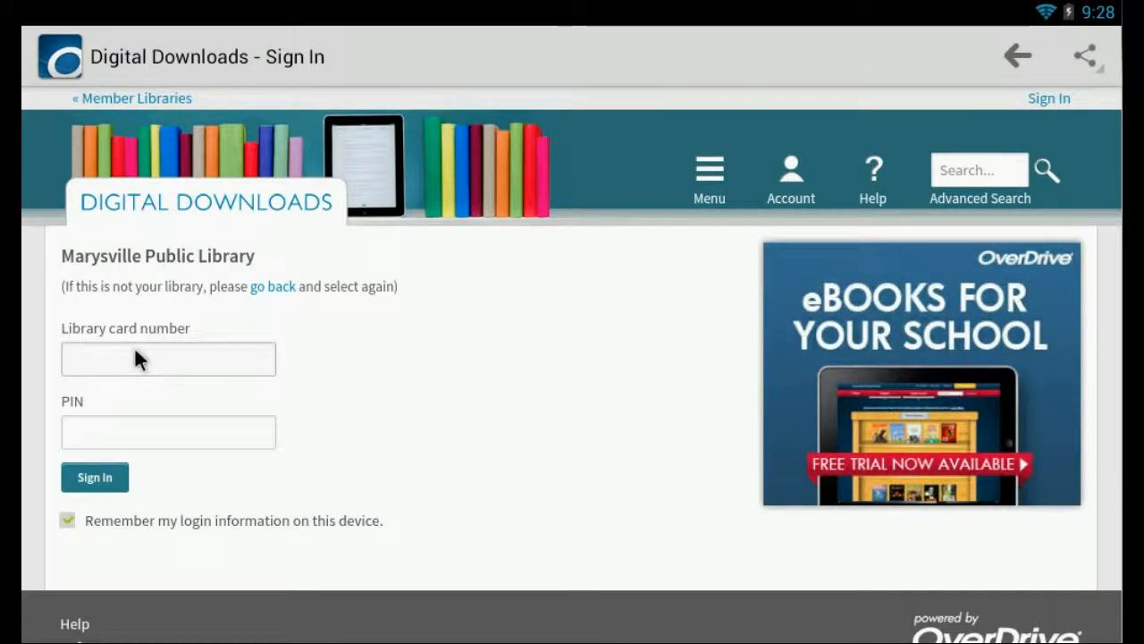
pyautogui.click(169, 357)
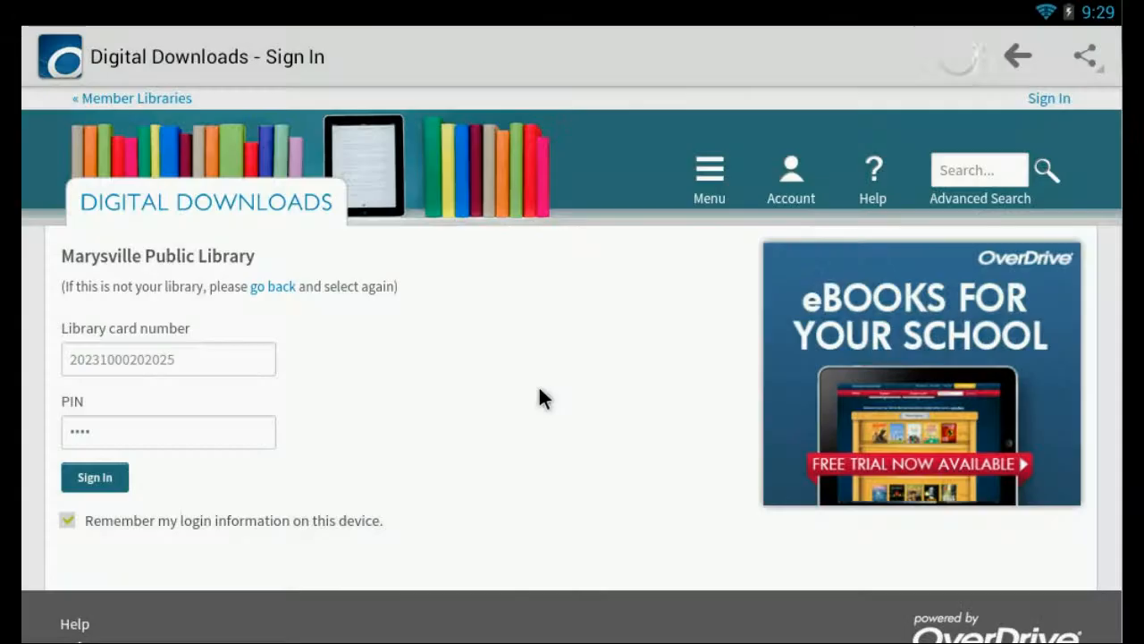
pyautogui.click(94, 476)
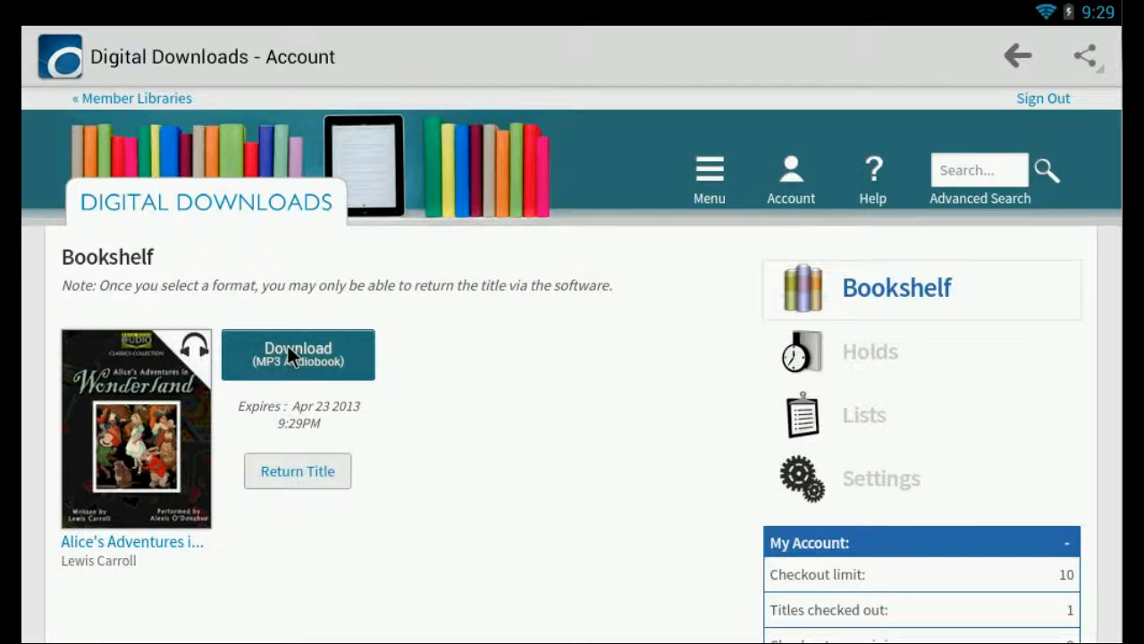
# - Download the Alice's Adventures in Wonderland MP3 audiobook from the Account Bookshelf
pyautogui.scroll(-3)
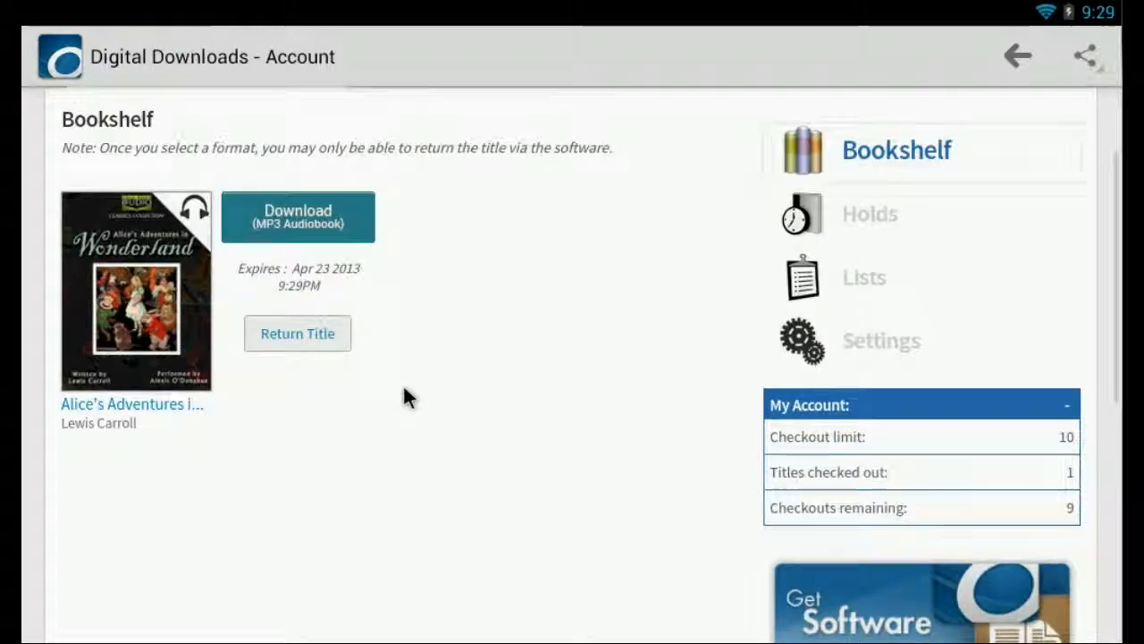
pyautogui.click(297, 217)
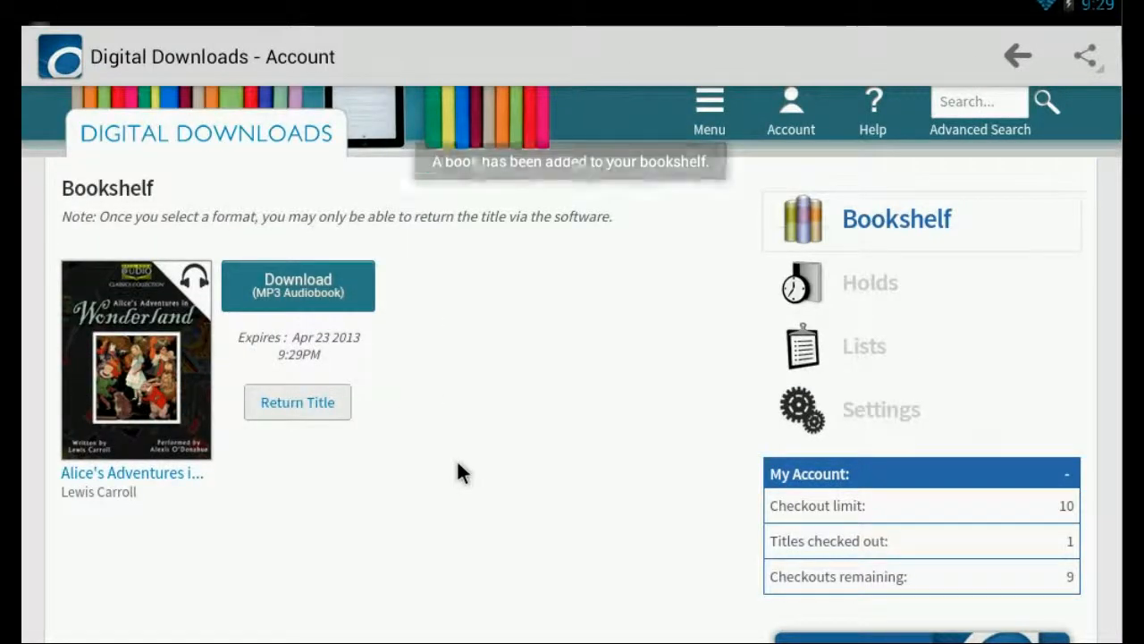
pyautogui.click(297, 286)
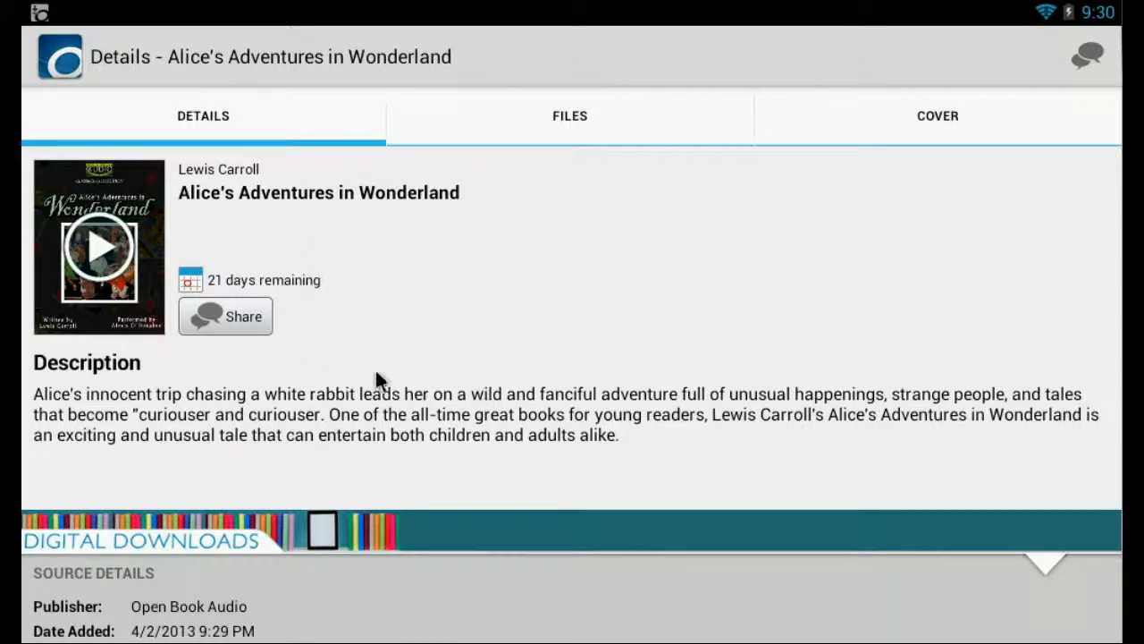
pyautogui.moveTo(586, 144)
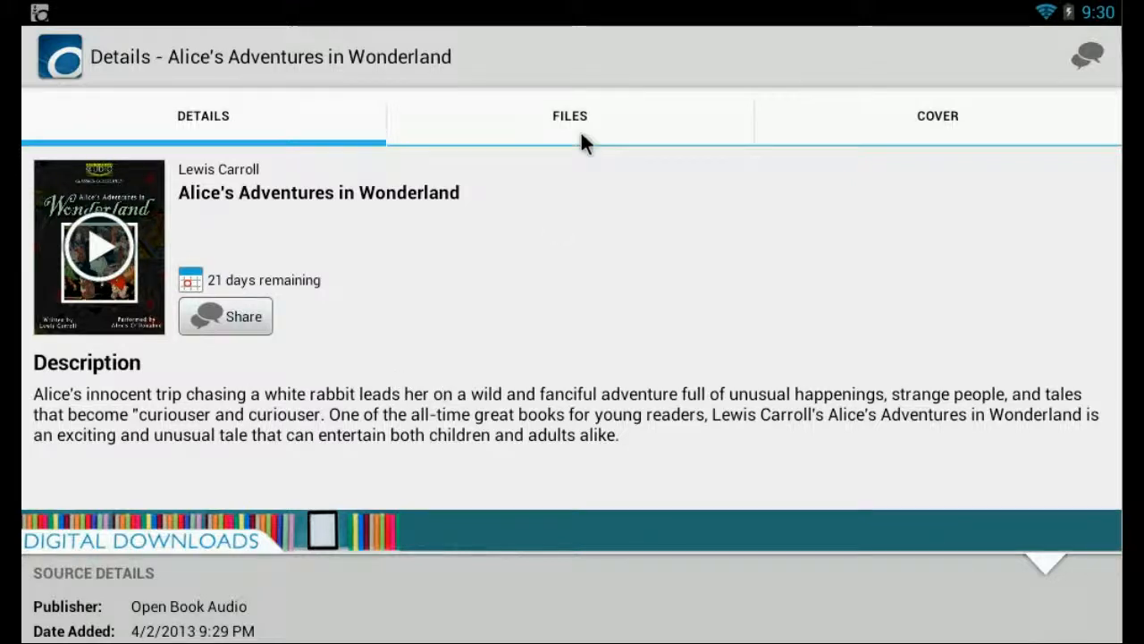
# - View the FILES list for Alice's Adventures in Wonderland
pyautogui.click(568, 114)
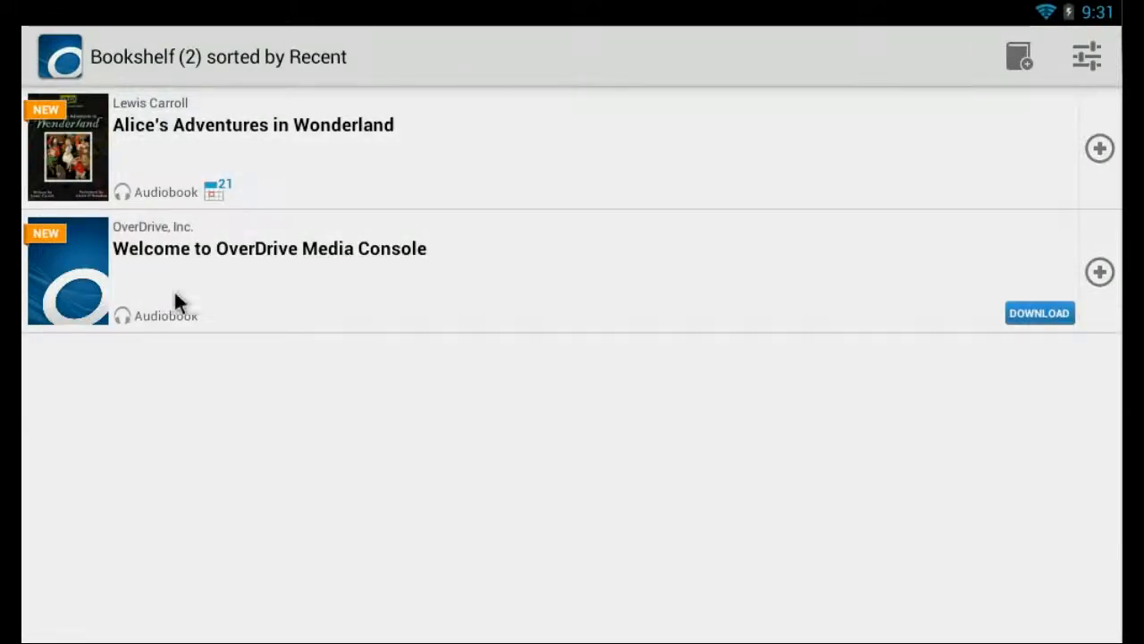
pyautogui.moveTo(268, 134)
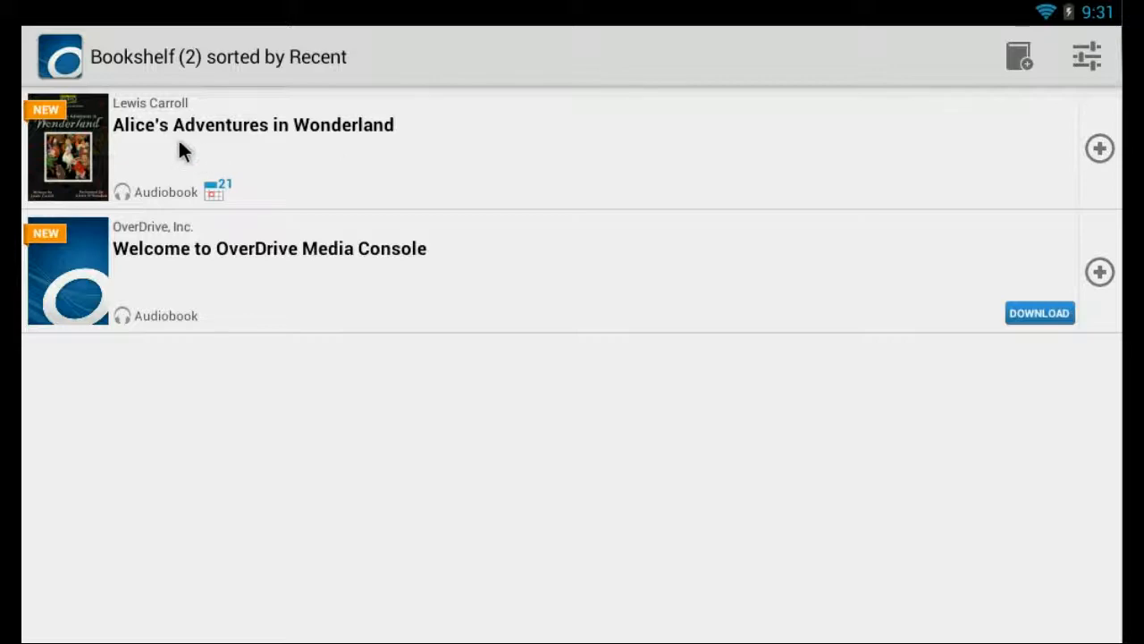
# - Play Alice's Adventures in Wonderland from the bookshelf and pause it at Part 1 - Chapter 1, 00:15
pyautogui.click(254, 125)
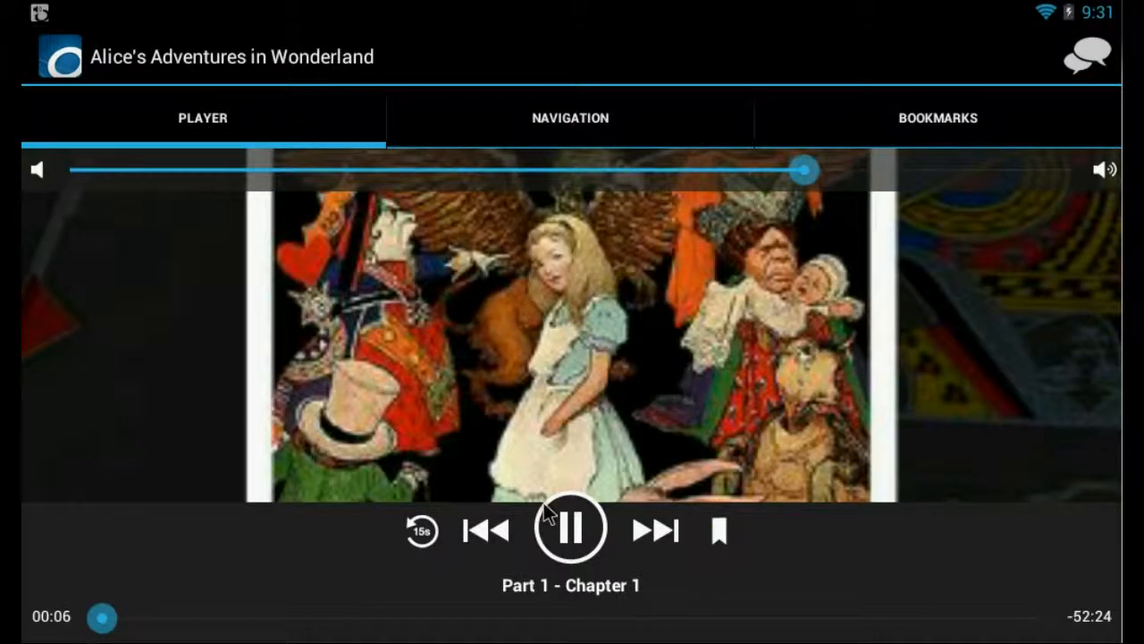
pyautogui.moveTo(850, 223)
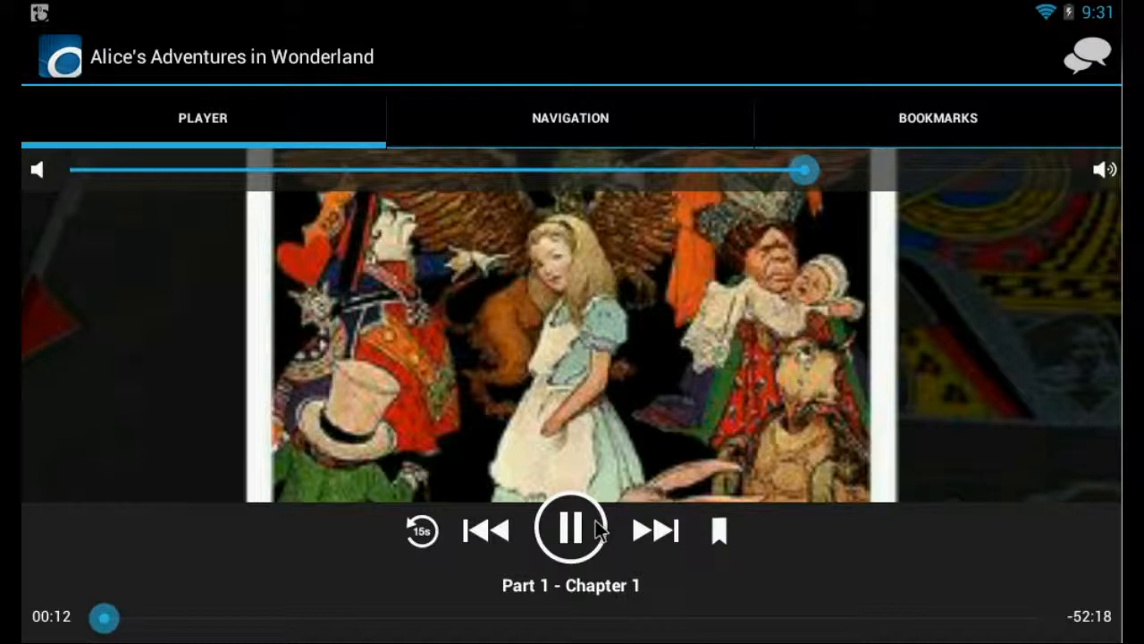
pyautogui.click(572, 527)
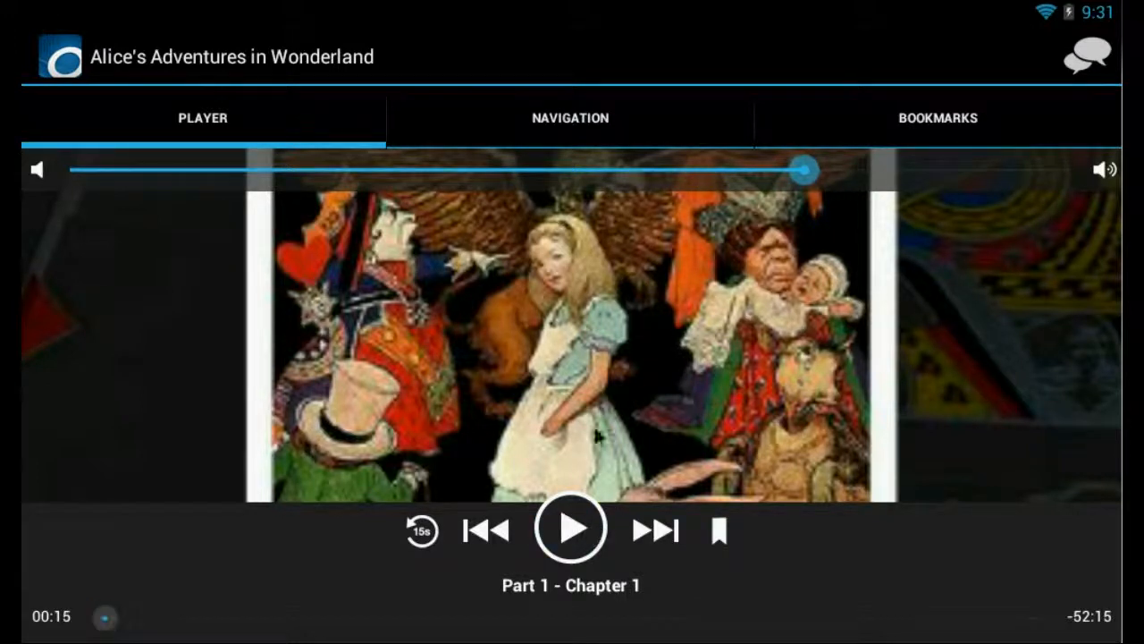
pyautogui.moveTo(143, 572)
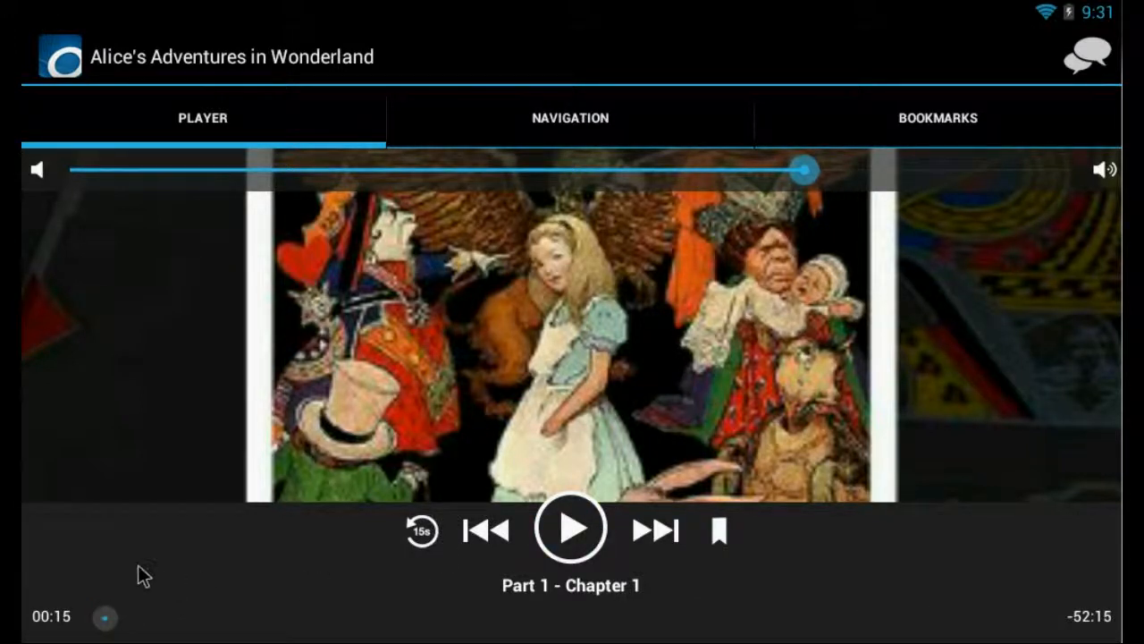
pyautogui.moveTo(688, 272)
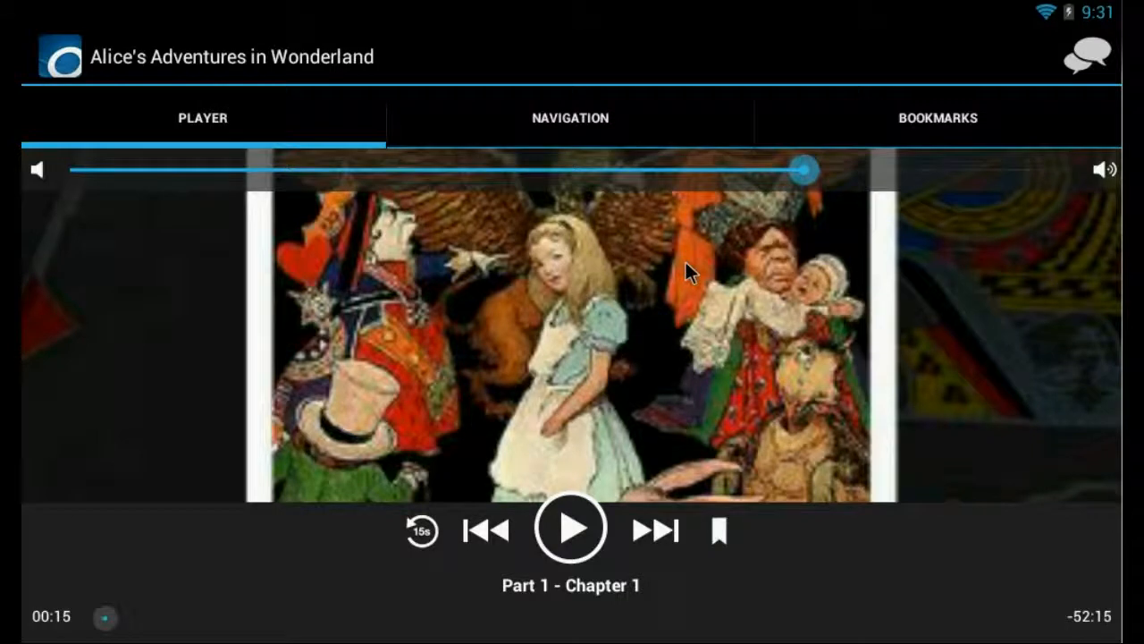
pyautogui.moveTo(670, 284)
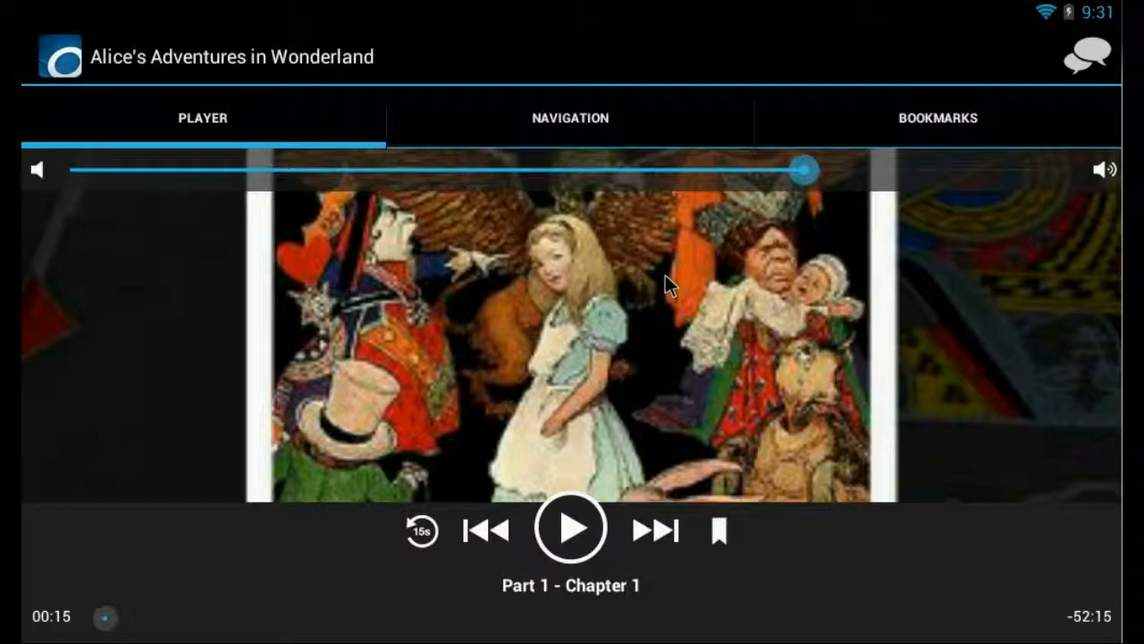
# - Jump to Part 1 Chapter 3 via Navigation, pause at 25:35, check Bookmarks and return to the Player
pyautogui.click(571, 118)
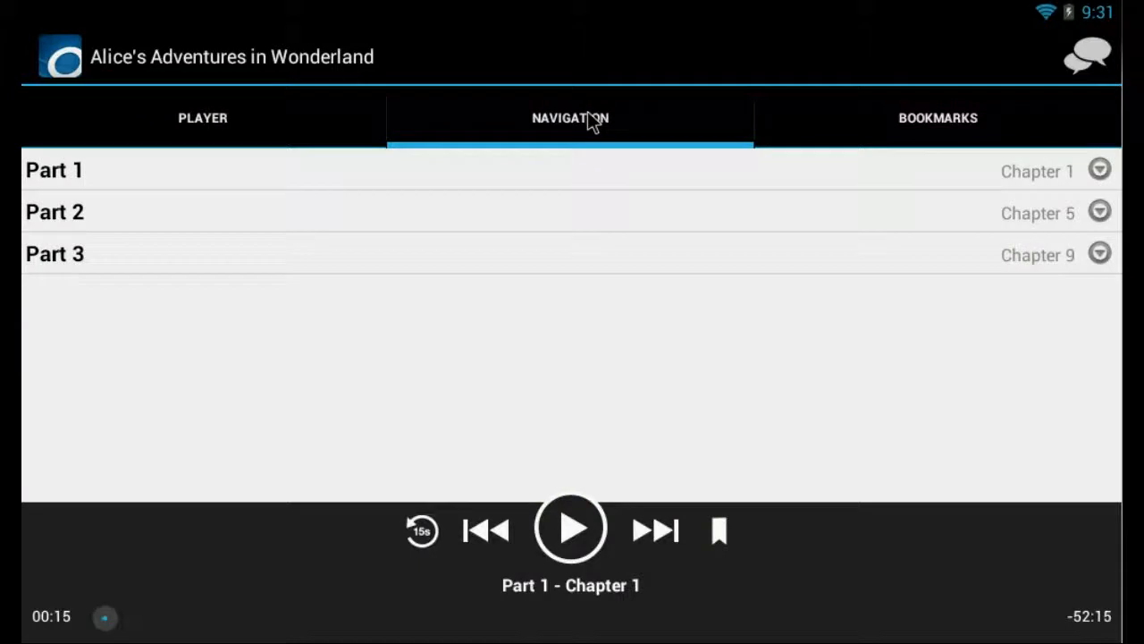
pyautogui.moveTo(1023, 205)
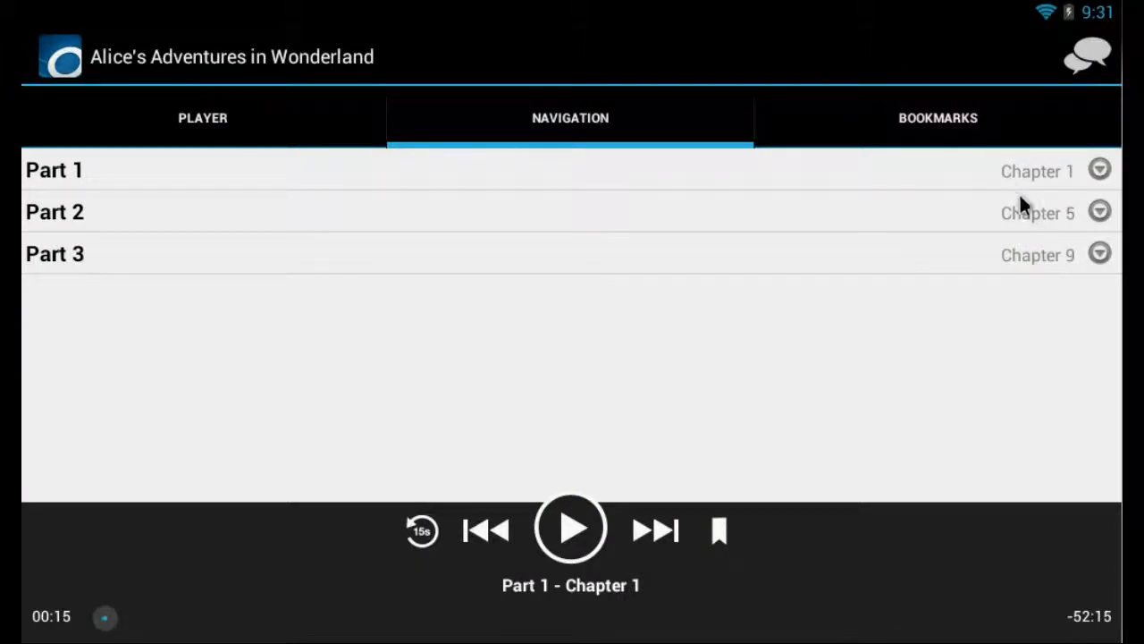
pyautogui.click(1100, 170)
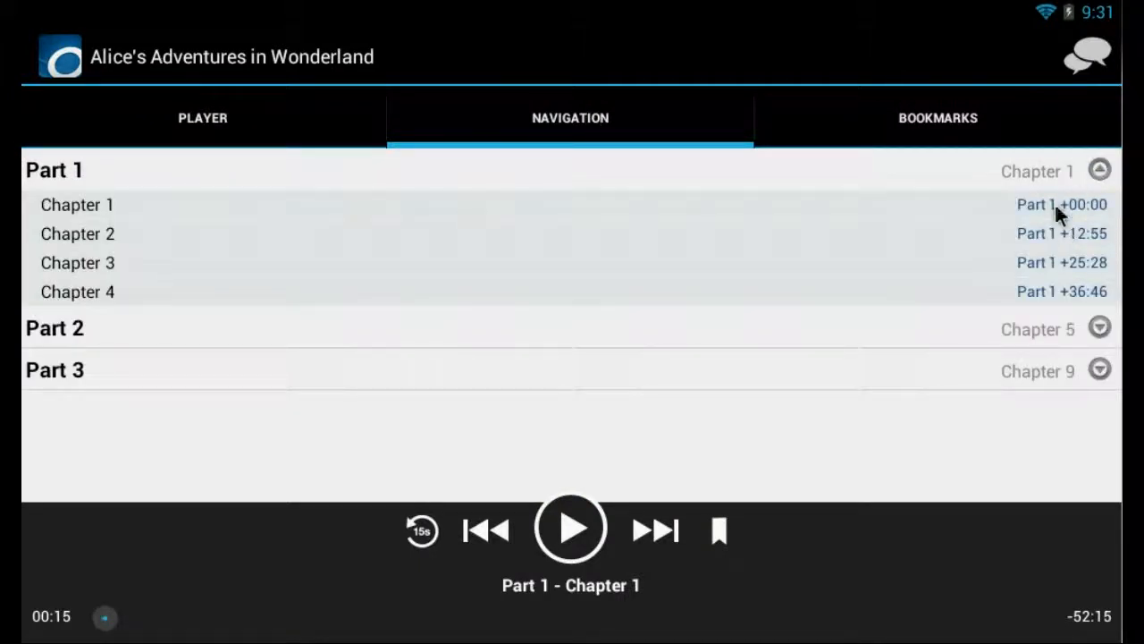
pyautogui.moveTo(108, 268)
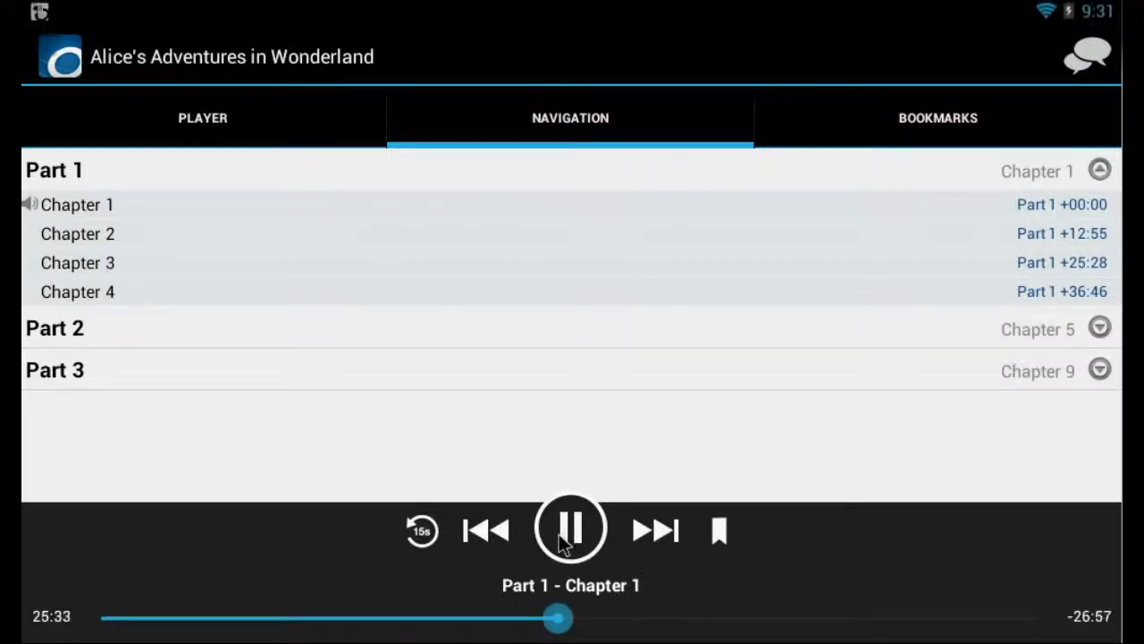
pyautogui.click(570, 529)
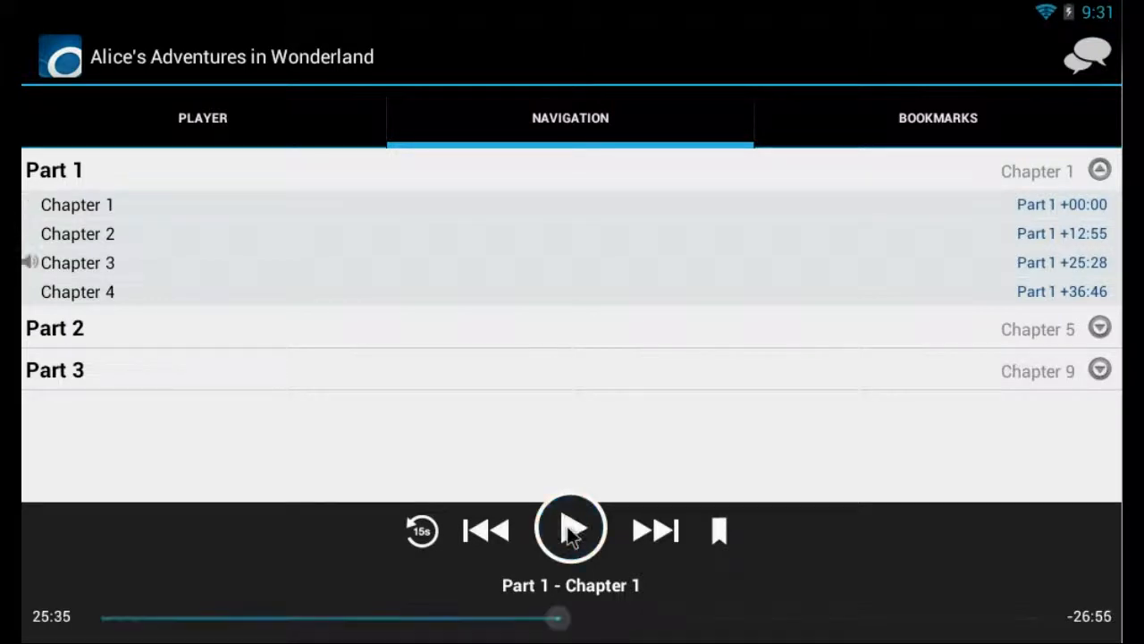
pyautogui.click(937, 118)
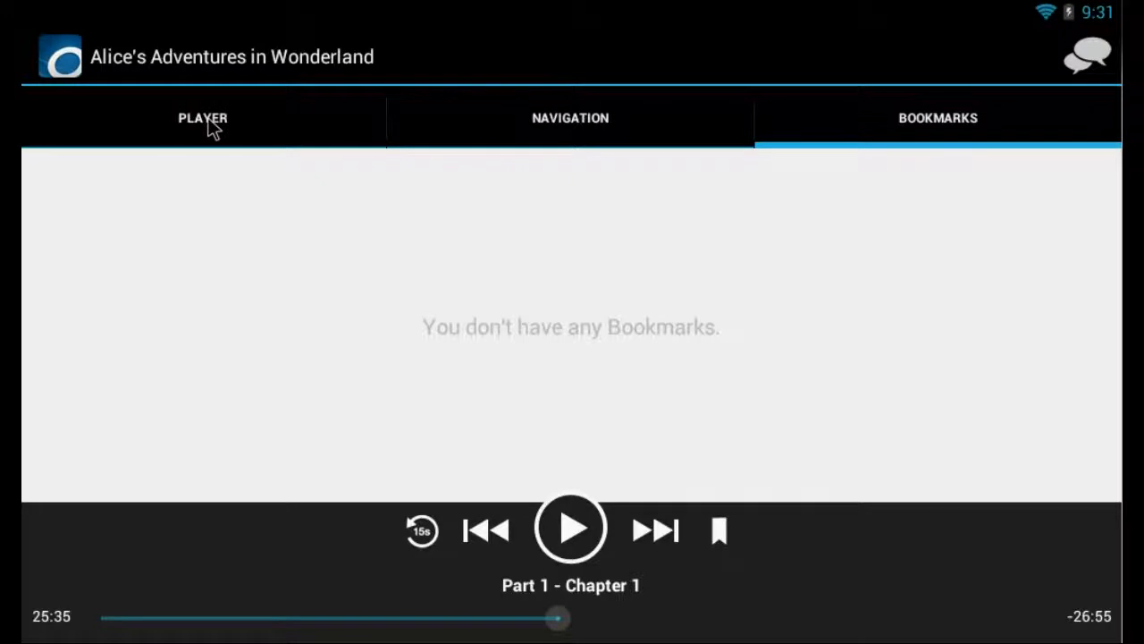
pyautogui.click(202, 118)
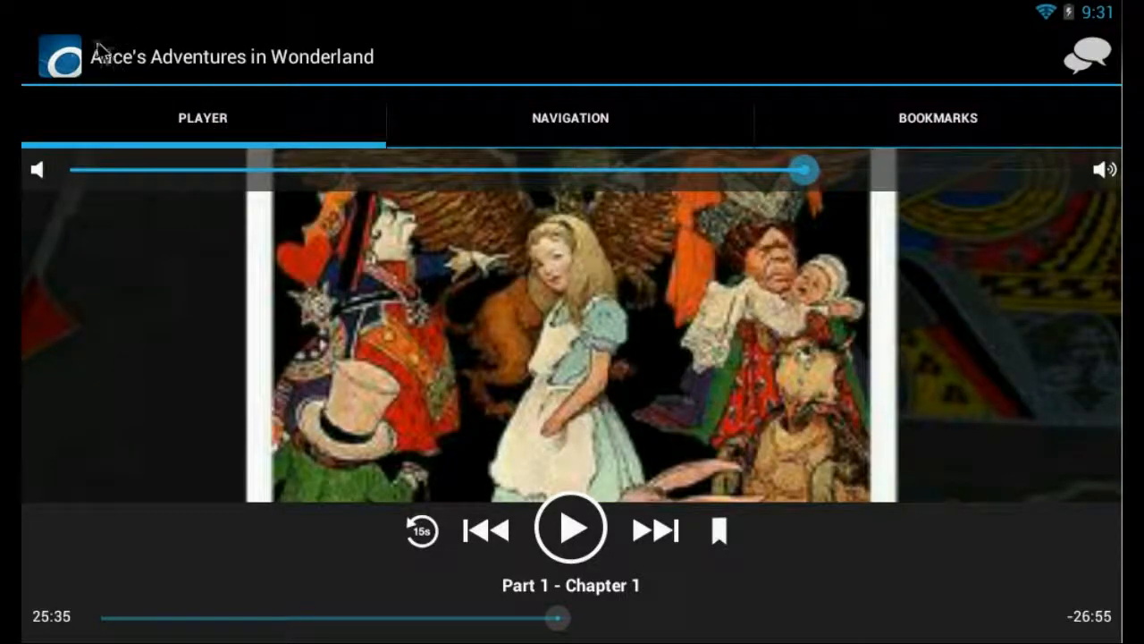
pyautogui.moveTo(527, 225)
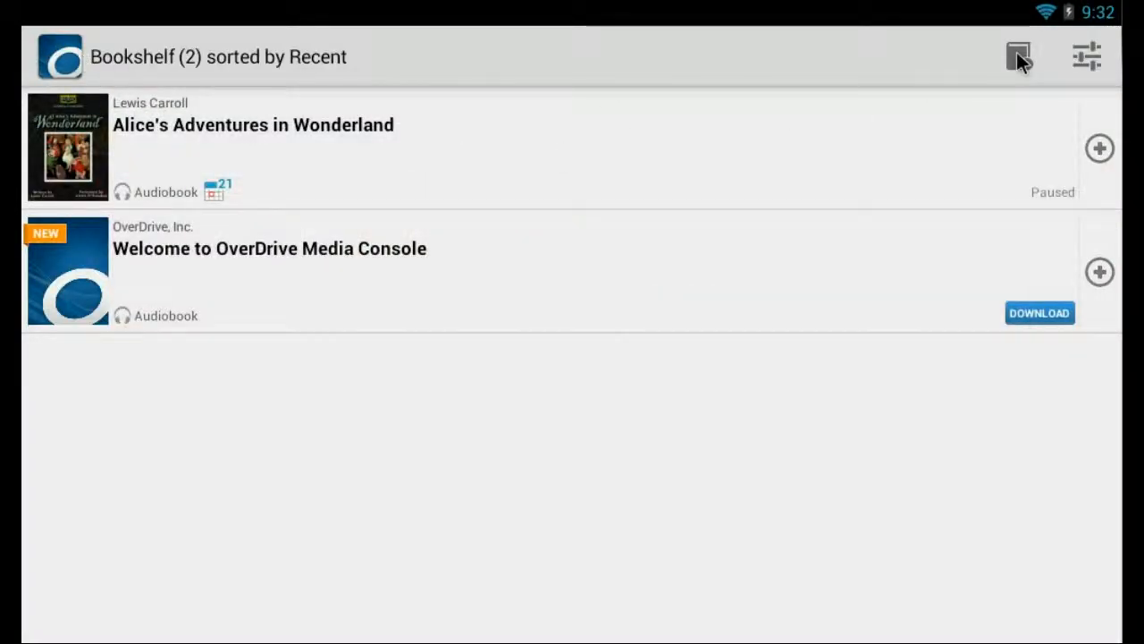
# - From Get Books, reopen the Digital Downloads library and browse All Nonfiction eBooks
pyautogui.click(1017, 55)
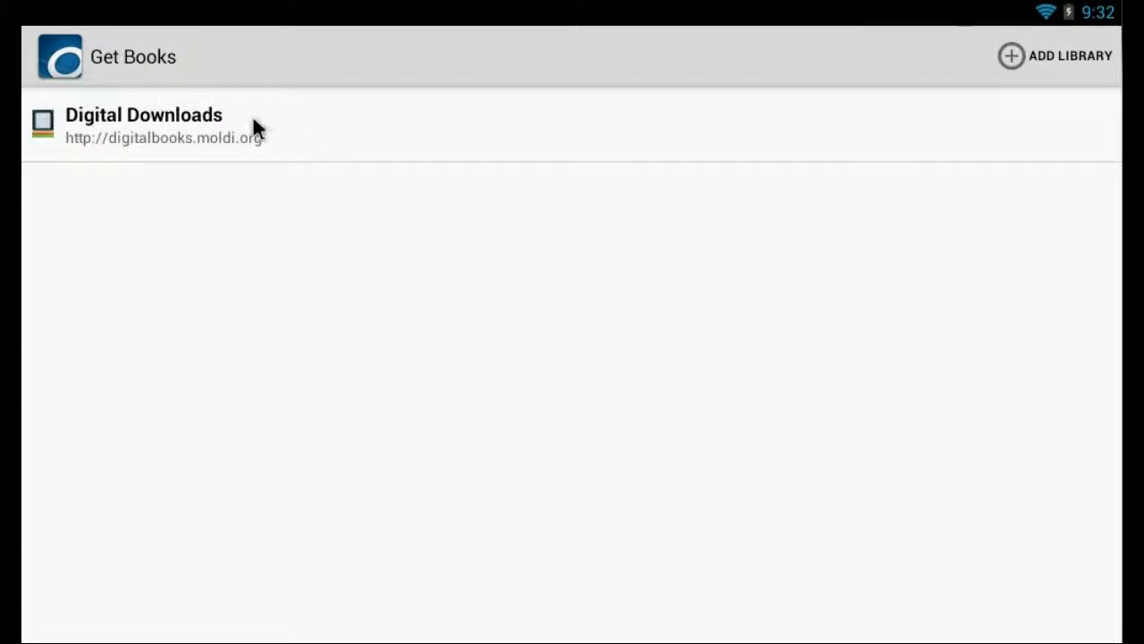
pyautogui.click(143, 125)
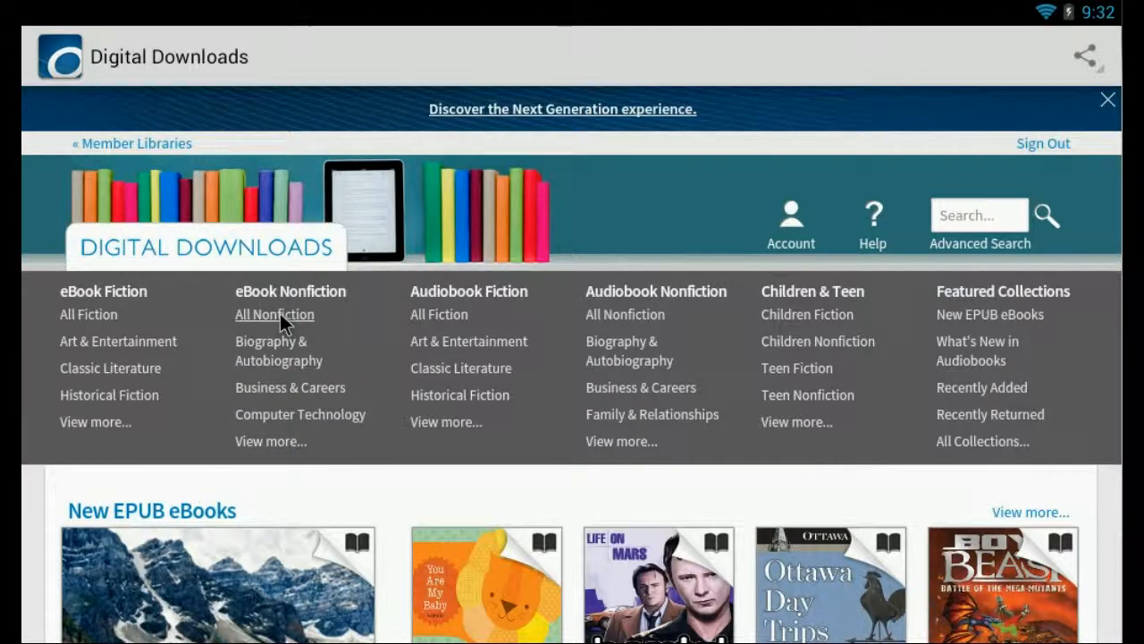
pyautogui.click(276, 315)
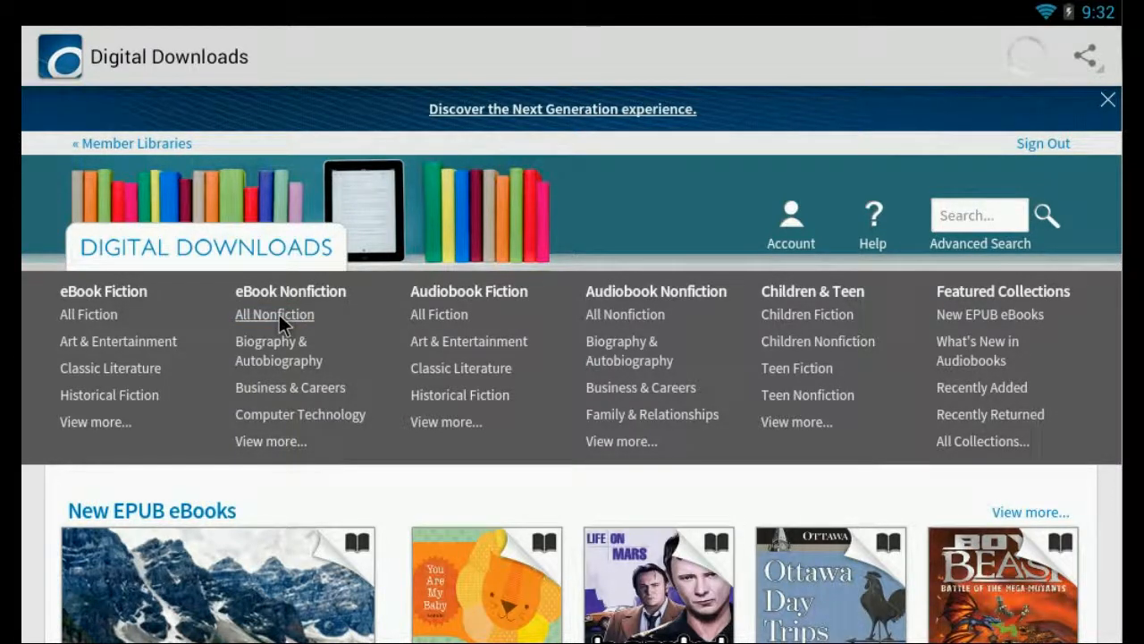
pyautogui.moveTo(272, 370)
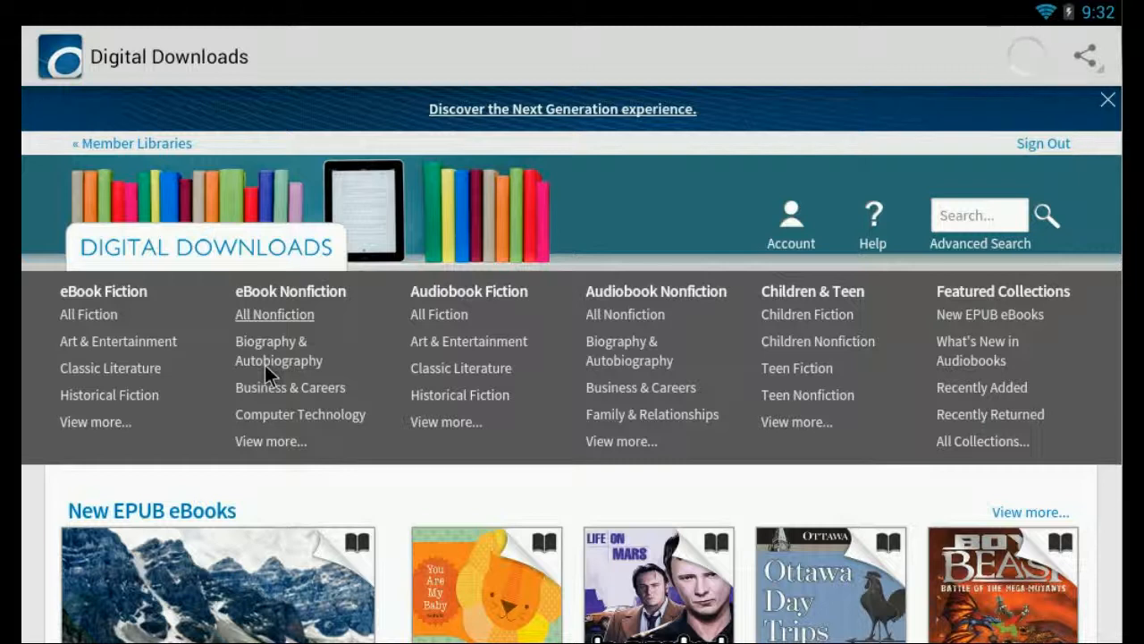
pyautogui.moveTo(286, 411)
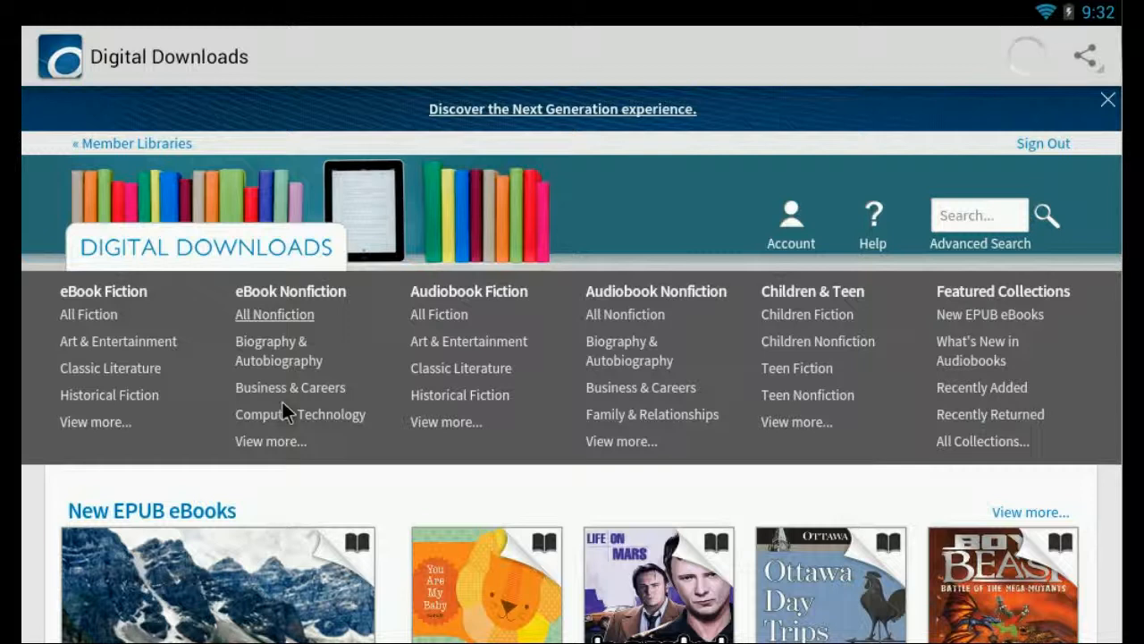
# - Apply the Android 4 device filter to the All Nonfiction eBook catalogue
pyautogui.click(276, 314)
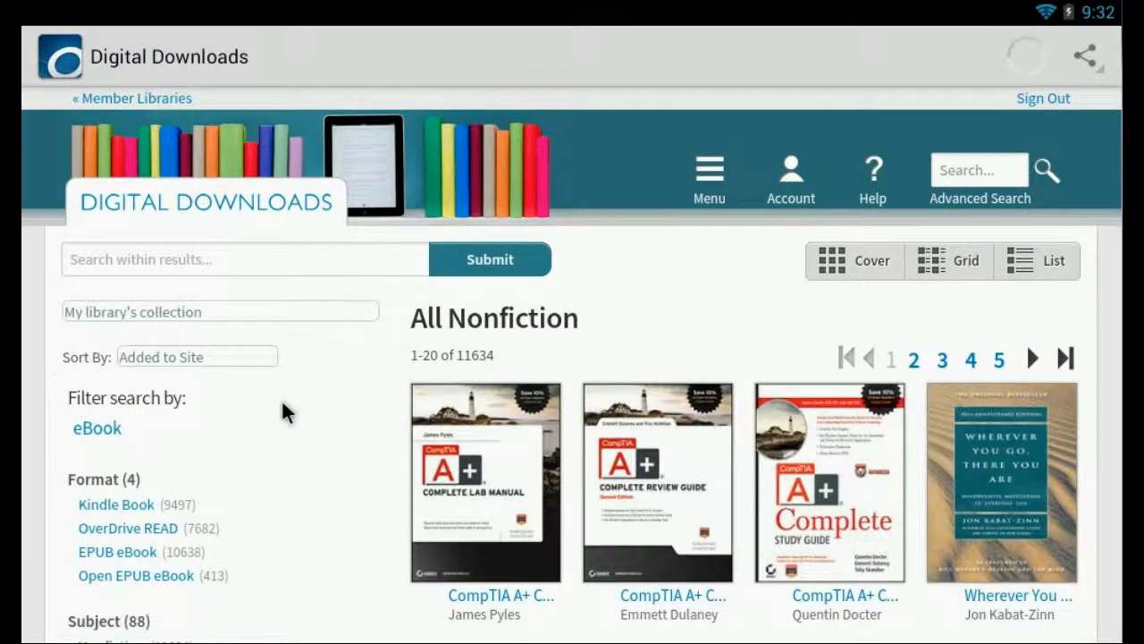
pyautogui.scroll(-3)
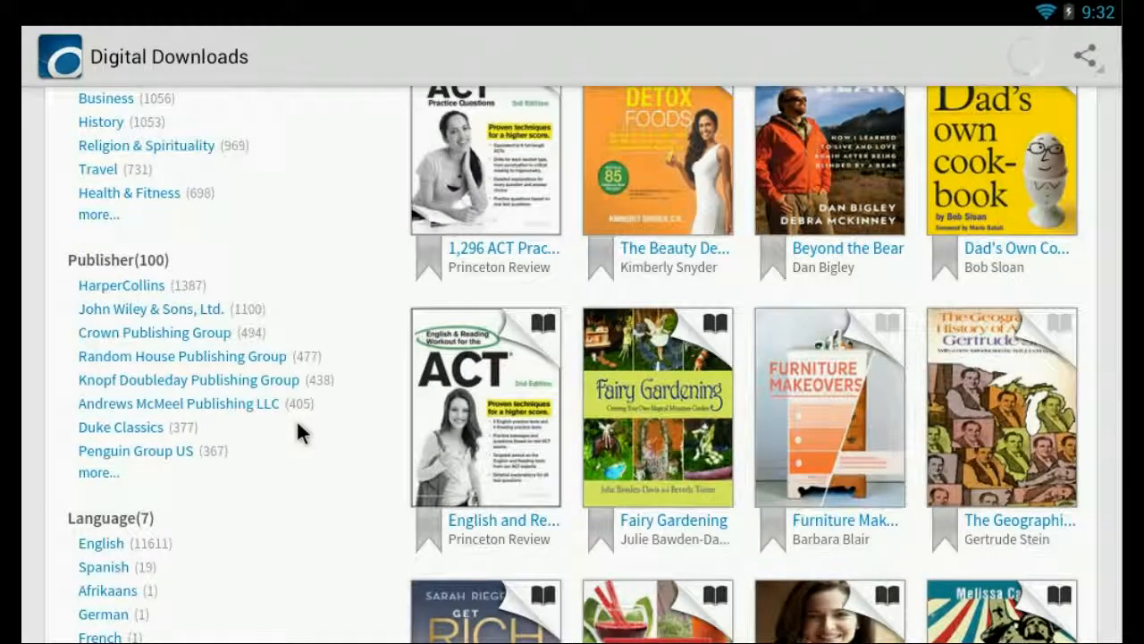
pyautogui.scroll(-3)
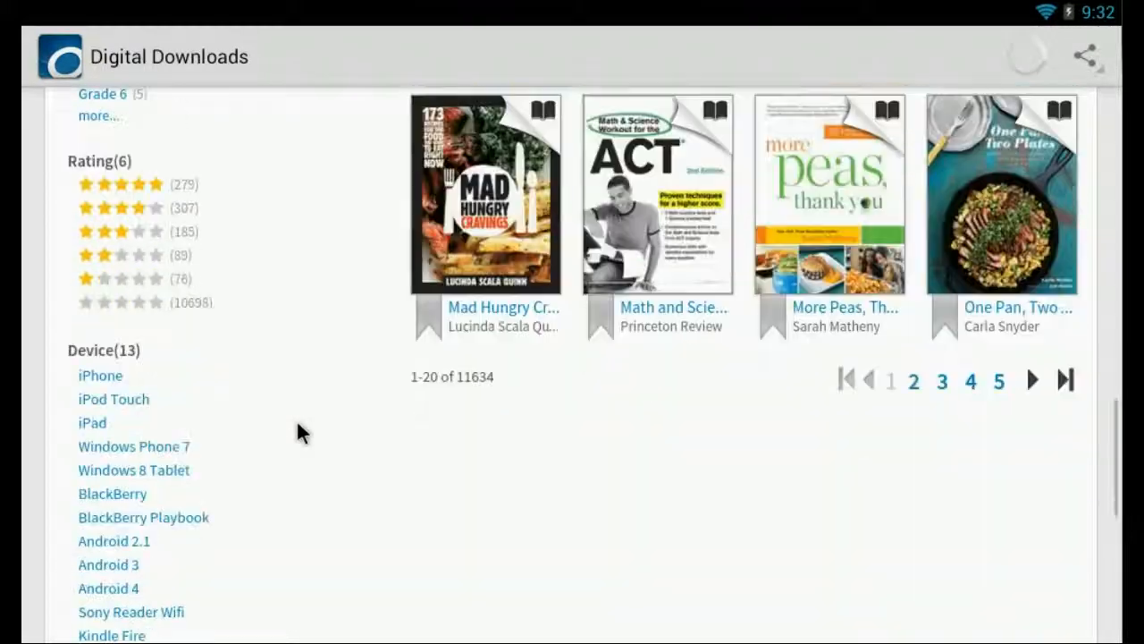
pyautogui.scroll(-3)
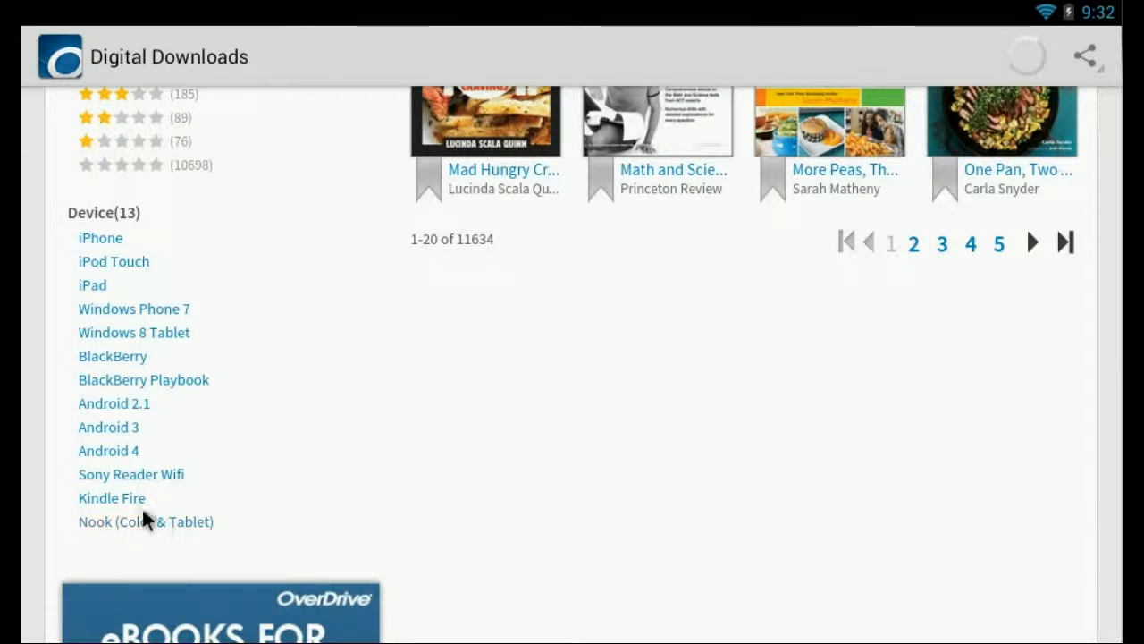
pyautogui.click(107, 450)
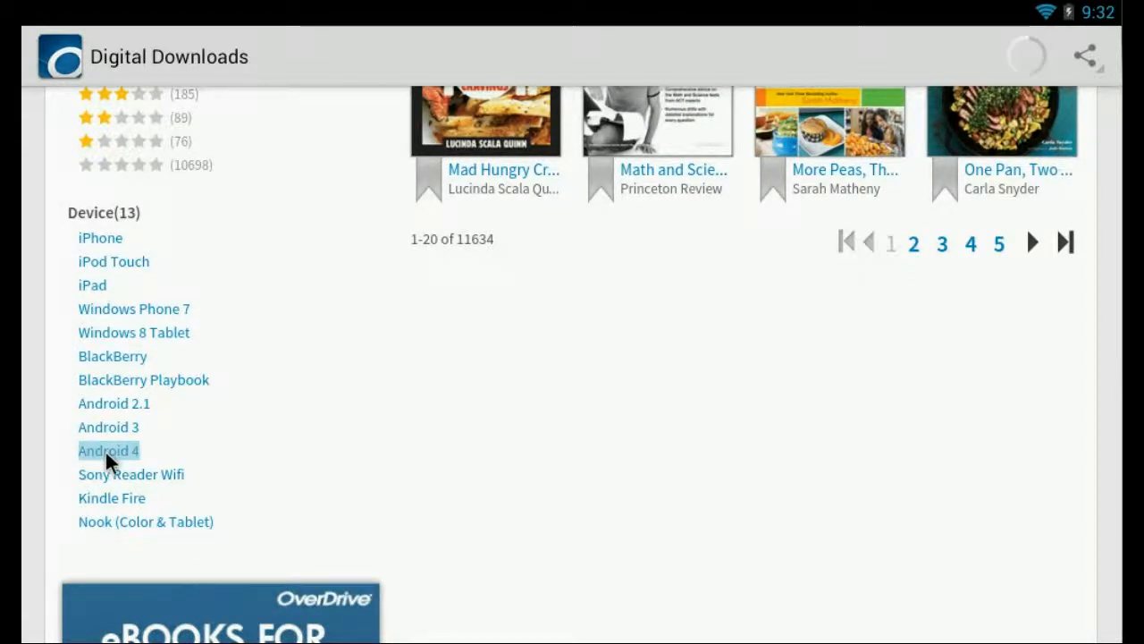
pyautogui.click(107, 451)
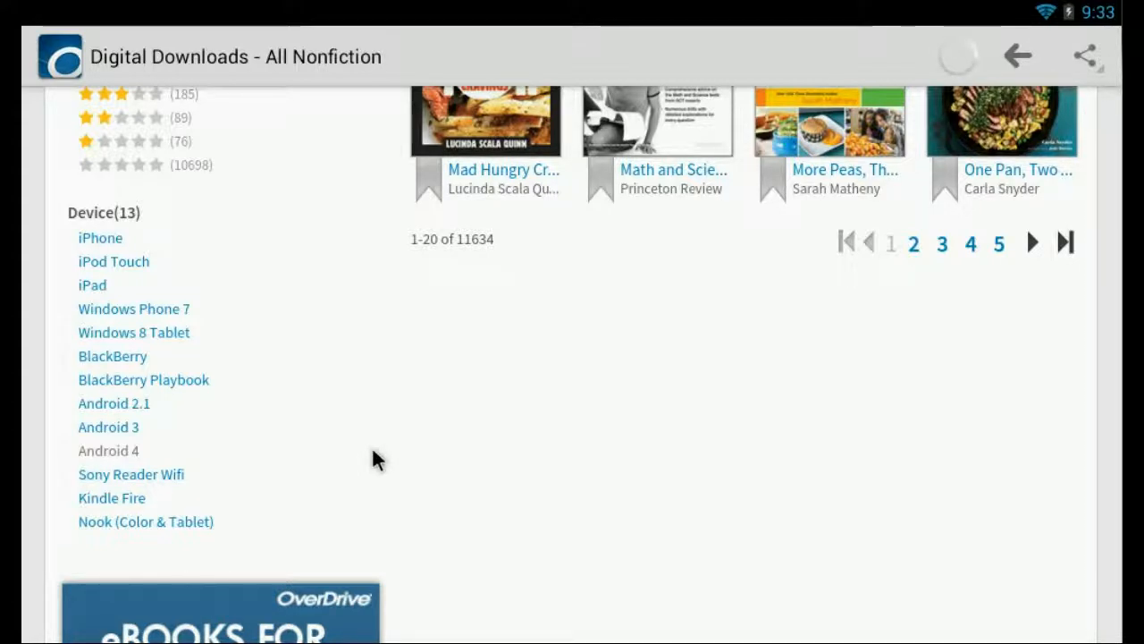
pyautogui.moveTo(349, 454)
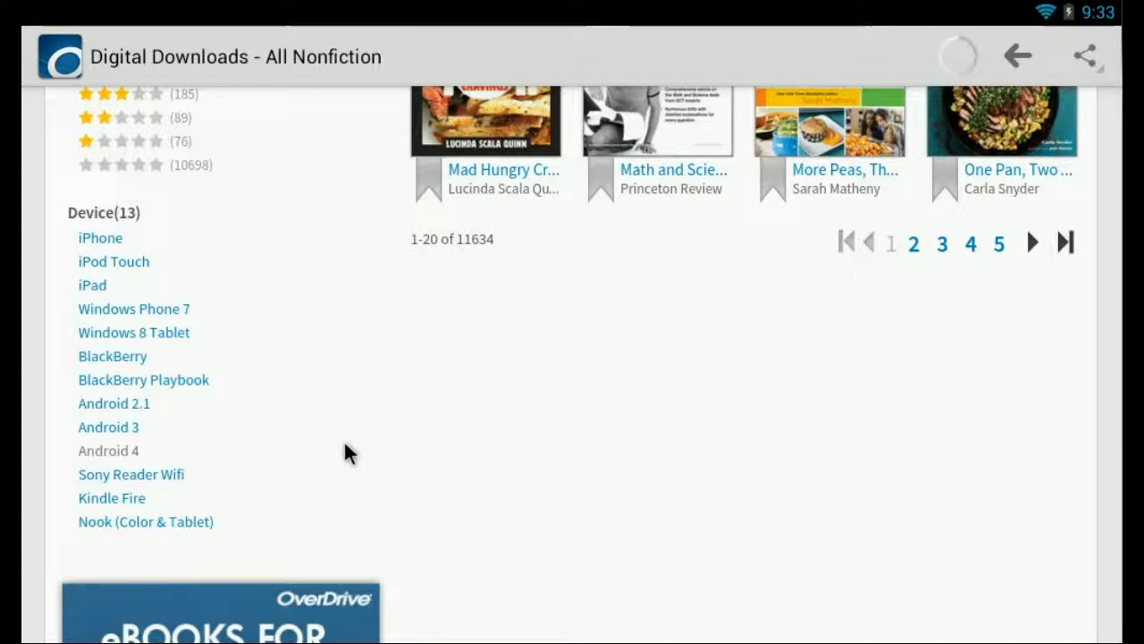
pyautogui.click(108, 451)
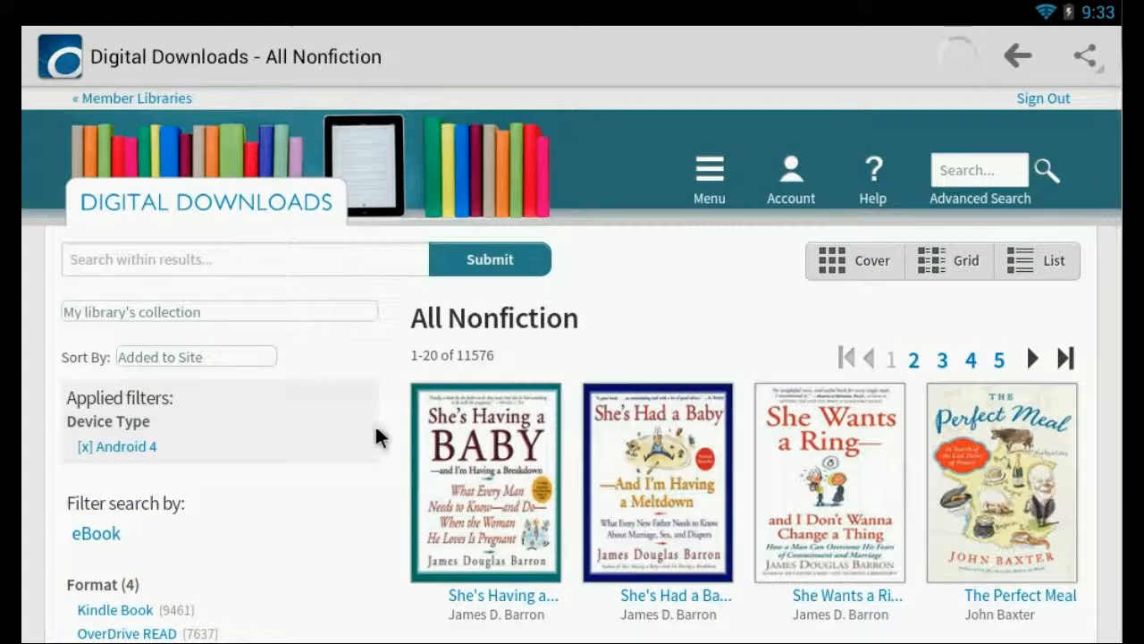
# - Scroll the filtered nonfiction results toward Calamity Jane's memoir
pyautogui.scroll(-3)
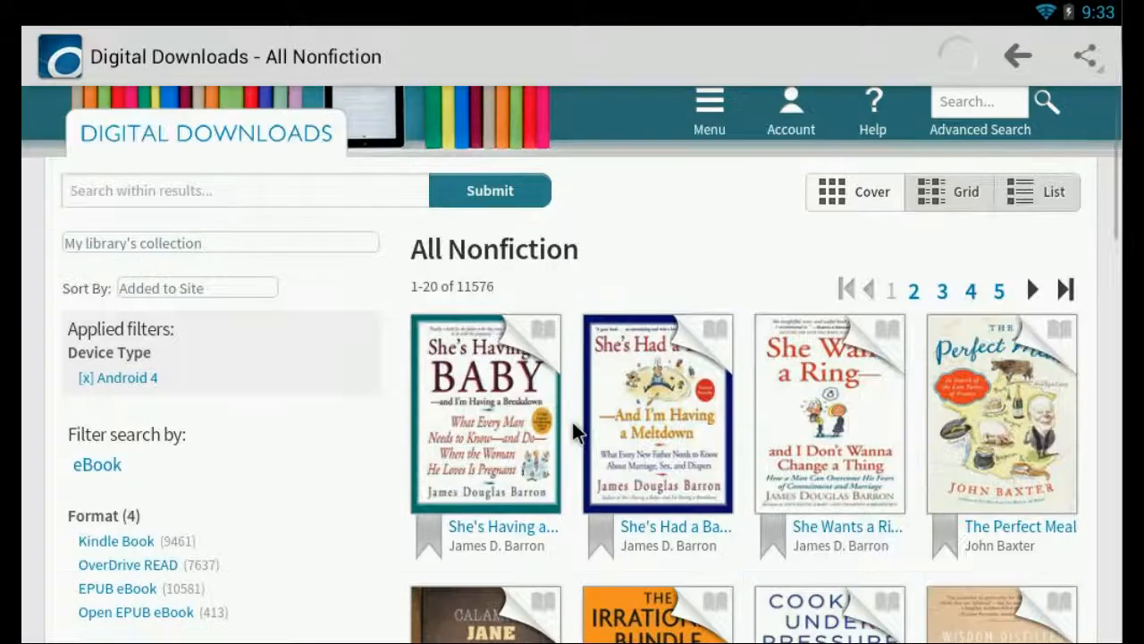
pyautogui.scroll(-3)
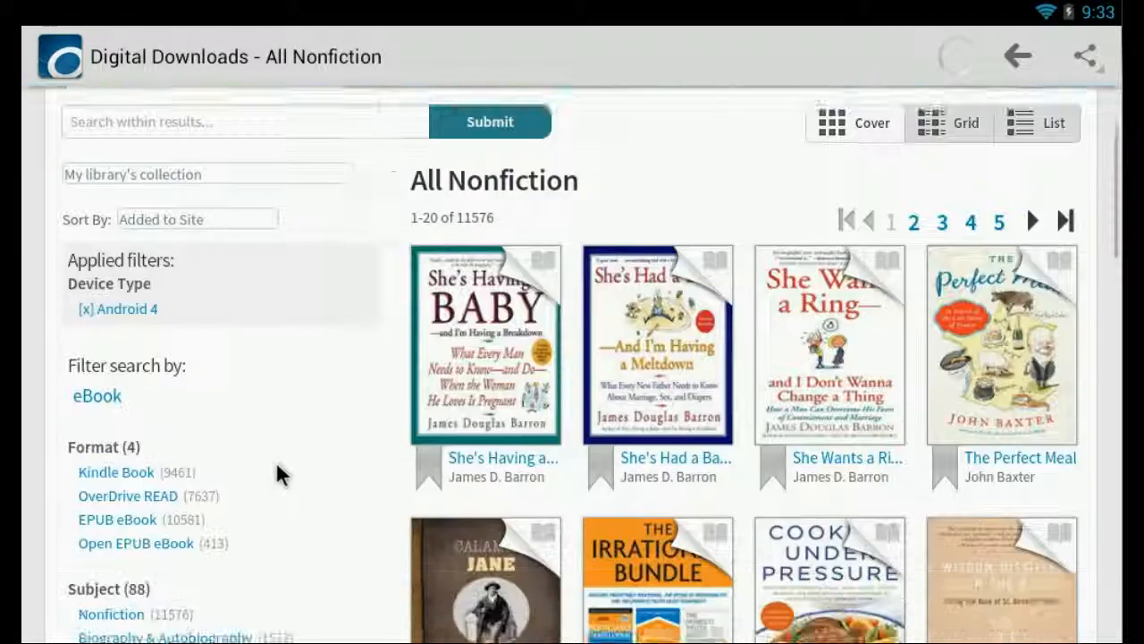
pyautogui.scroll(-3)
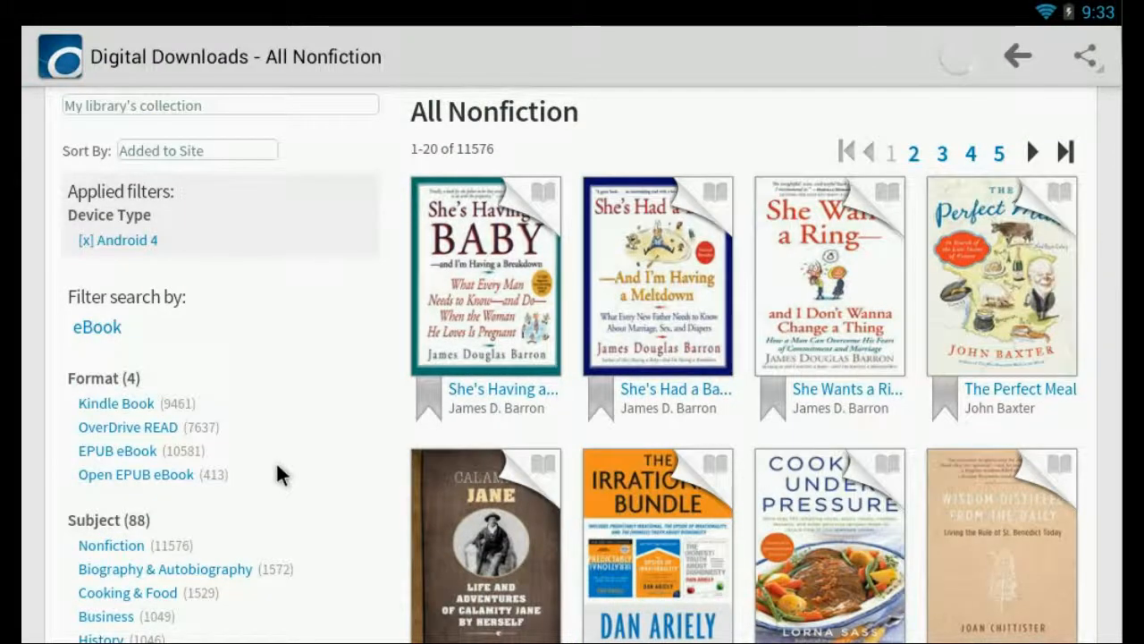
pyautogui.scroll(-3)
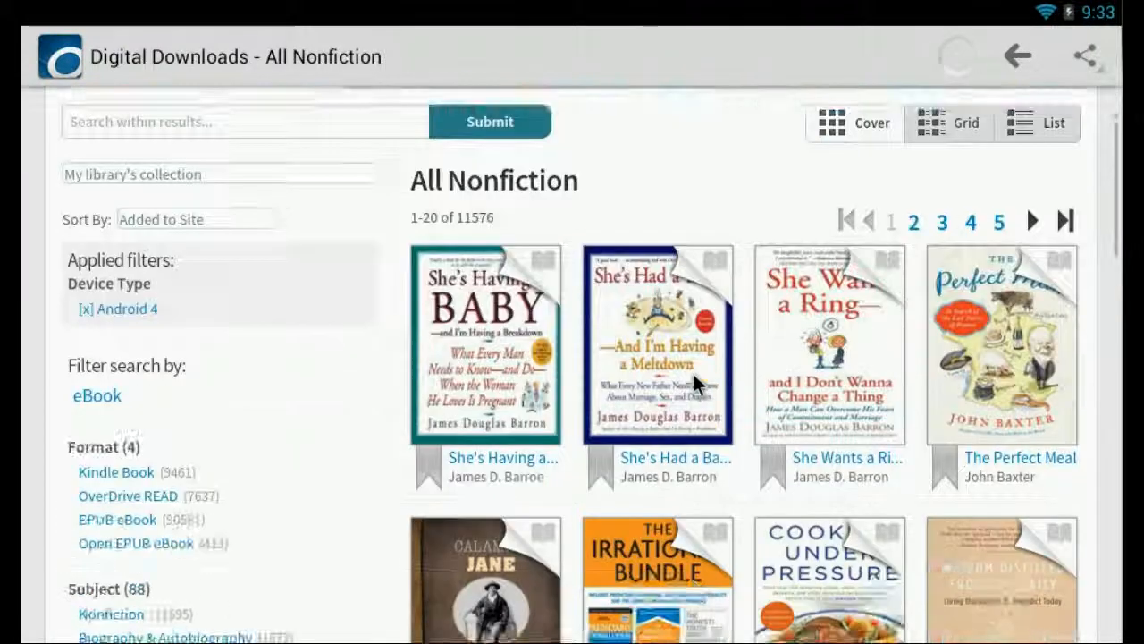
pyautogui.scroll(-3)
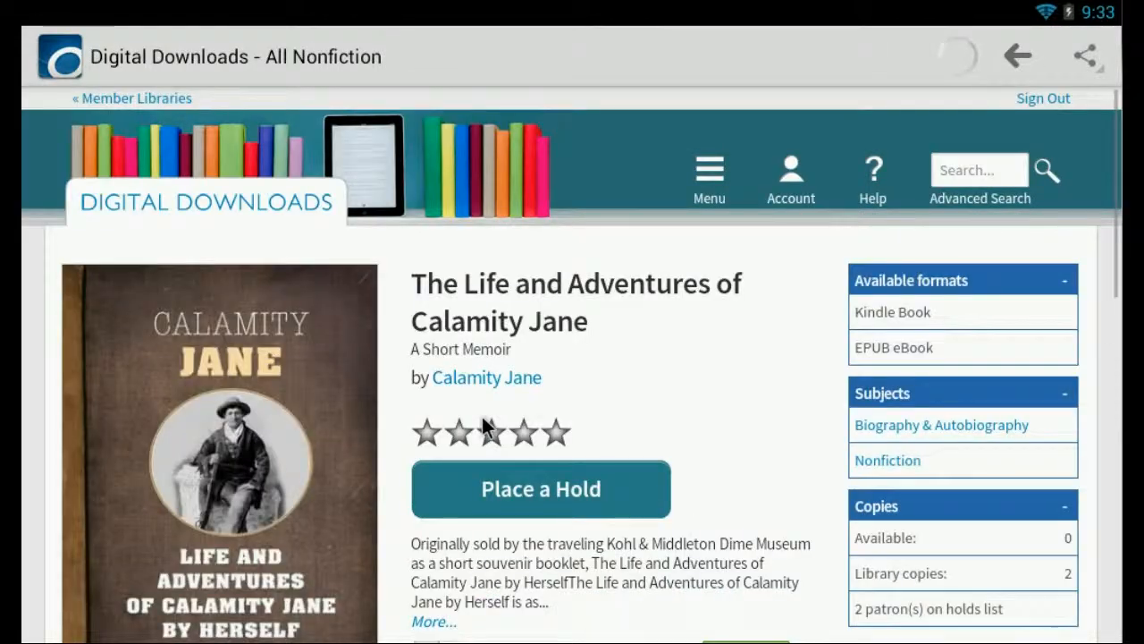
# - Scroll to Recommended for you and open the Brothers Grimm Fairy Tales details page
pyautogui.scroll(-3)
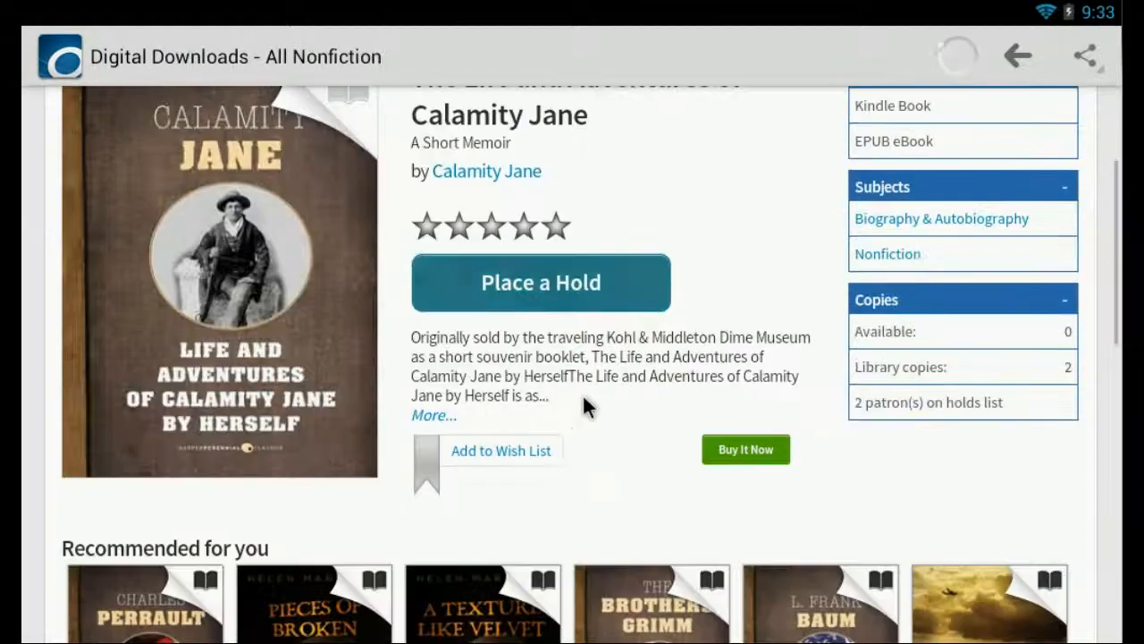
pyautogui.moveTo(551, 283)
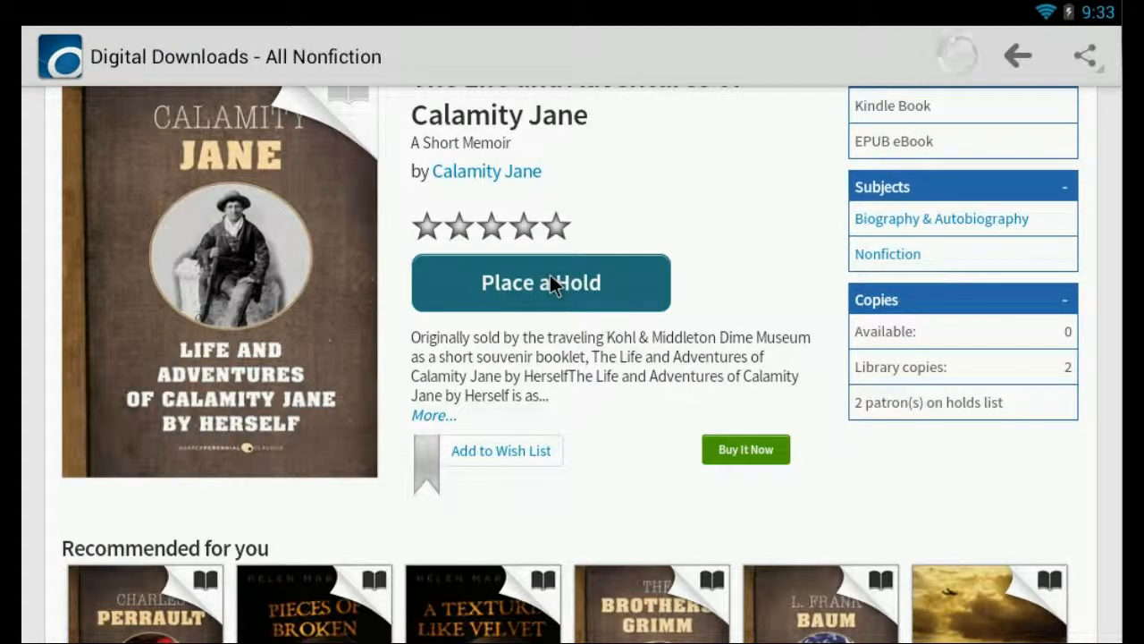
pyautogui.moveTo(697, 443)
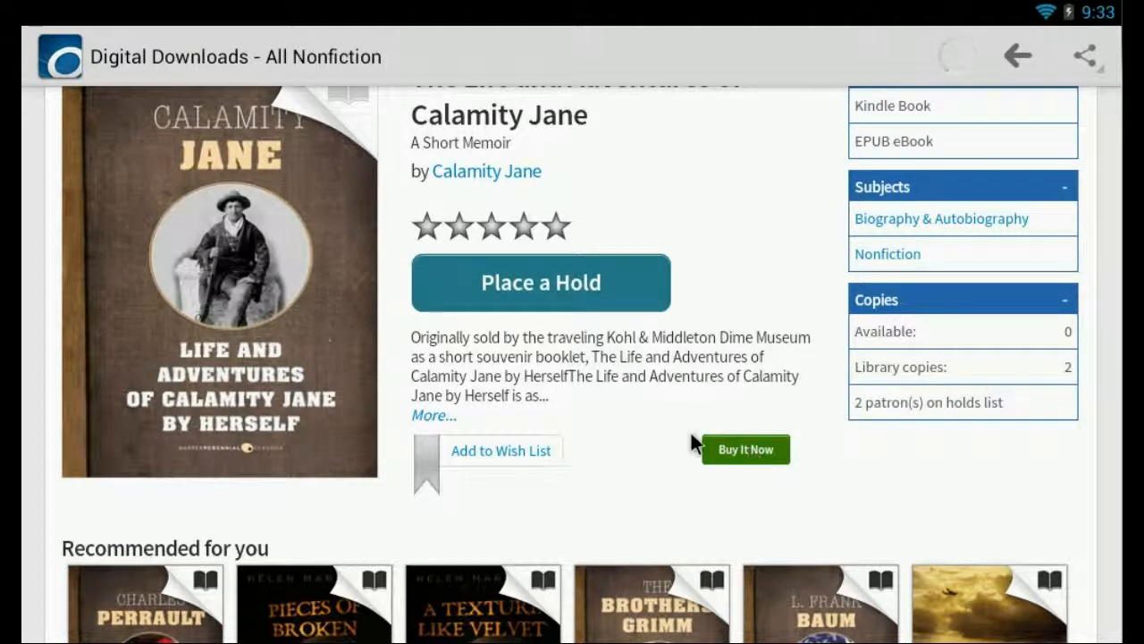
pyautogui.scroll(-3)
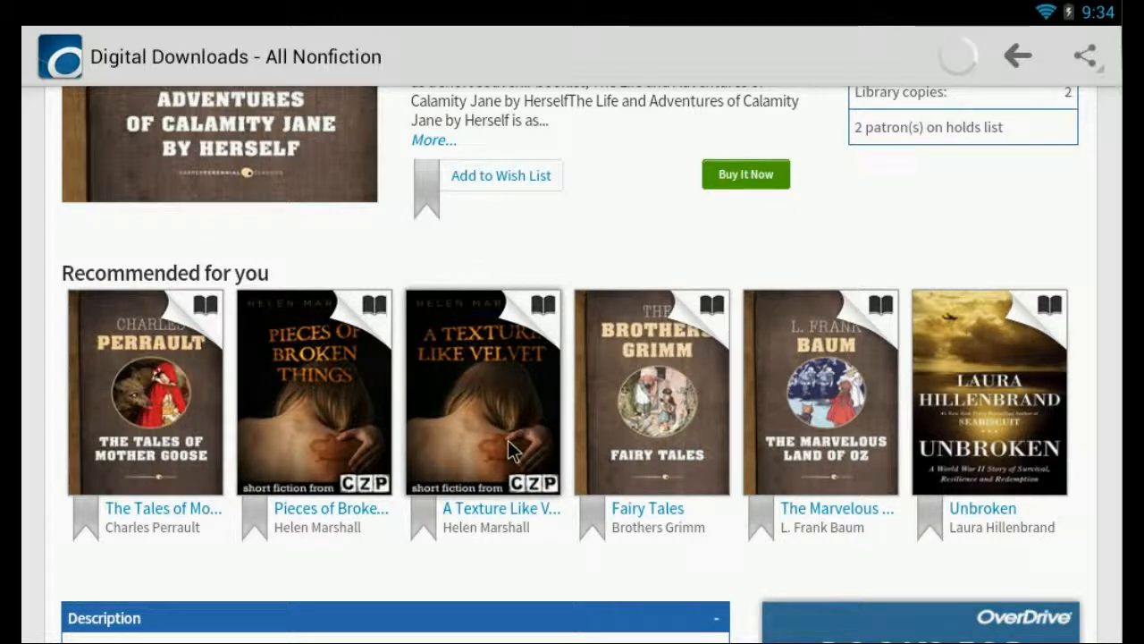
pyautogui.moveTo(790, 447)
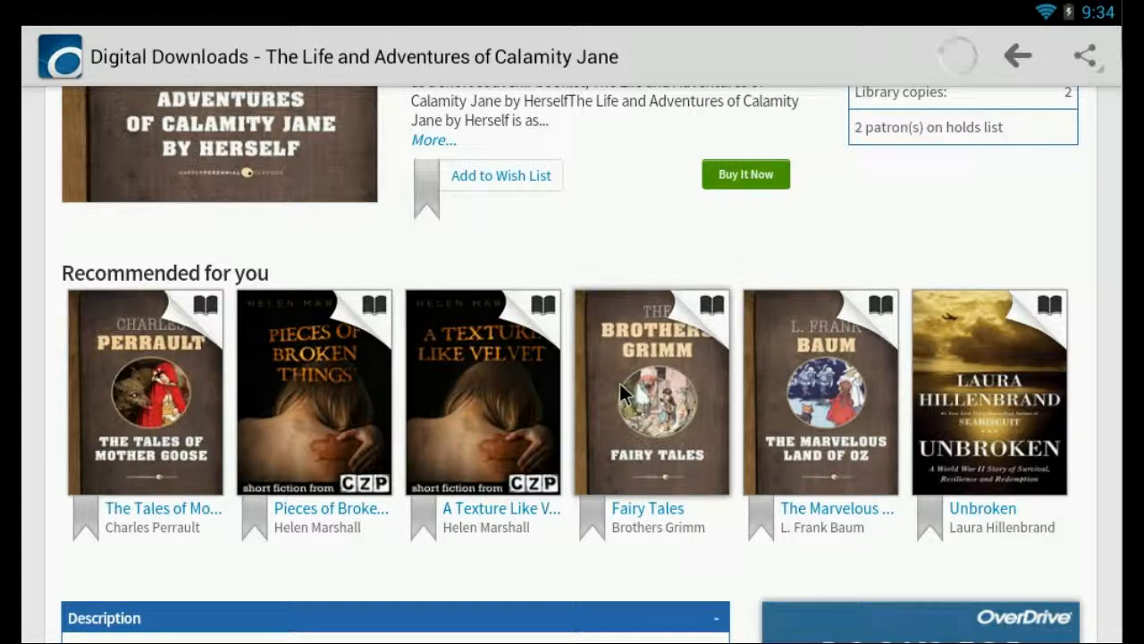
pyautogui.moveTo(642, 552)
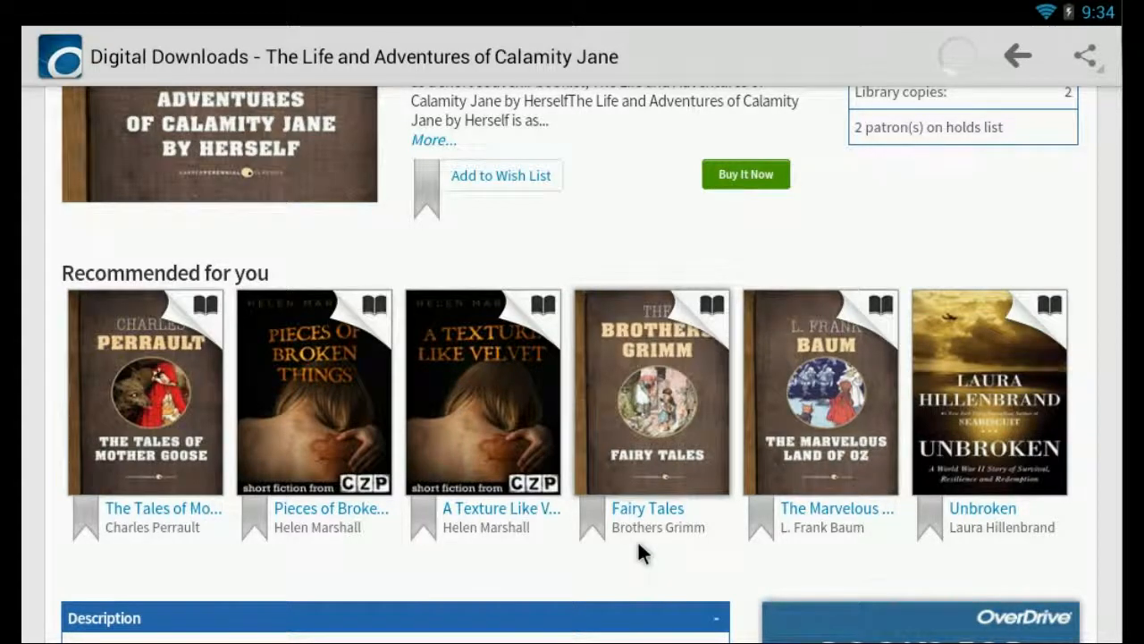
pyautogui.scroll(-3)
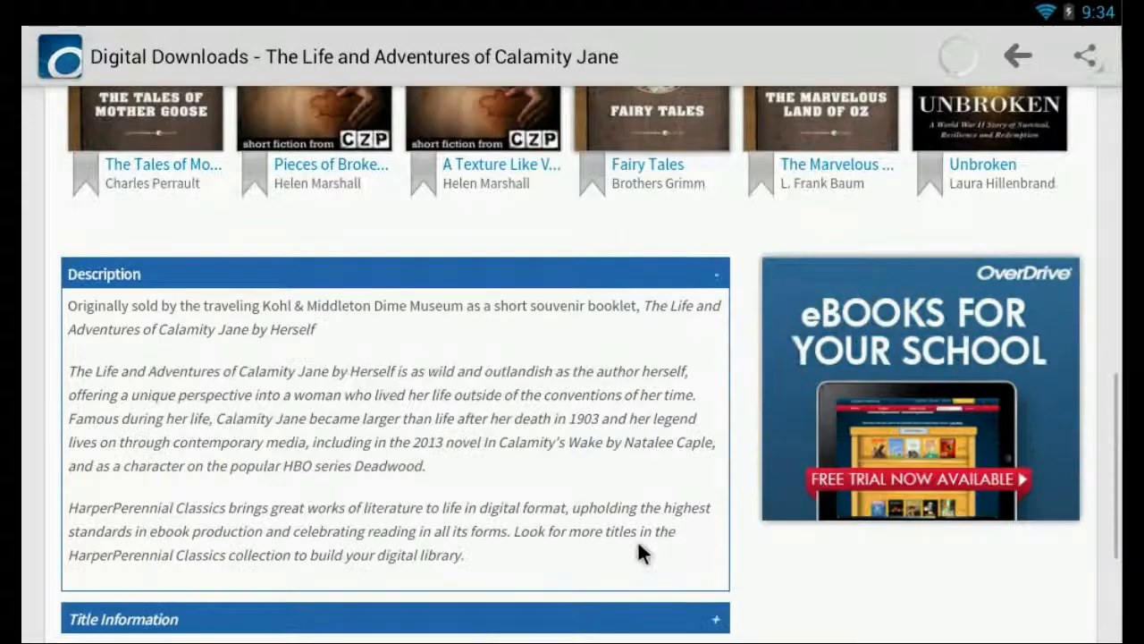
pyautogui.scroll(-3)
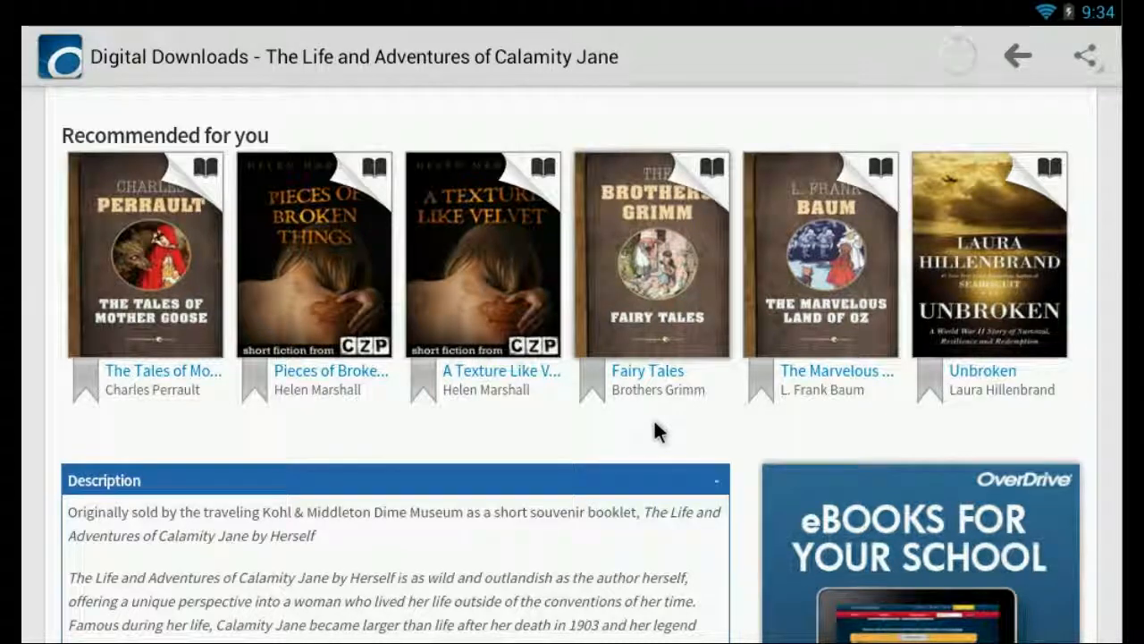
pyautogui.click(650, 257)
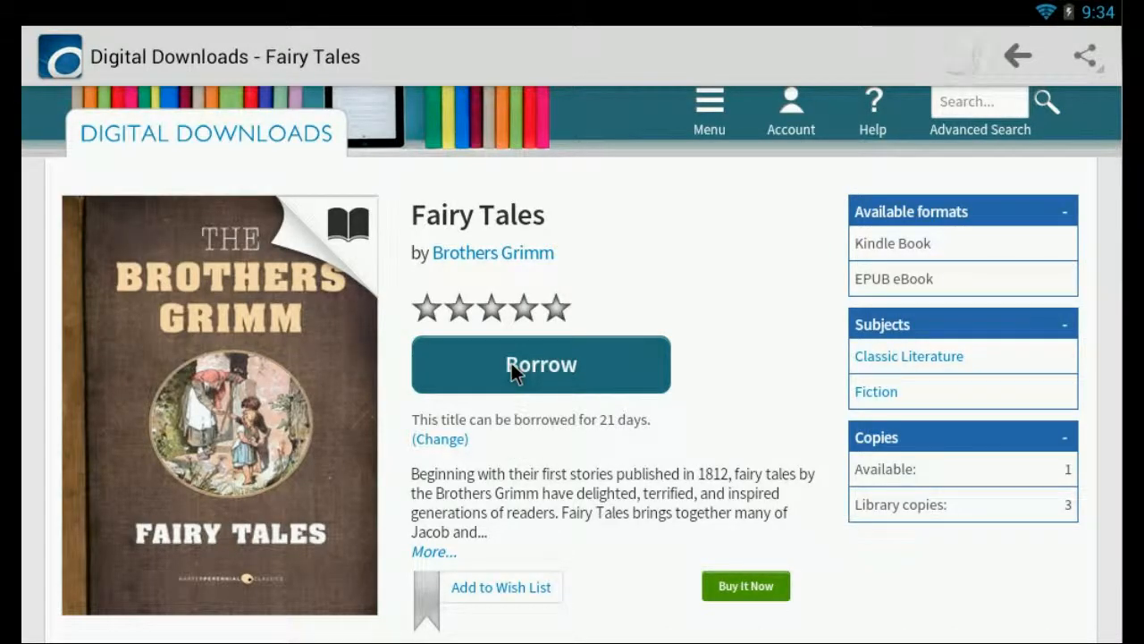
# - Borrow Fairy Tales and confirm its EPUB eBook download from the bookshelf
pyautogui.click(540, 365)
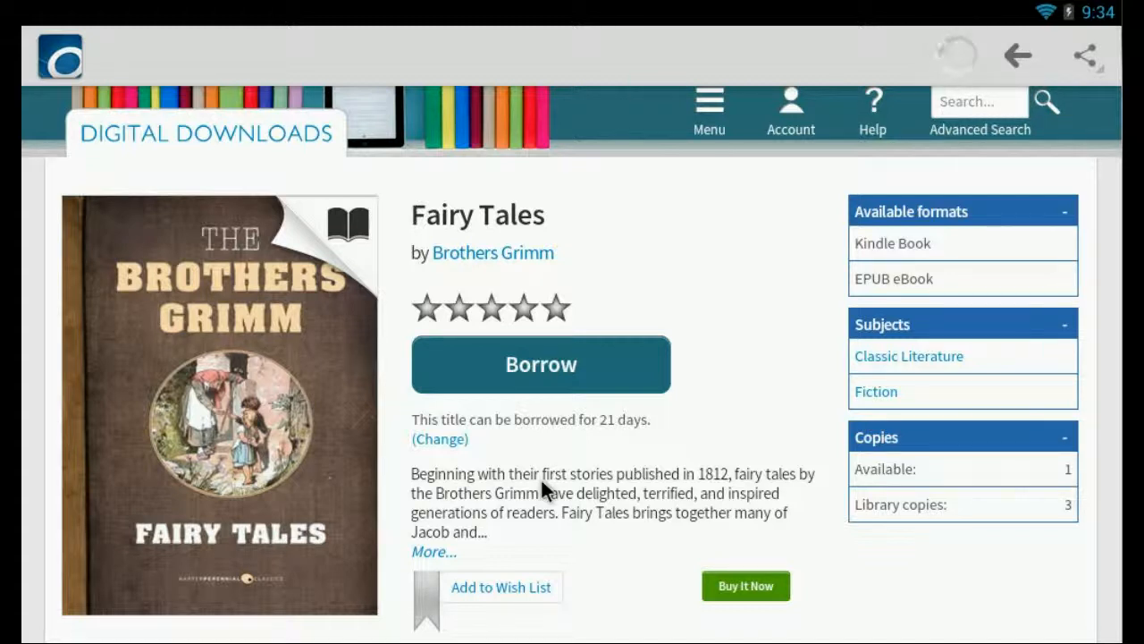
pyautogui.click(540, 365)
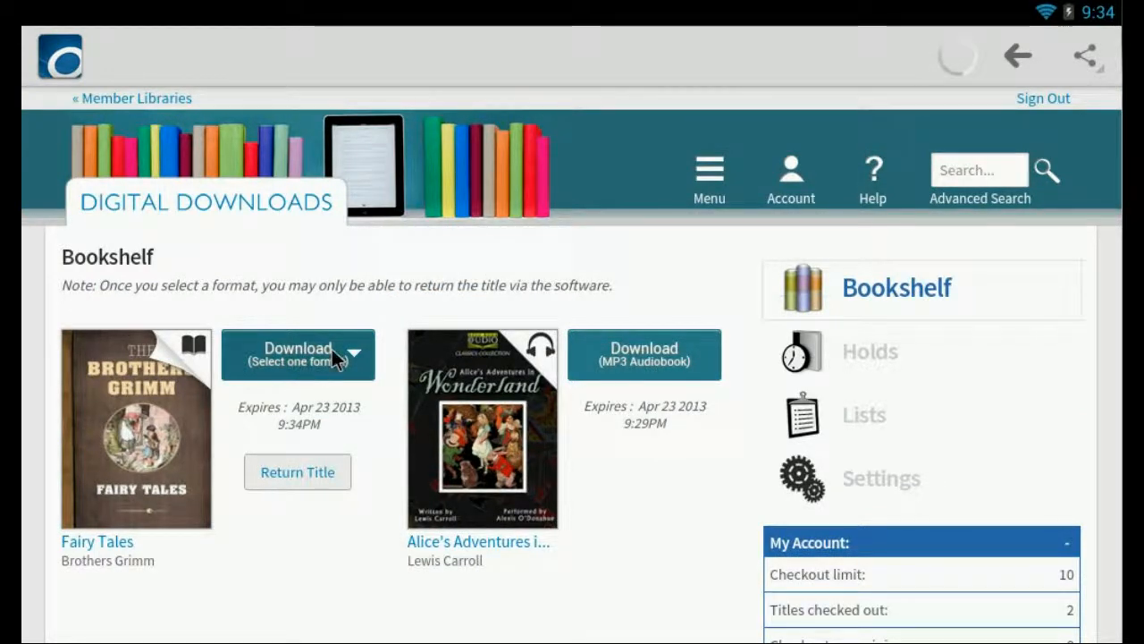
pyautogui.click(296, 354)
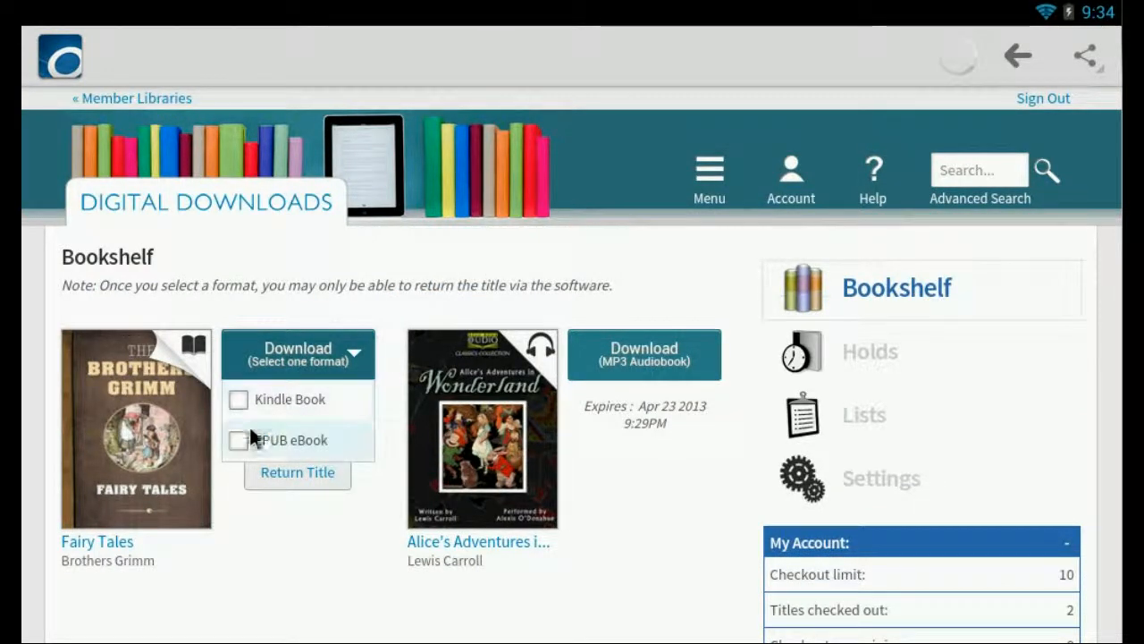
pyautogui.click(238, 440)
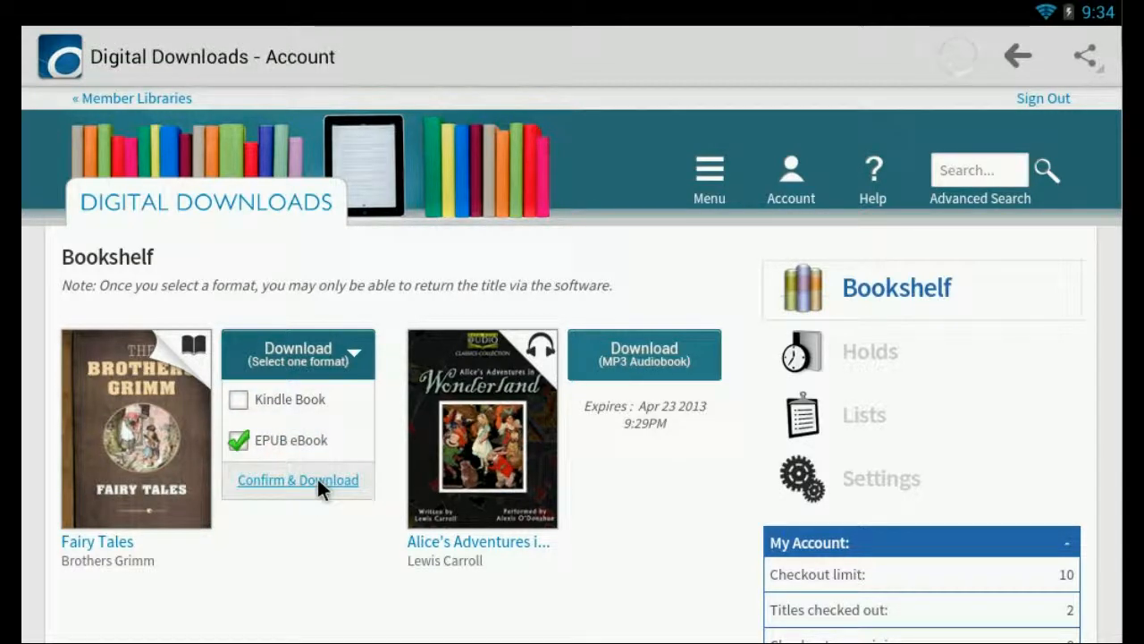
pyautogui.click(296, 479)
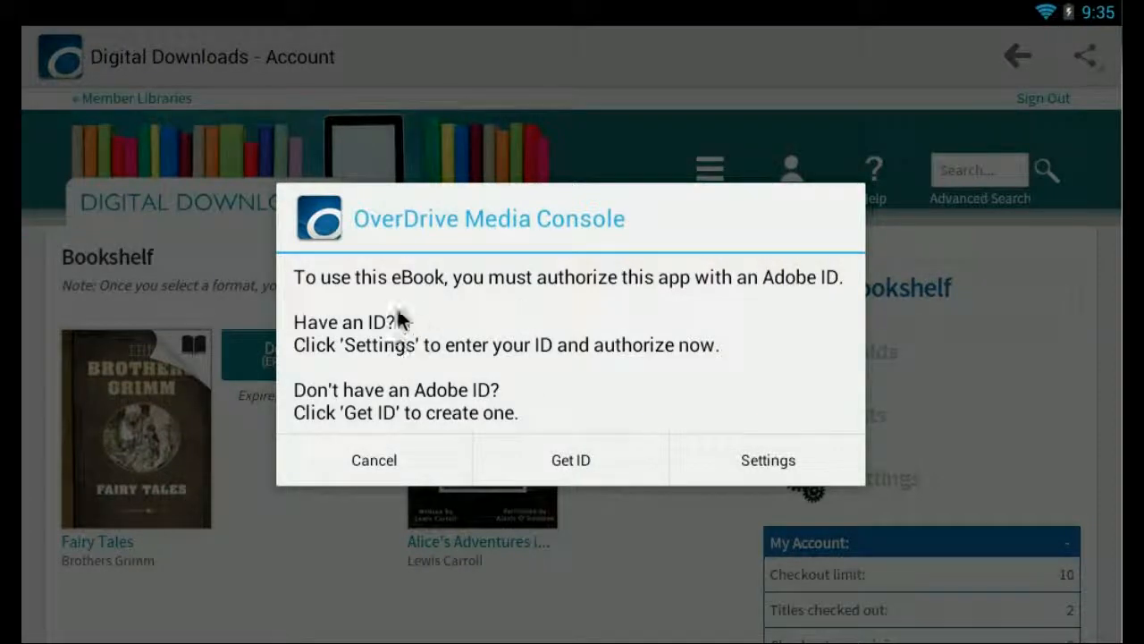
pyautogui.moveTo(581, 346)
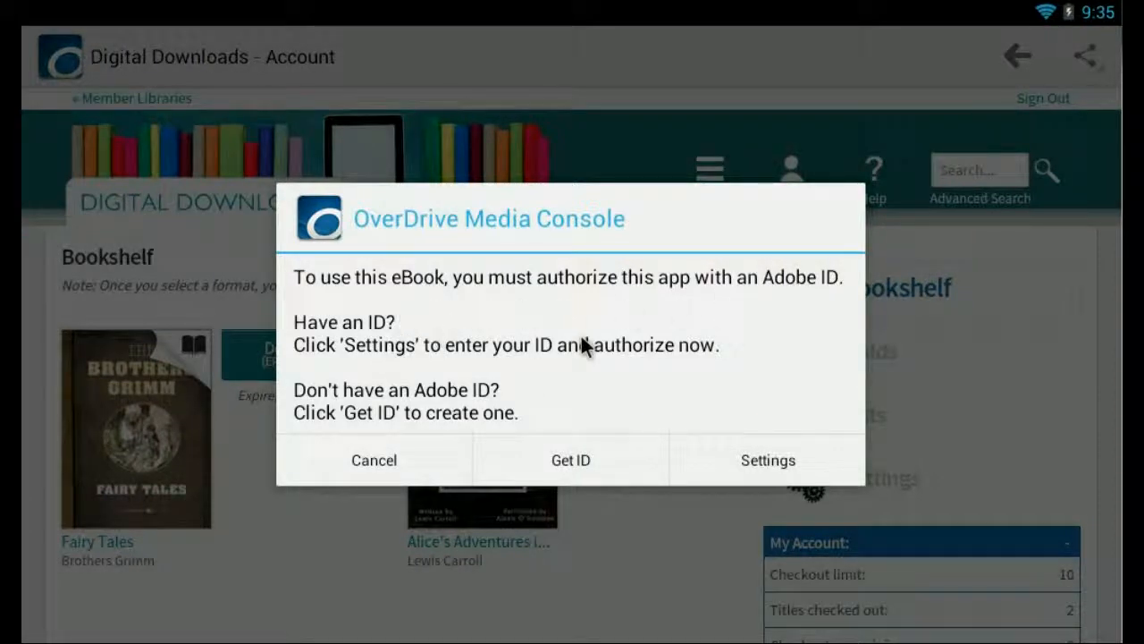
pyautogui.moveTo(454, 447)
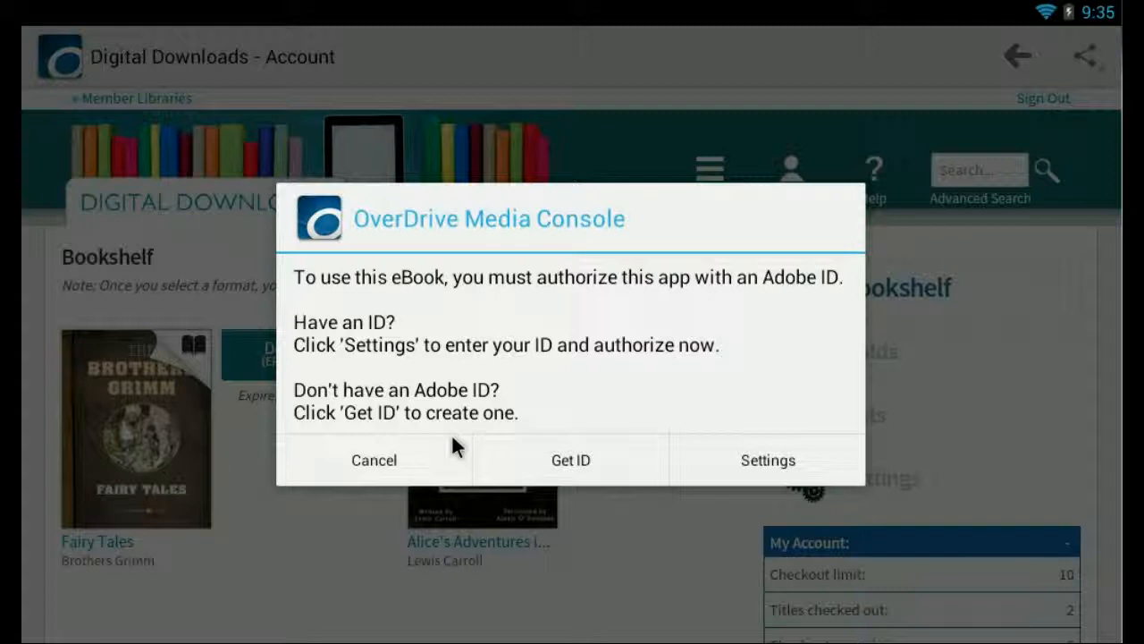
pyautogui.moveTo(570, 465)
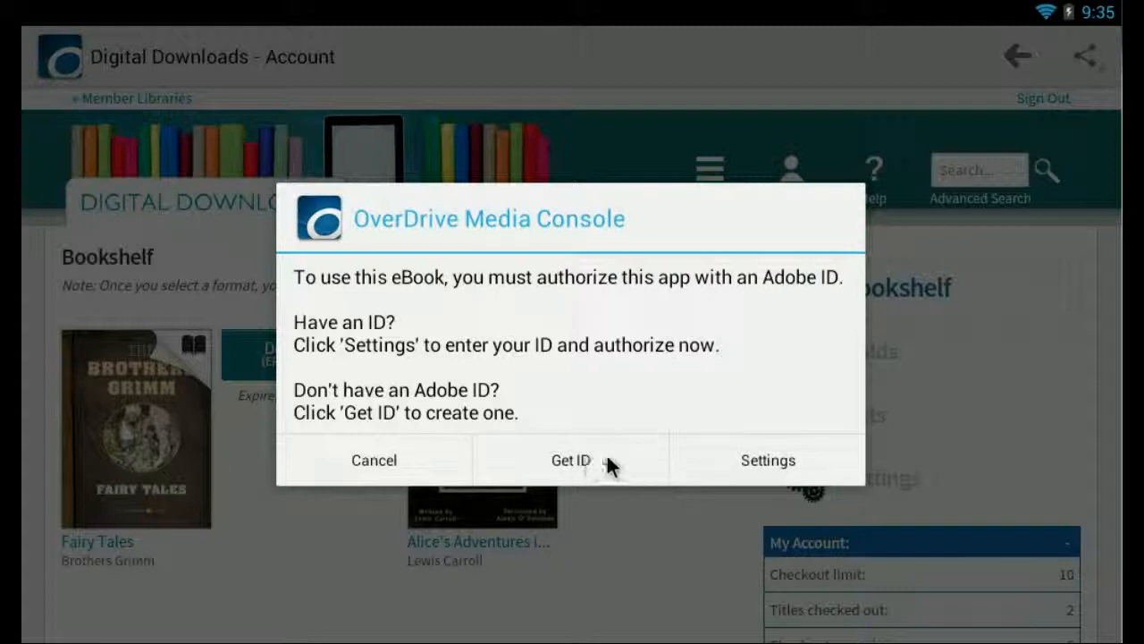
# - Scroll through the App Settings options and return to the Digital Downloads account bookshelf
pyautogui.click(767, 460)
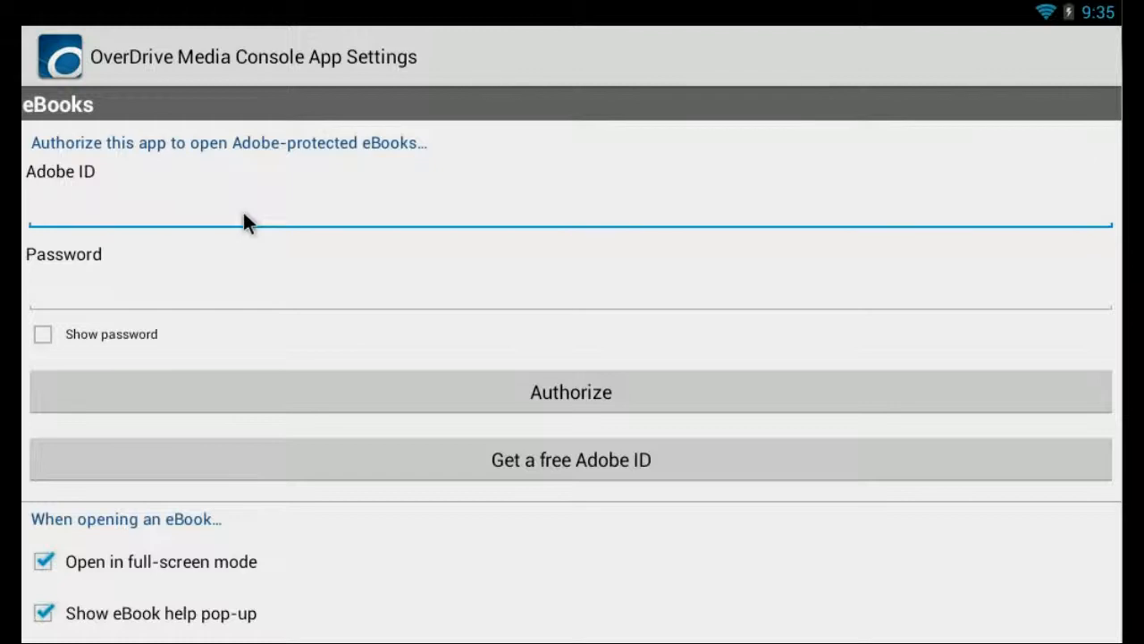
pyautogui.scroll(-3)
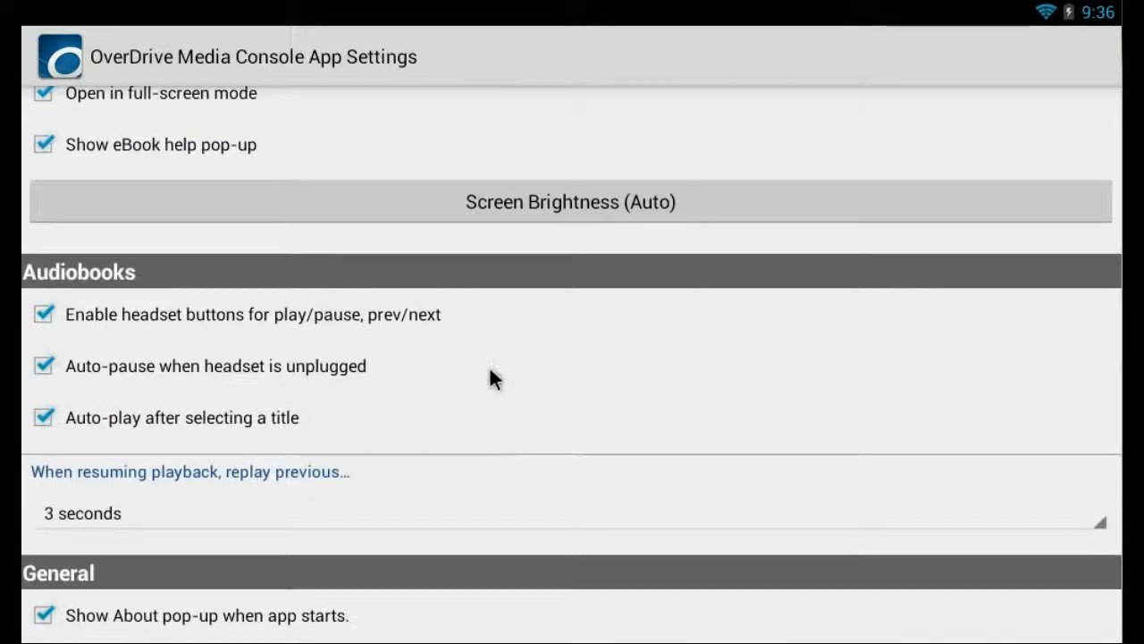
pyautogui.scroll(-3)
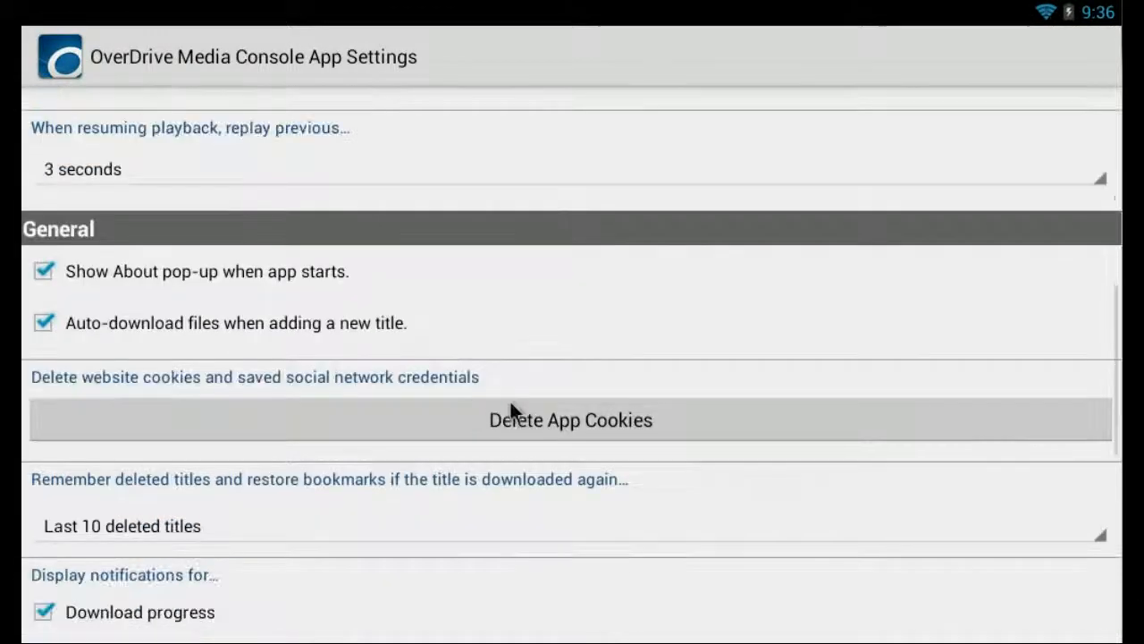
pyautogui.scroll(-3)
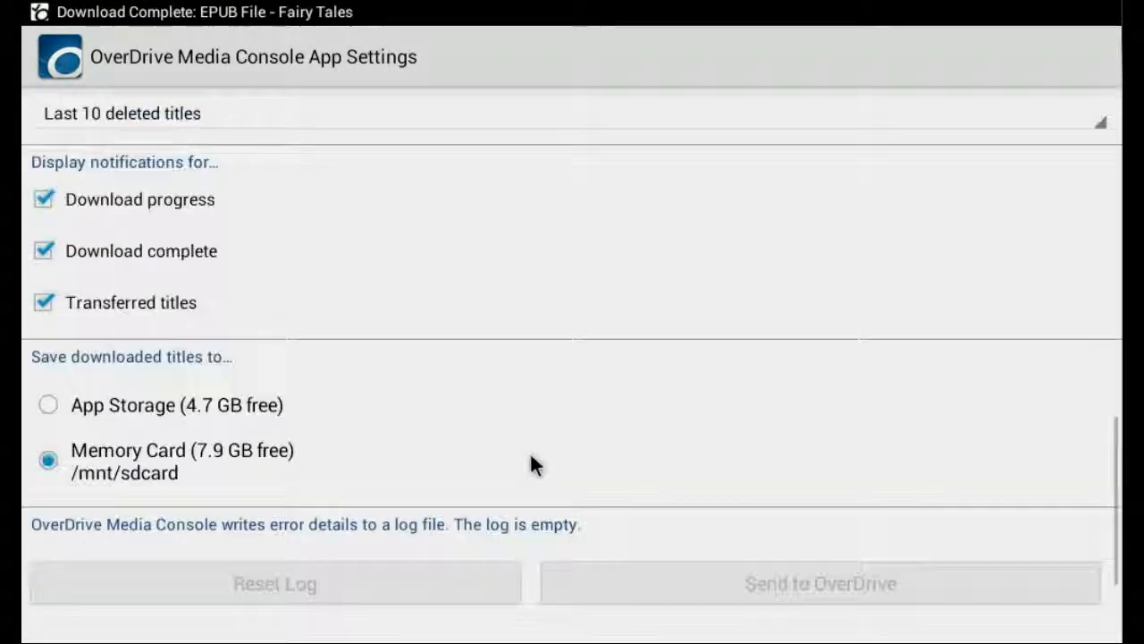
pyautogui.scroll(-3)
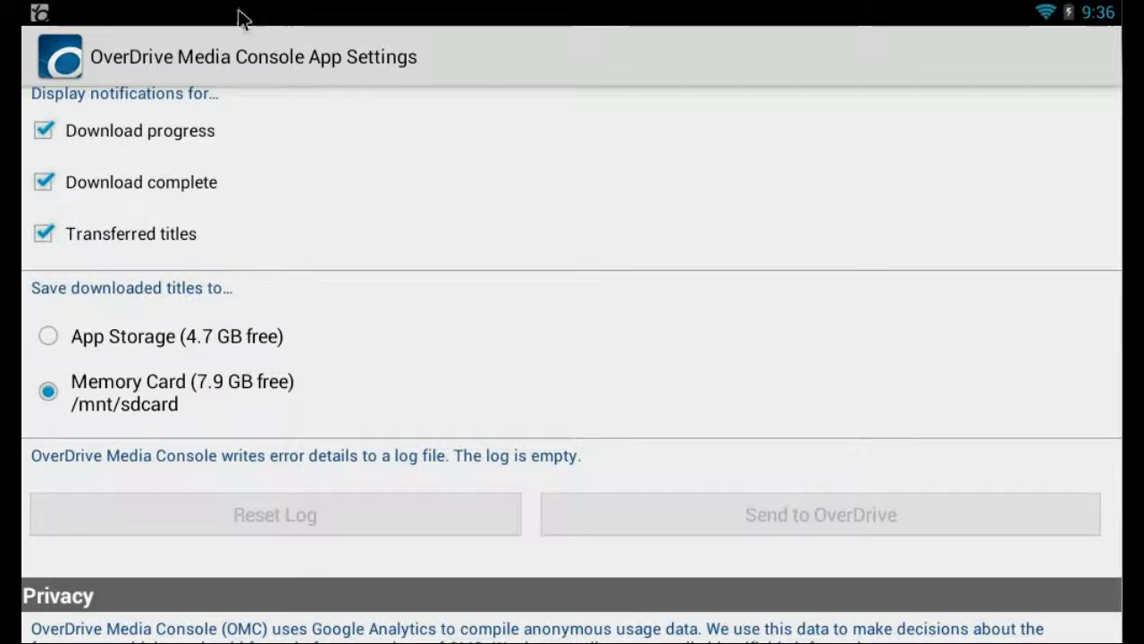
pyautogui.scroll(-3)
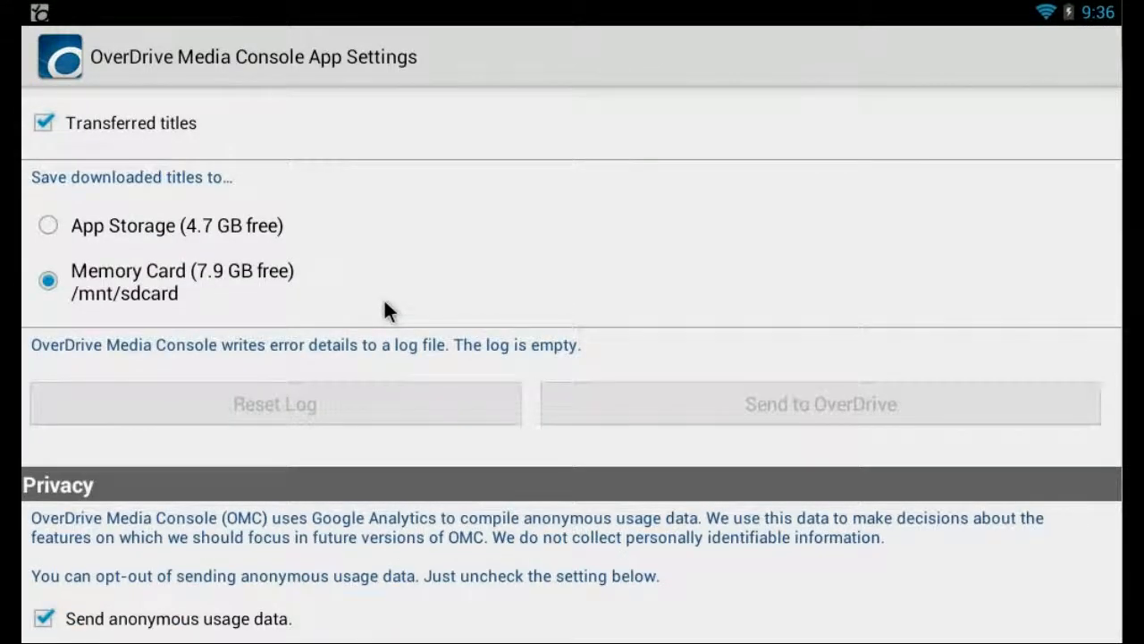
pyautogui.scroll(-3)
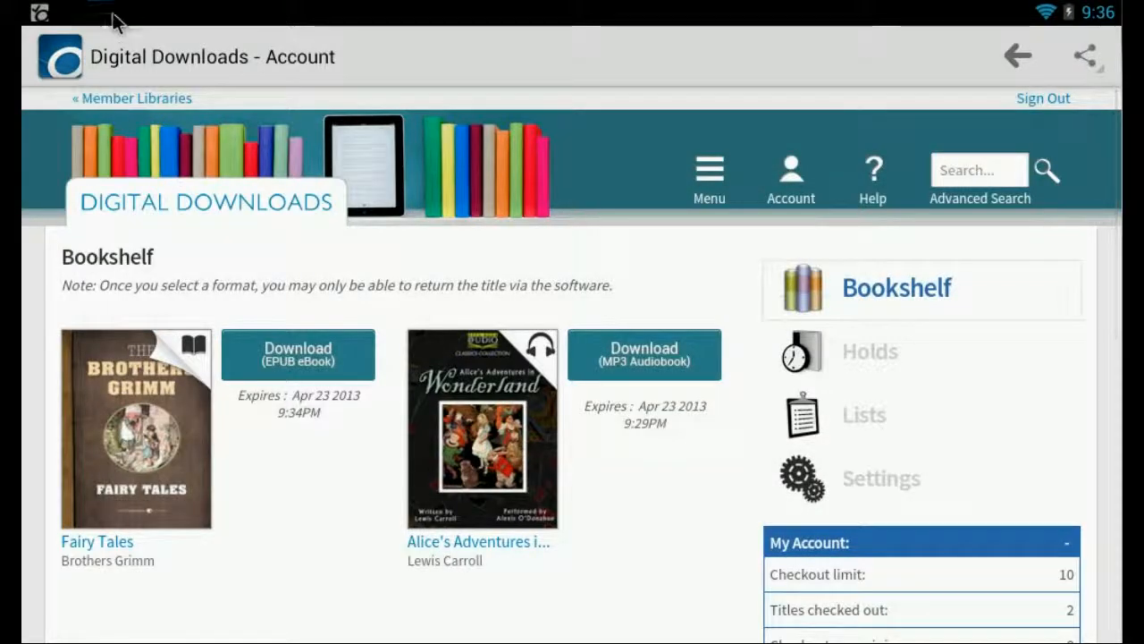
pyautogui.moveTo(197, 58)
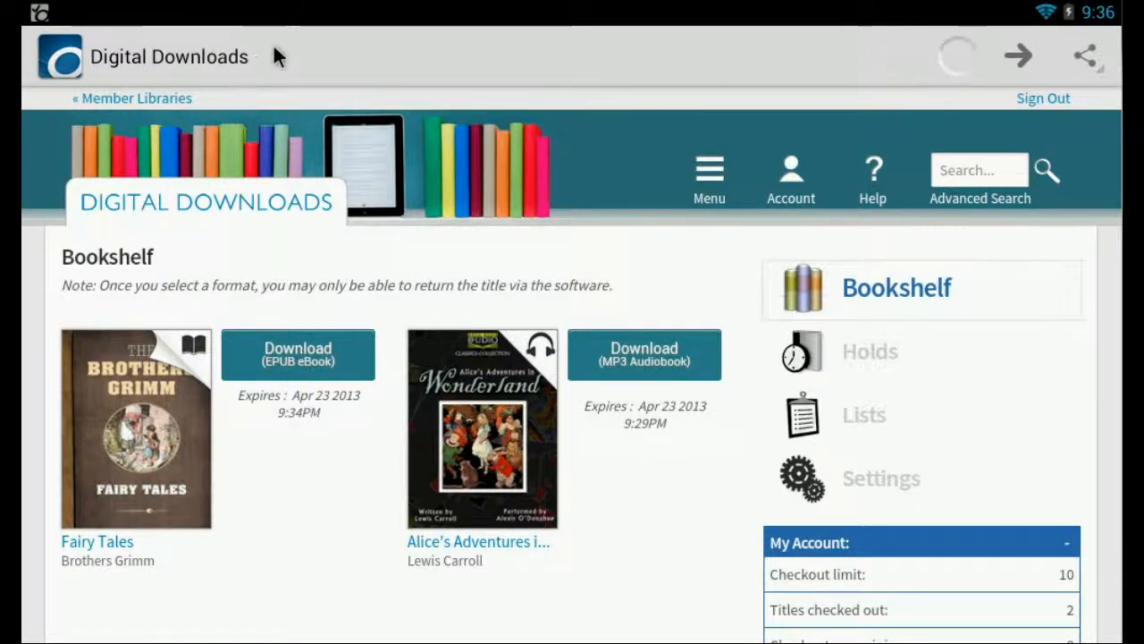
# - Return from the library website to the app's own bookshelf
pyautogui.click(1018, 56)
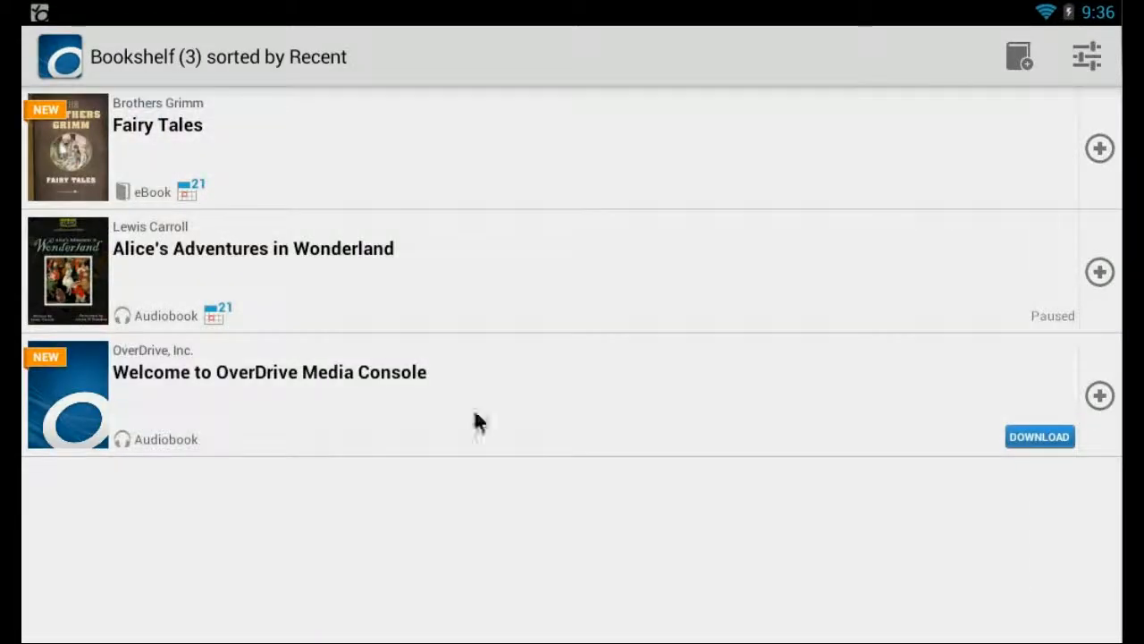
pyautogui.moveTo(143, 129)
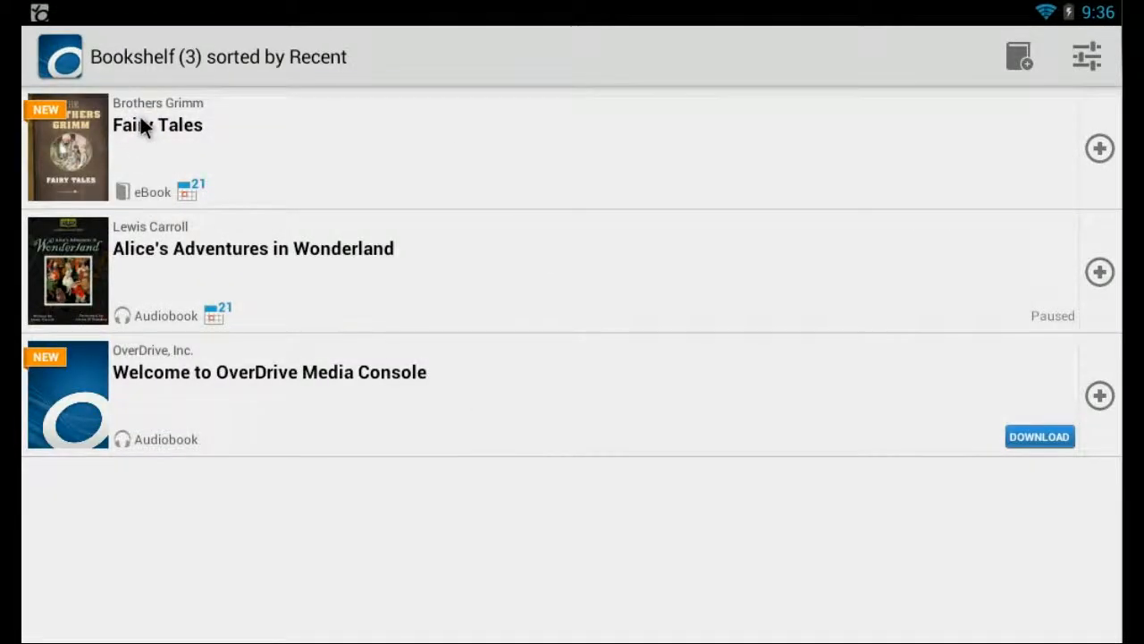
# - Open Fairy Tales from the bookshelf, read the Using the Reader tips and dismiss them
pyautogui.click(158, 126)
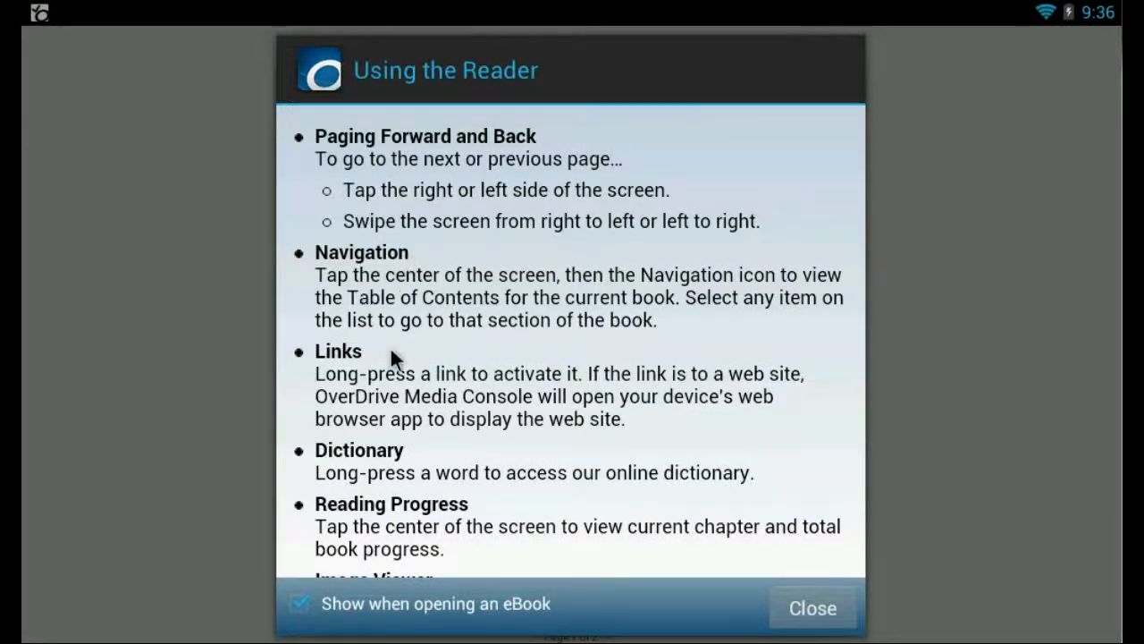
pyautogui.scroll(-3)
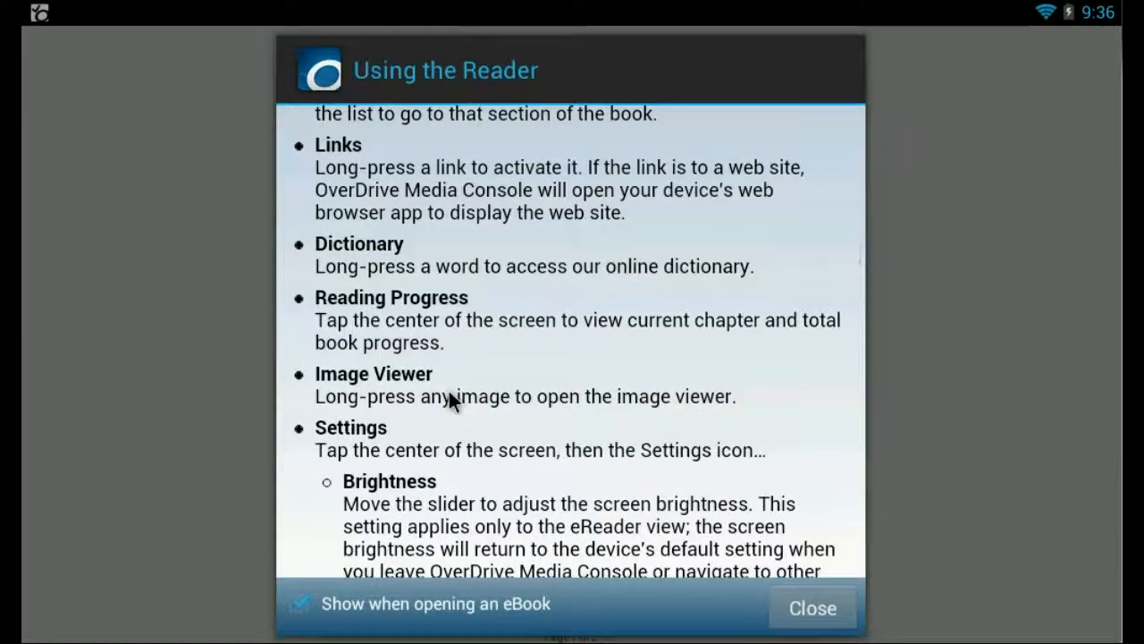
pyautogui.scroll(-3)
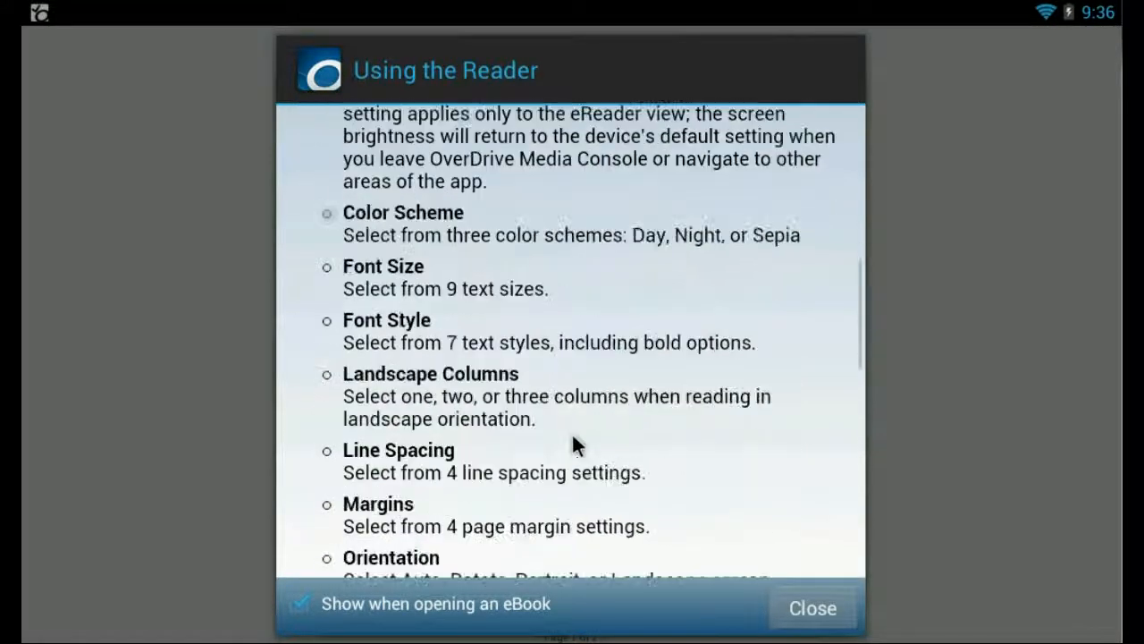
pyautogui.scroll(-3)
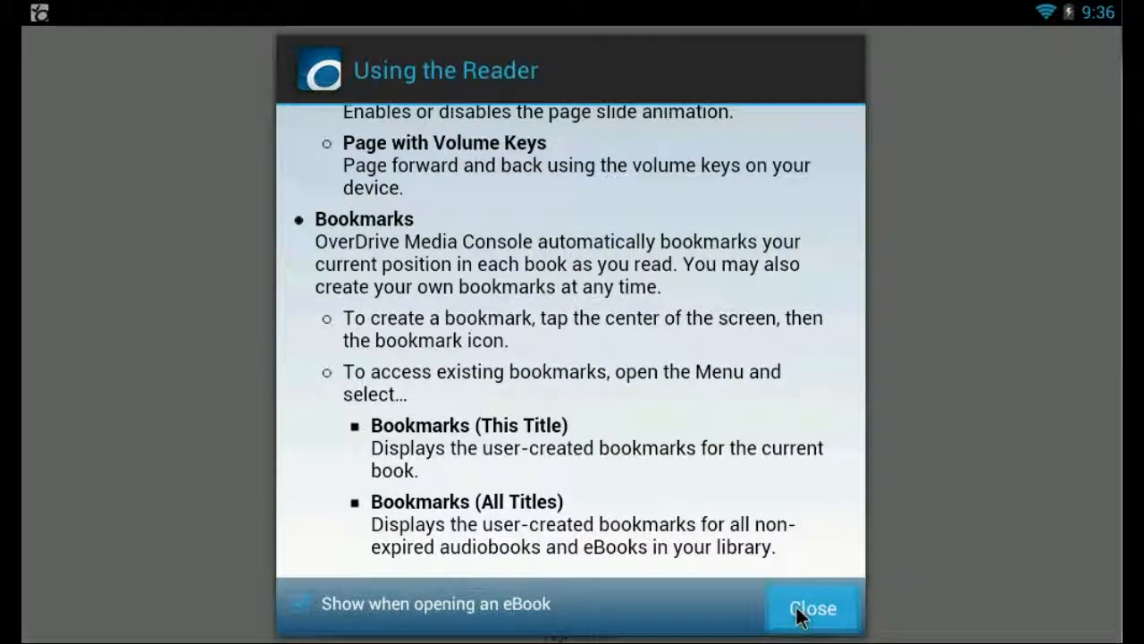
pyautogui.click(812, 607)
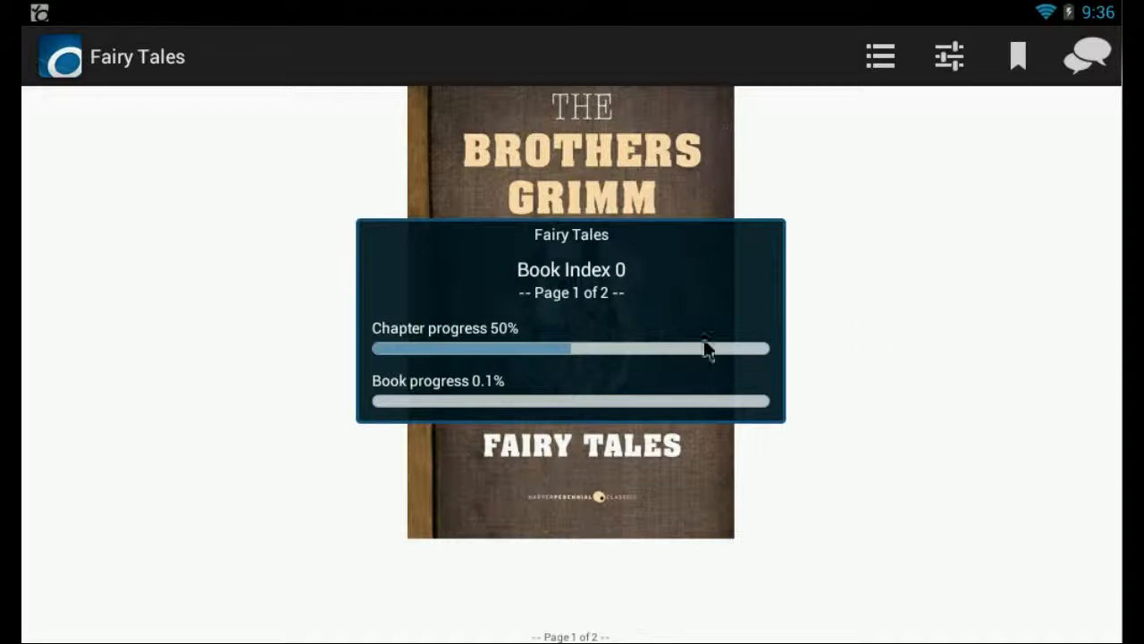
pyautogui.moveTo(921, 300)
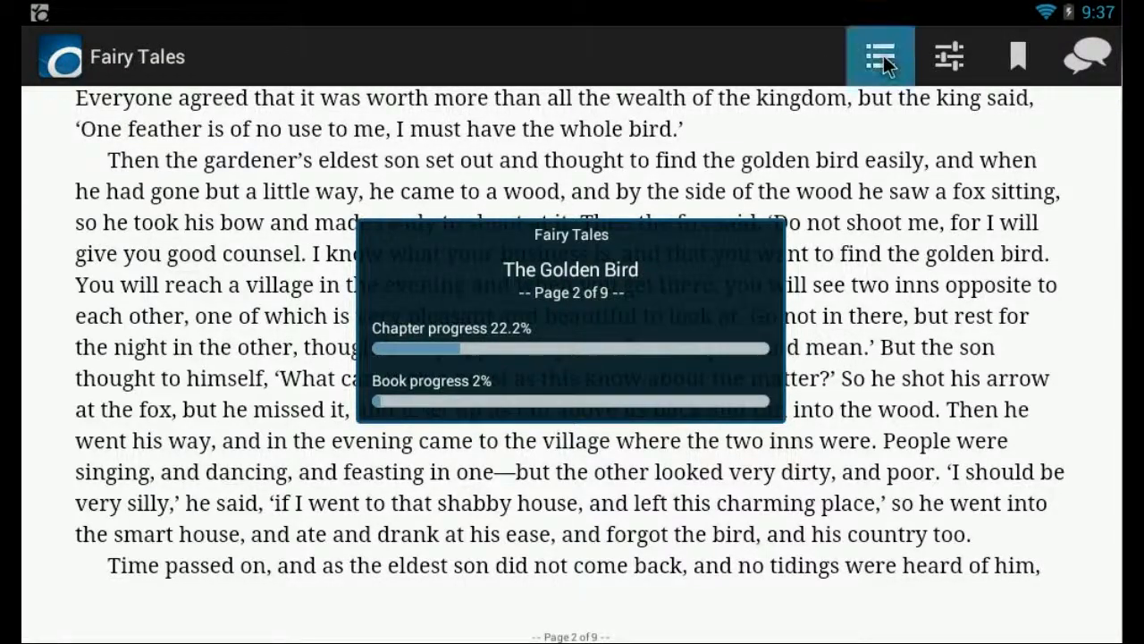
# - Jump to Hans in Luck from the table of contents and page forward to page 3
pyautogui.click(880, 55)
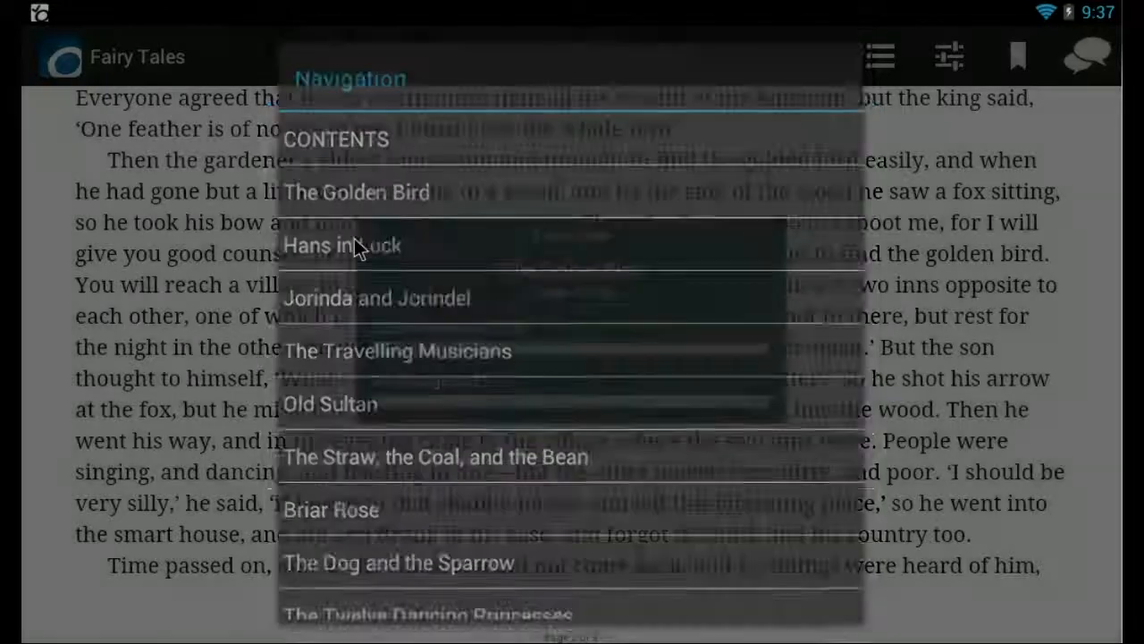
pyautogui.click(343, 244)
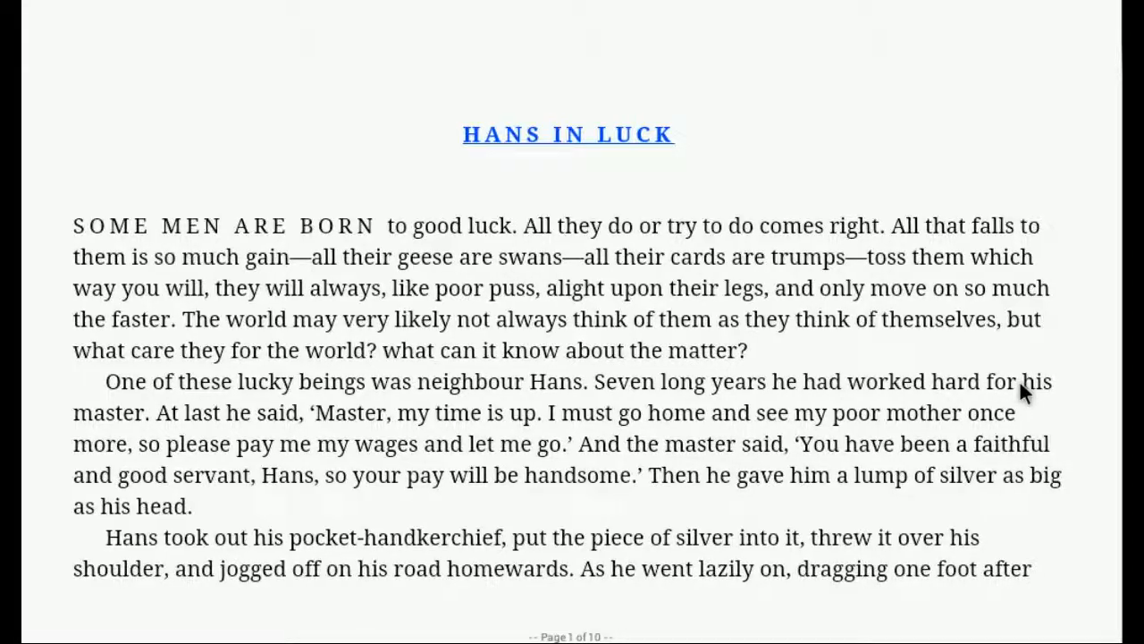
pyautogui.scroll(-3)
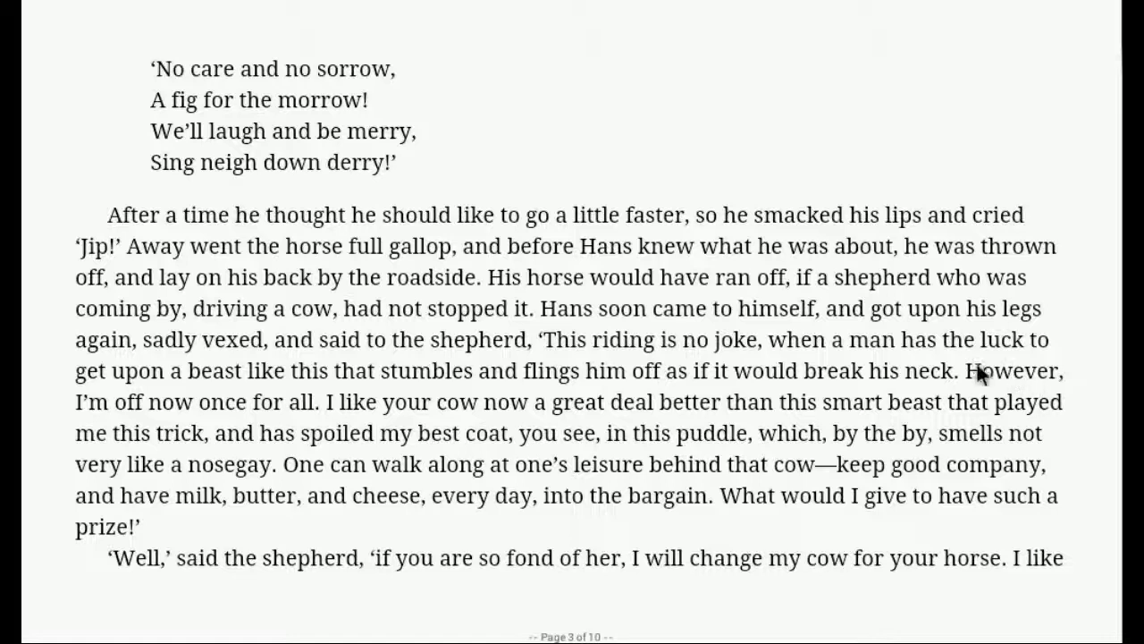
pyautogui.moveTo(822, 311)
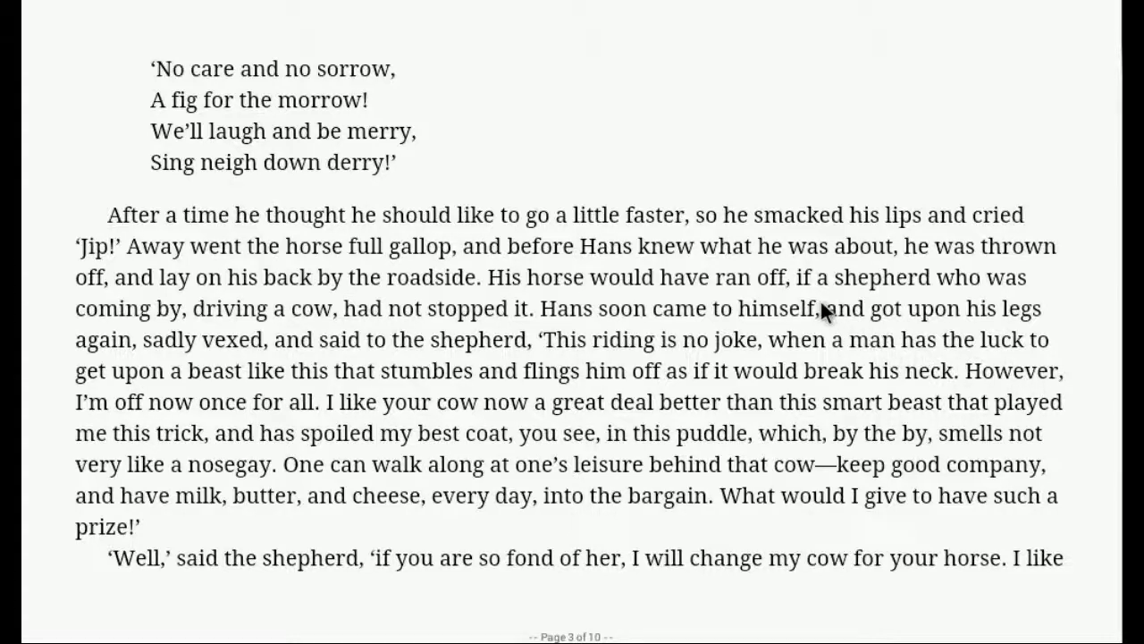
pyautogui.moveTo(183, 295)
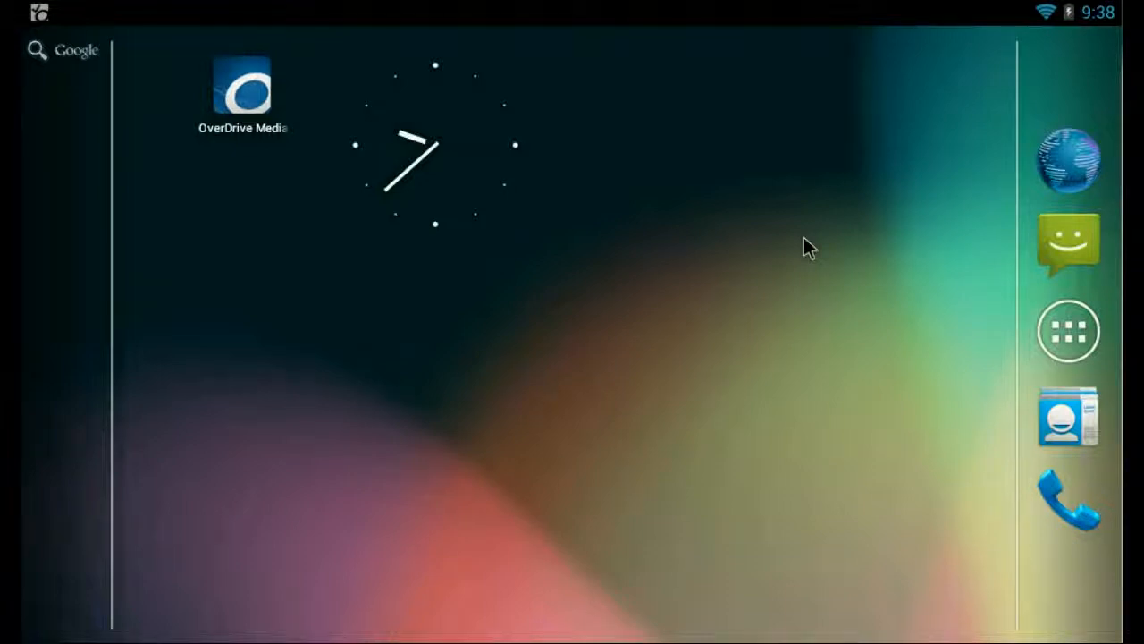
pyautogui.moveTo(670, 20)
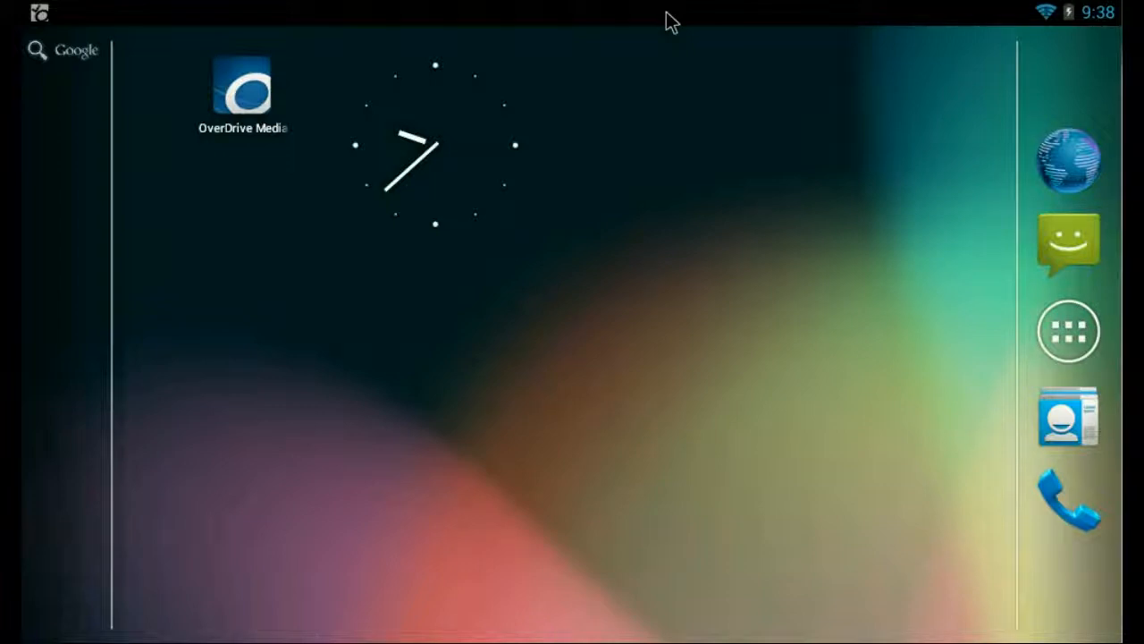
pyautogui.moveTo(680, 314)
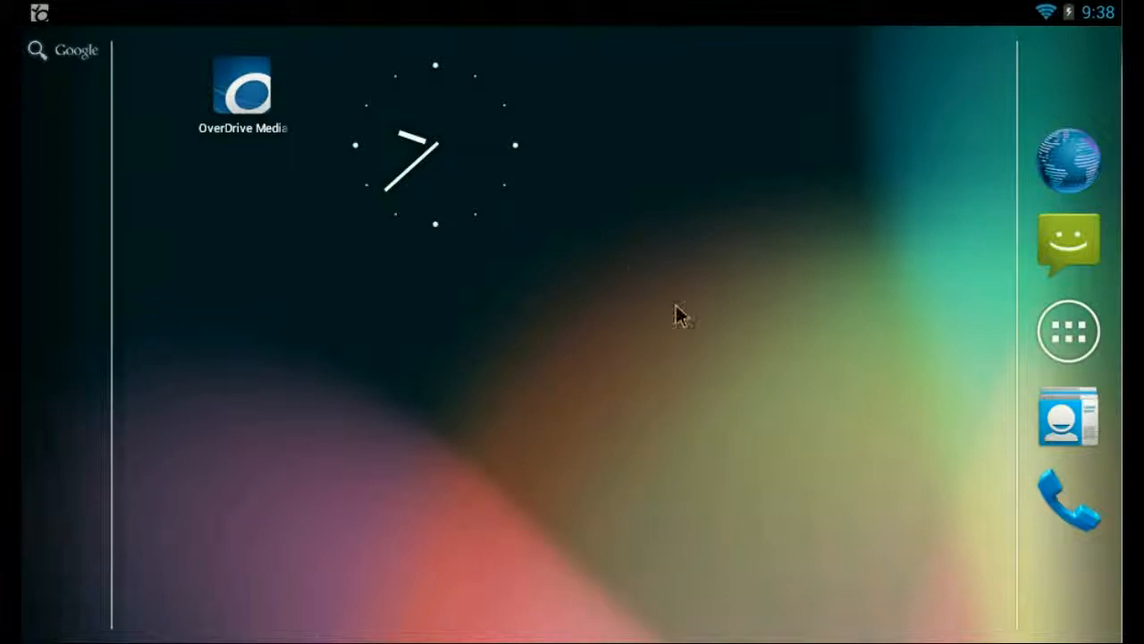
pyautogui.moveTo(747, 348)
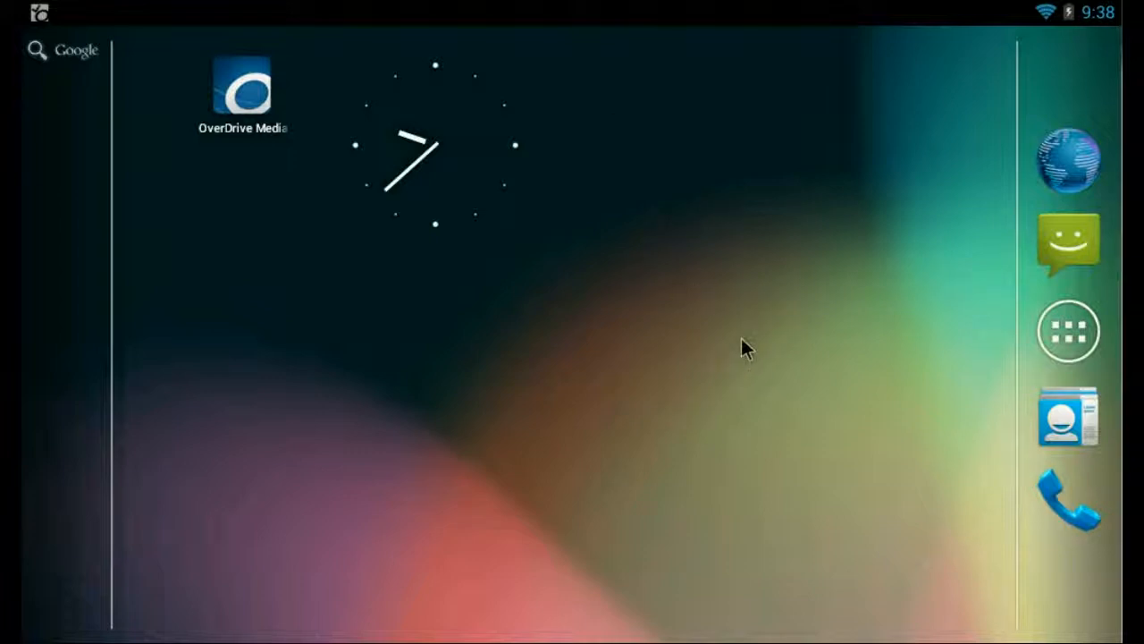
pyautogui.moveTo(689, 303)
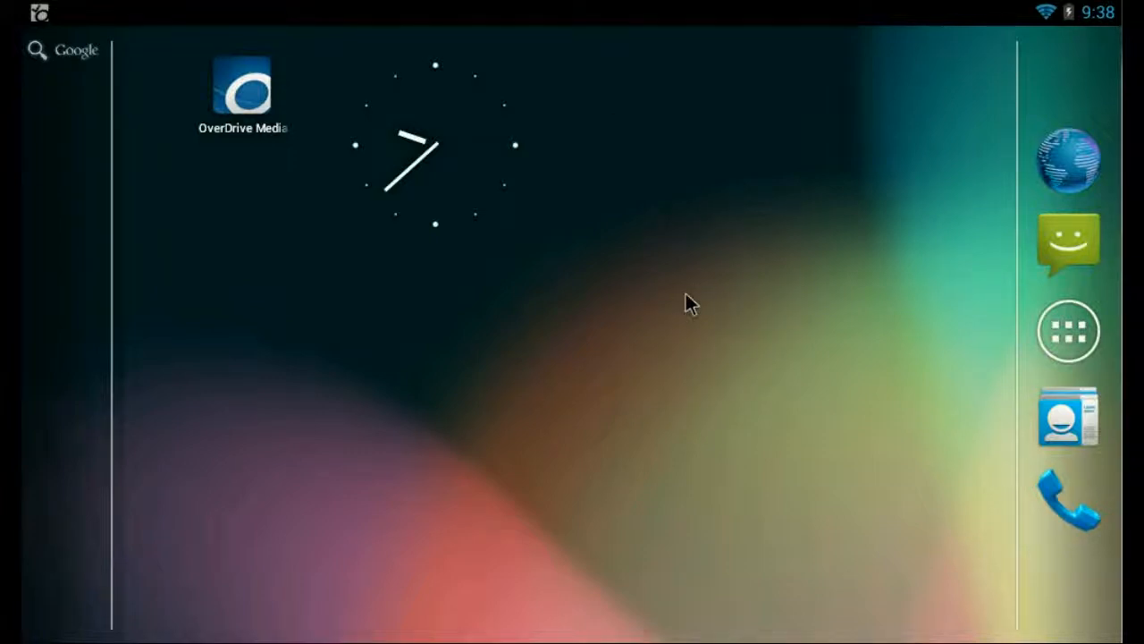
pyautogui.moveTo(748, 236)
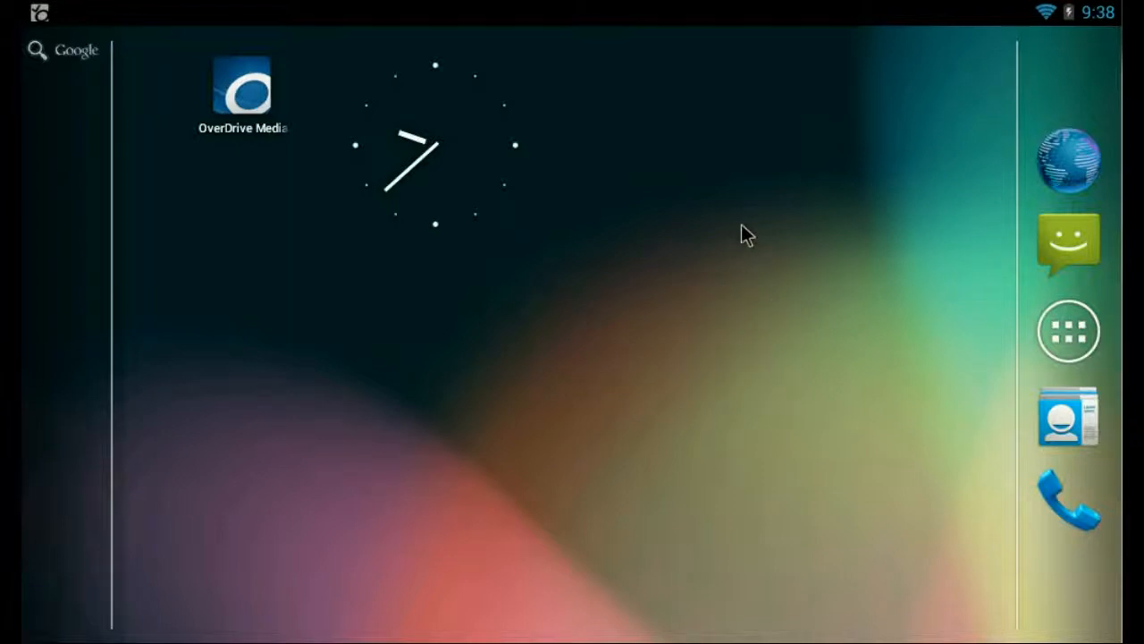
pyautogui.moveTo(712, 217)
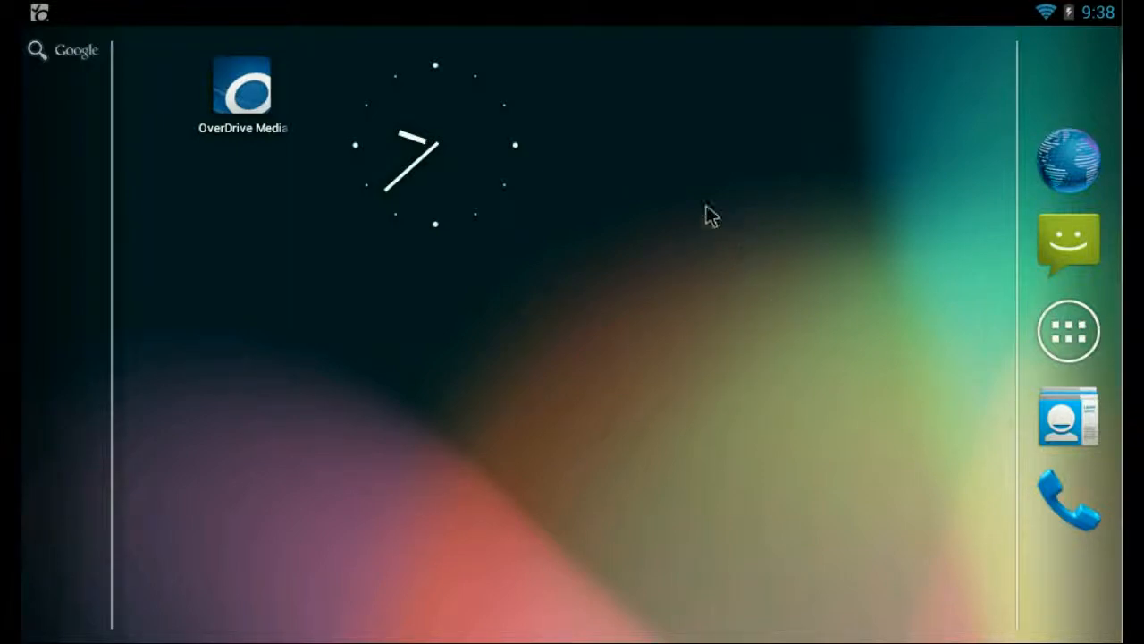
pyautogui.moveTo(644, 9)
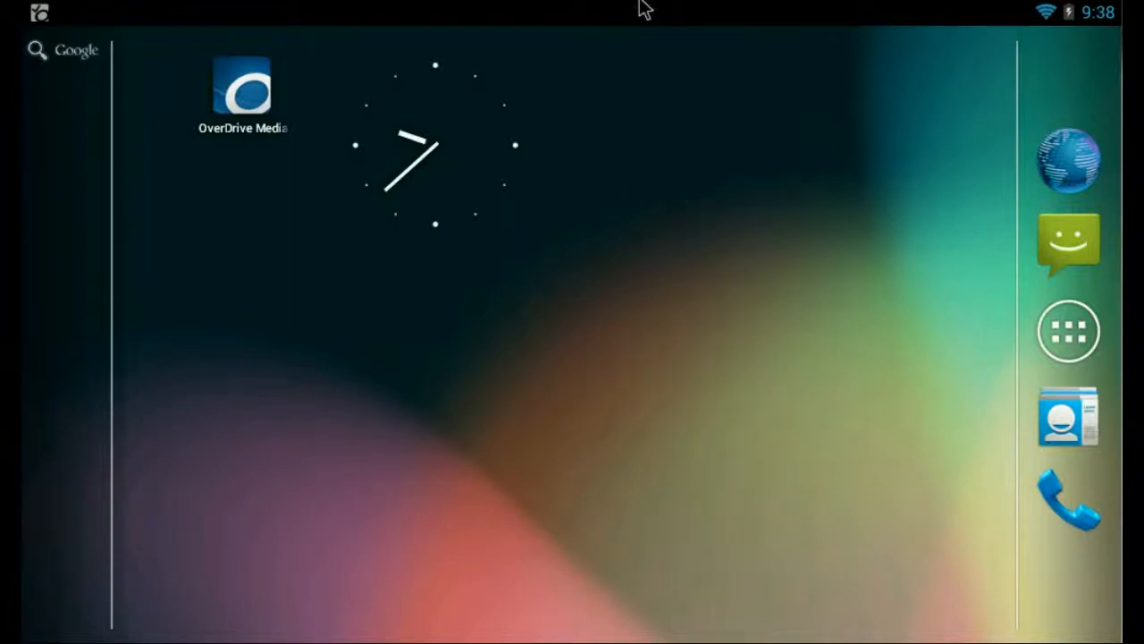